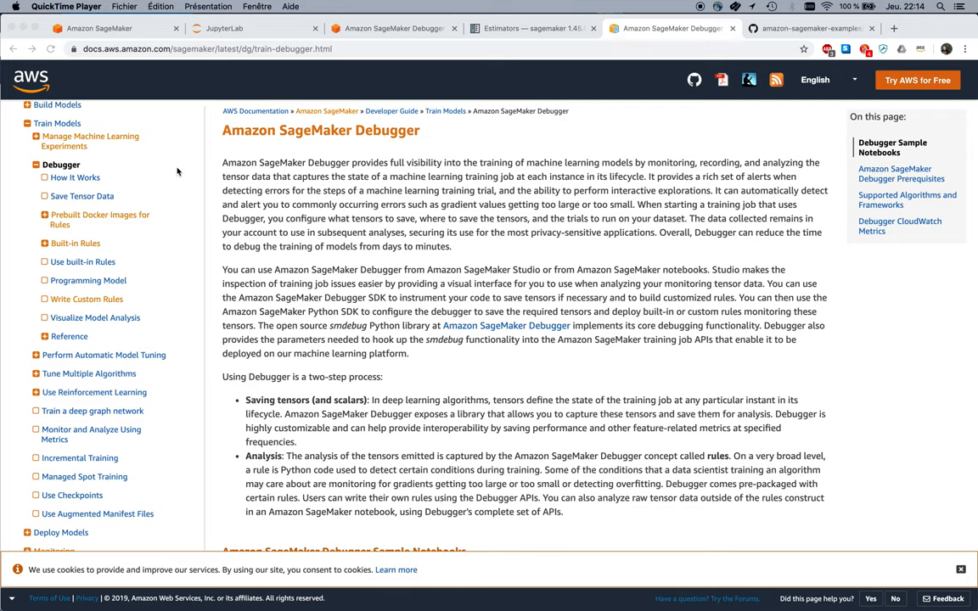
{"action": "mouse_move", "coordinate": [75, 164]}
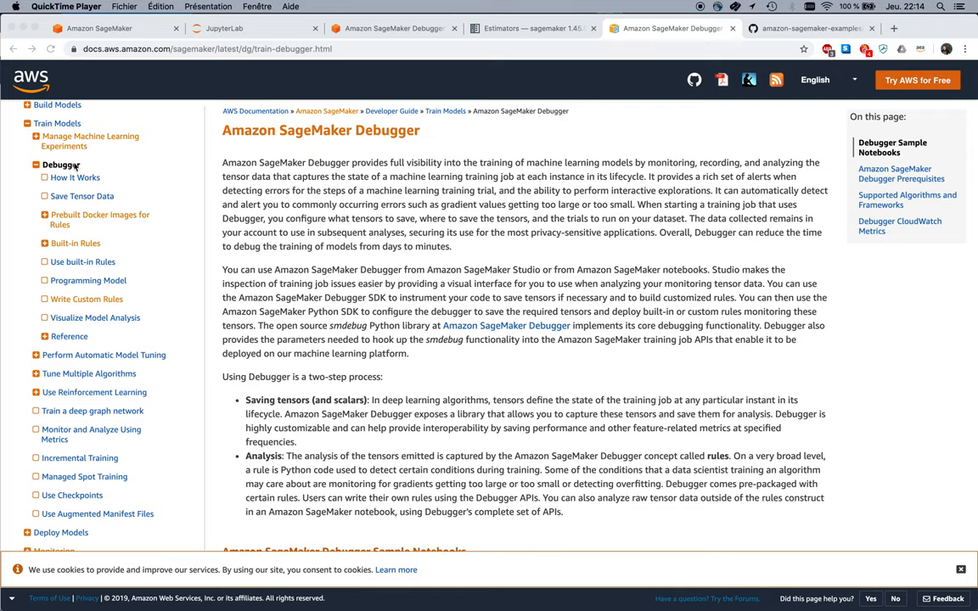
{"action": "mouse_move", "coordinate": [197, 261]}
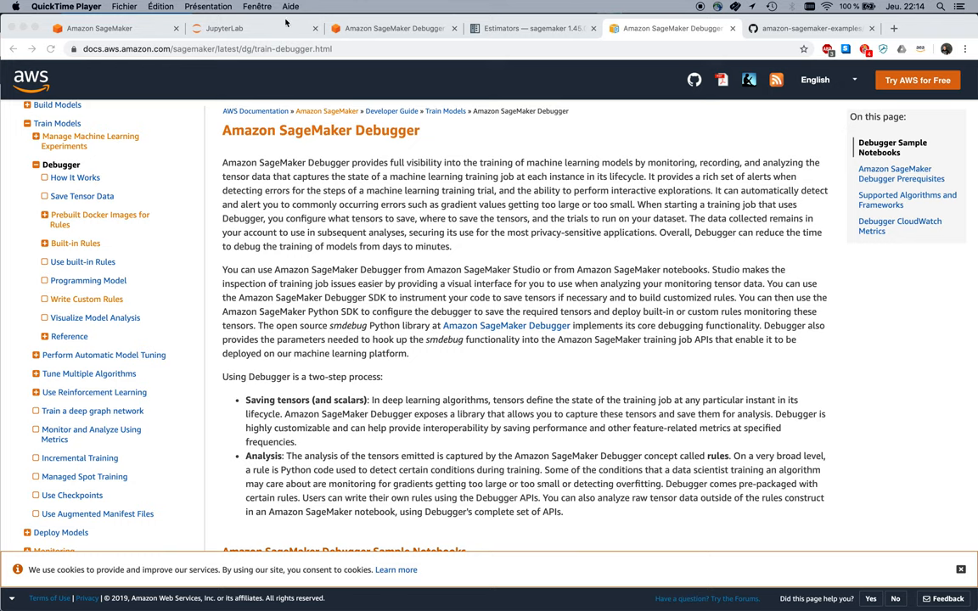
- Return to the debugger.ipynb notebook and review the Fashion-MNIST download cells and Keras training script
{"action": "left_click", "coordinate": [224, 27]}
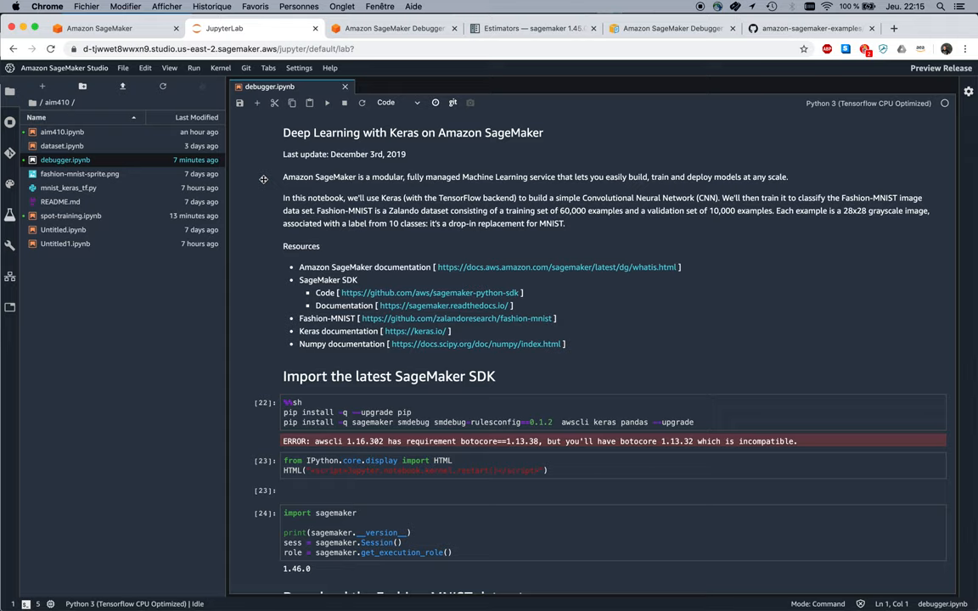
{"action": "scroll", "scroll_direction": "down", "scroll_amount": 3}
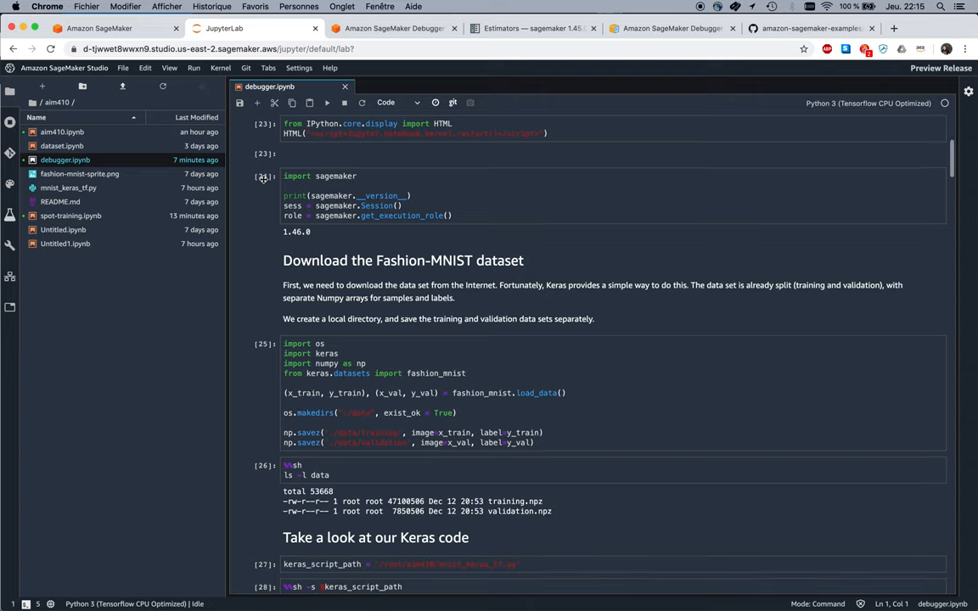
{"action": "scroll", "scroll_direction": "down", "scroll_amount": 3}
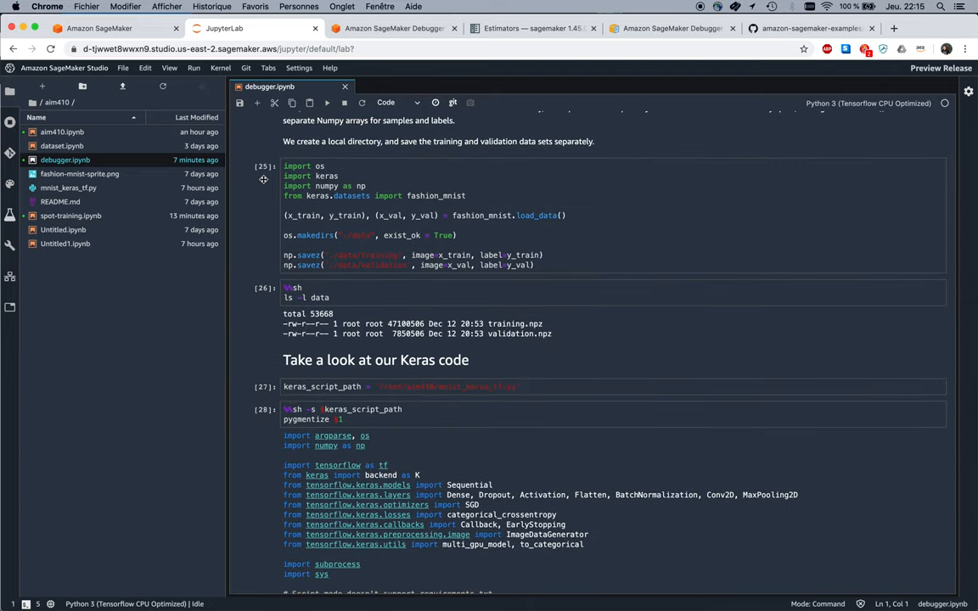
{"action": "scroll", "scroll_direction": "down", "scroll_amount": 3}
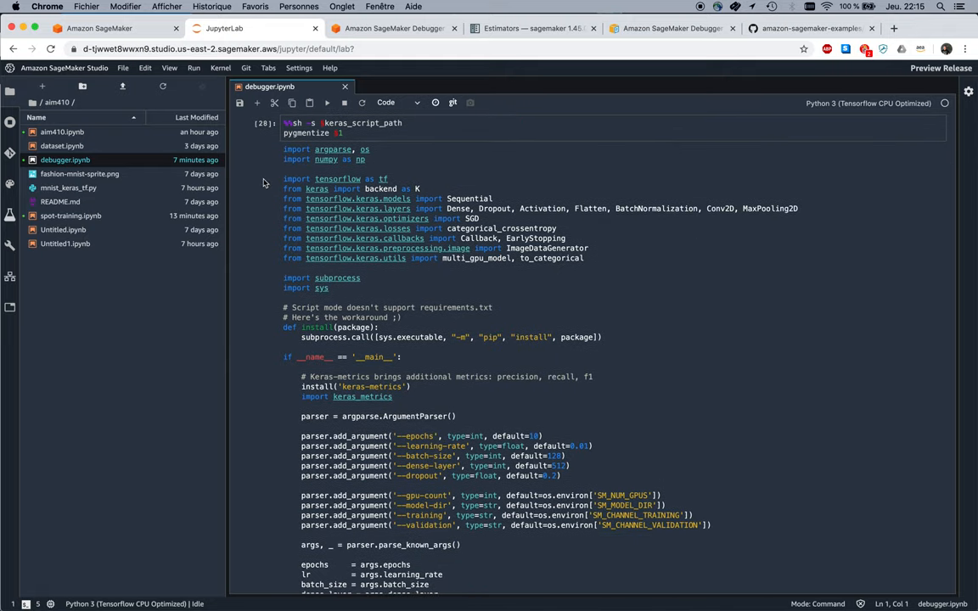
{"action": "scroll", "scroll_direction": "down", "scroll_amount": 3}
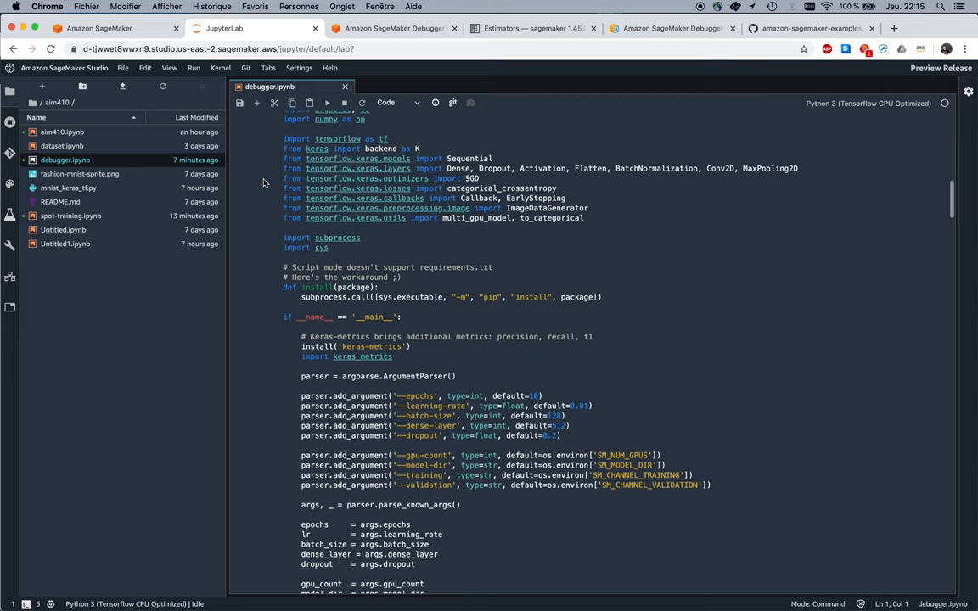
{"action": "scroll", "scroll_direction": "up", "scroll_amount": 3}
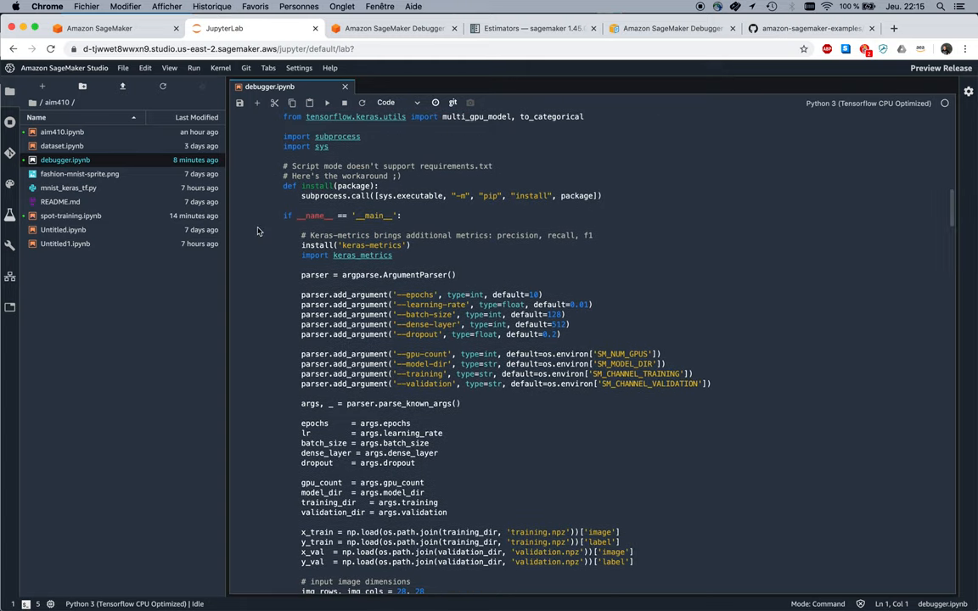
{"action": "scroll", "scroll_direction": "down", "scroll_amount": 3}
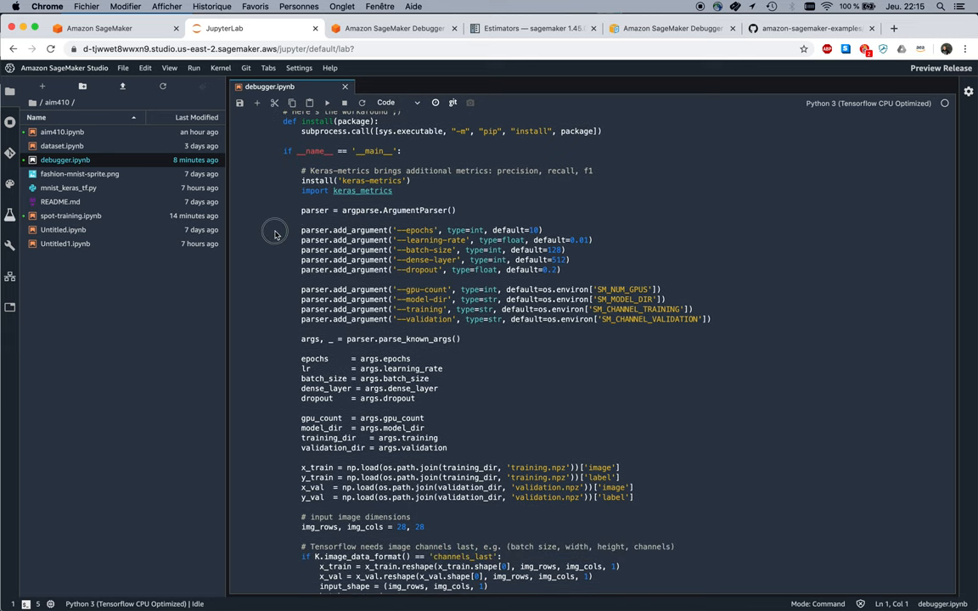
{"action": "left_click_drag", "start_coordinate": [302, 289], "coordinate": [712, 321]}
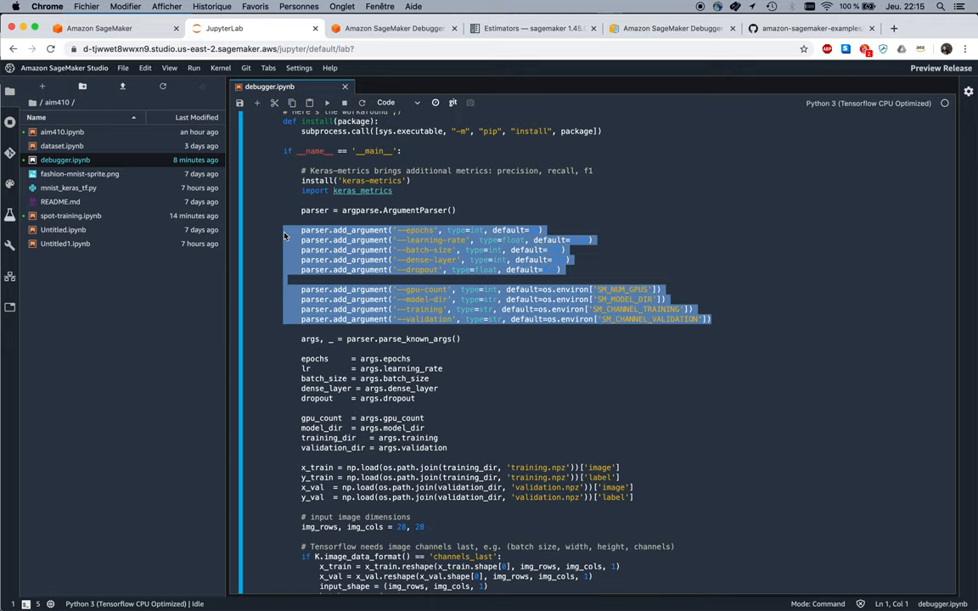
{"action": "mouse_move", "coordinate": [448, 331]}
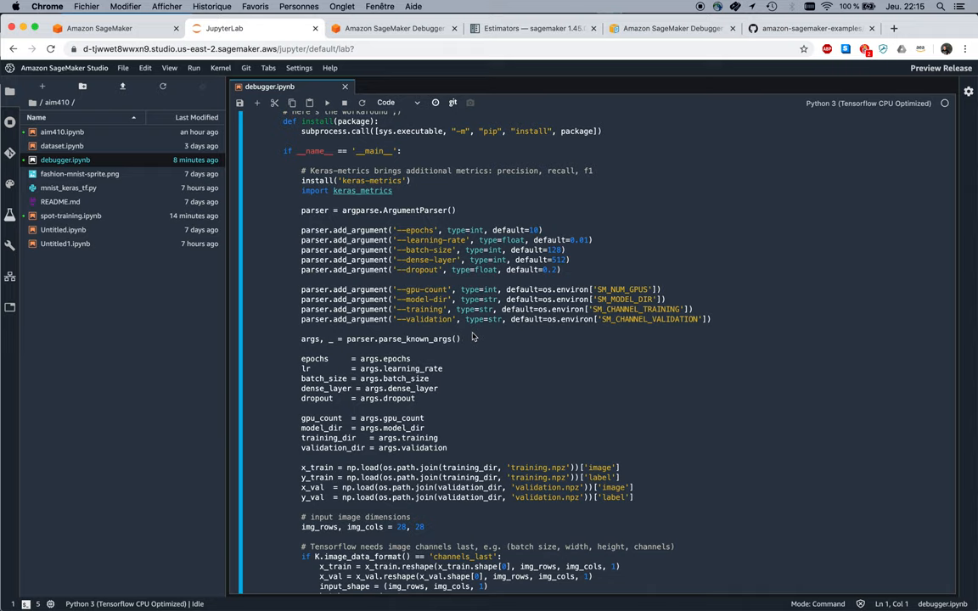
{"action": "mouse_move", "coordinate": [472, 336]}
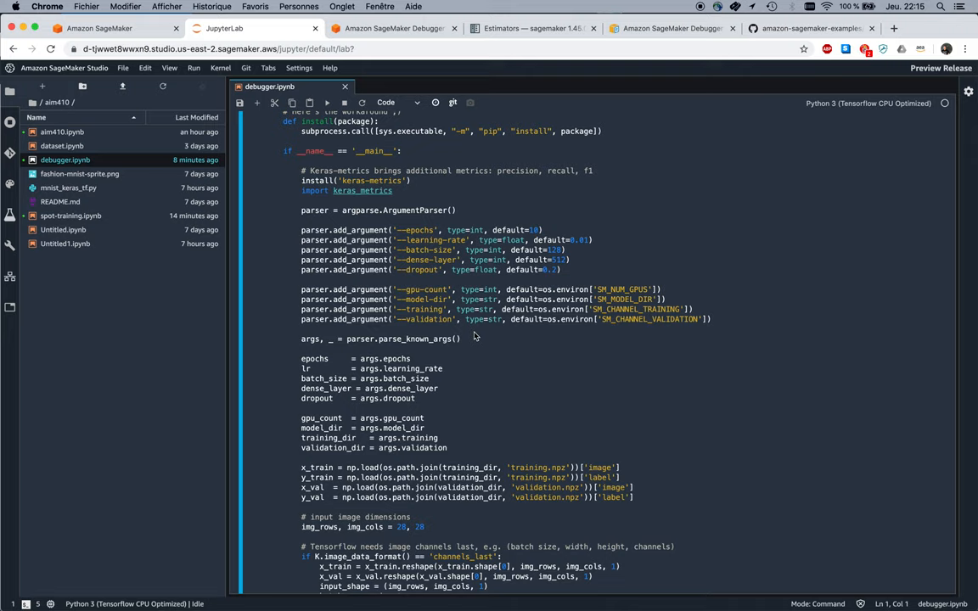
{"action": "scroll", "scroll_direction": "down", "scroll_amount": 3}
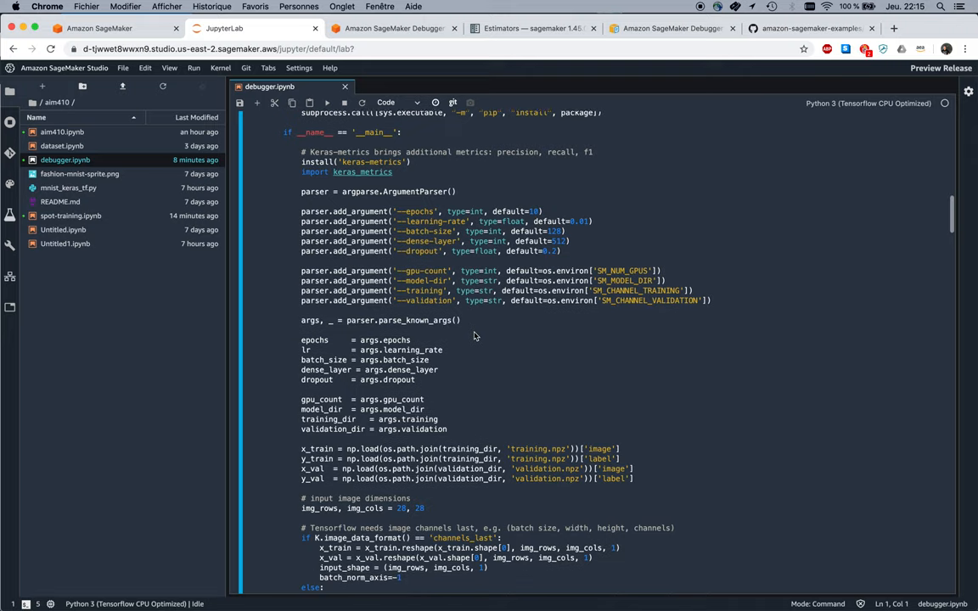
{"action": "scroll", "scroll_direction": "down", "scroll_amount": 3}
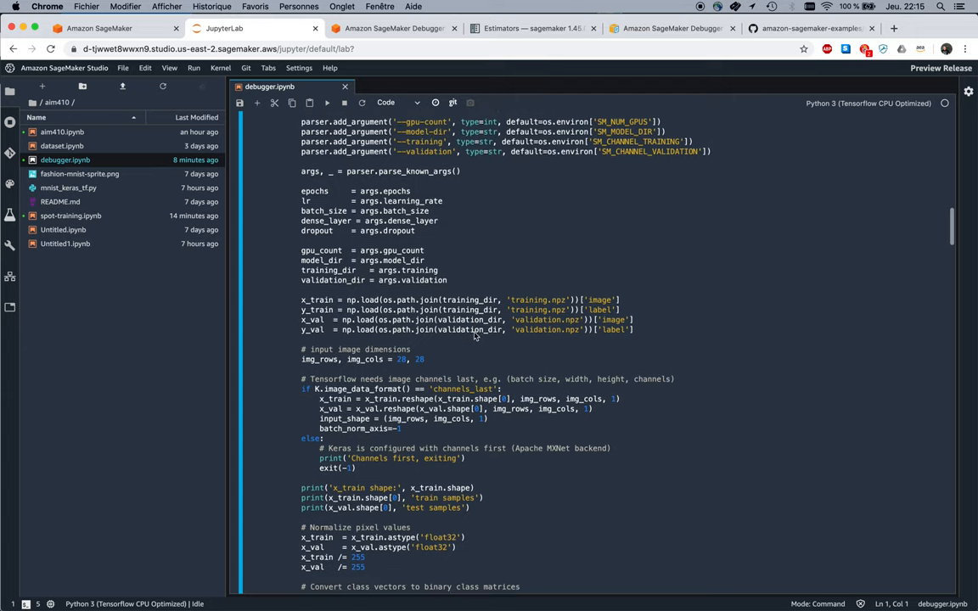
{"action": "scroll", "scroll_direction": "down", "scroll_amount": 3}
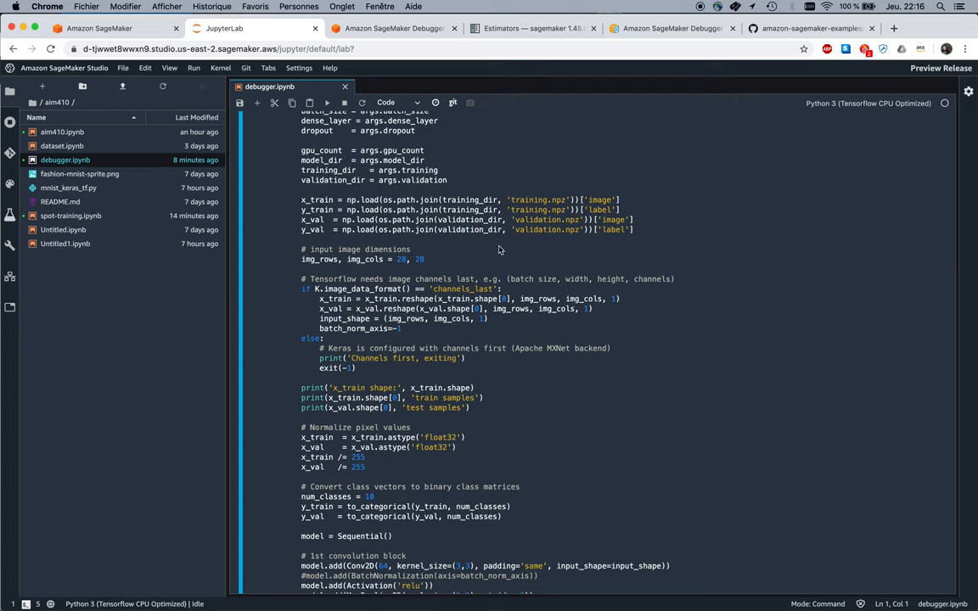
{"action": "scroll", "scroll_direction": "down", "scroll_amount": 3}
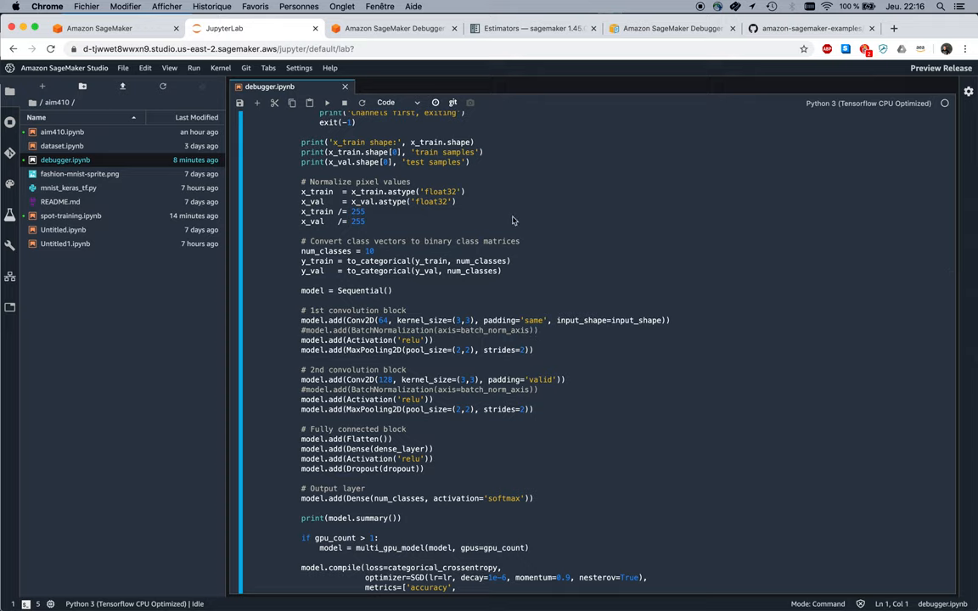
{"action": "mouse_move", "coordinate": [530, 289]}
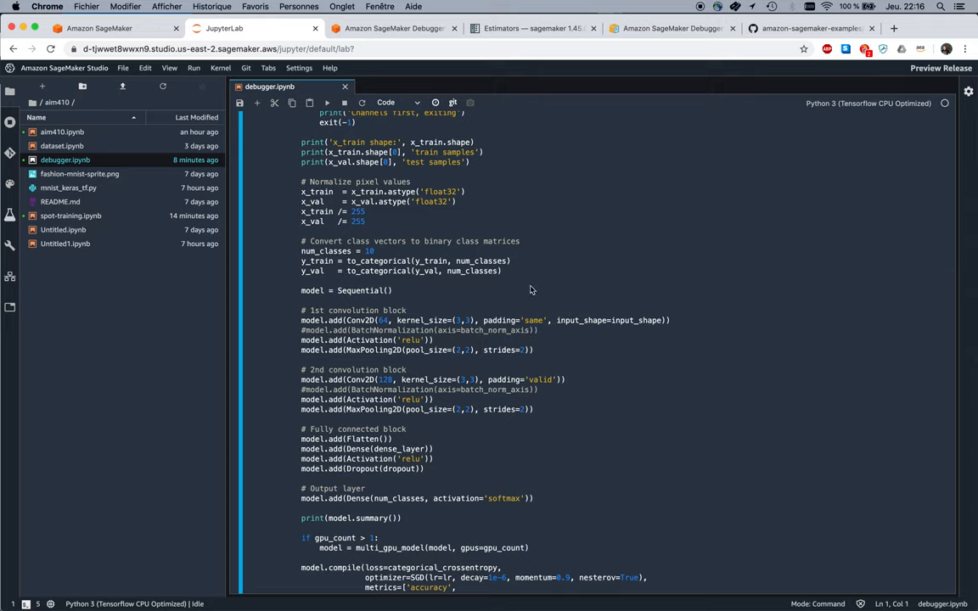
{"action": "mouse_move", "coordinate": [506, 363]}
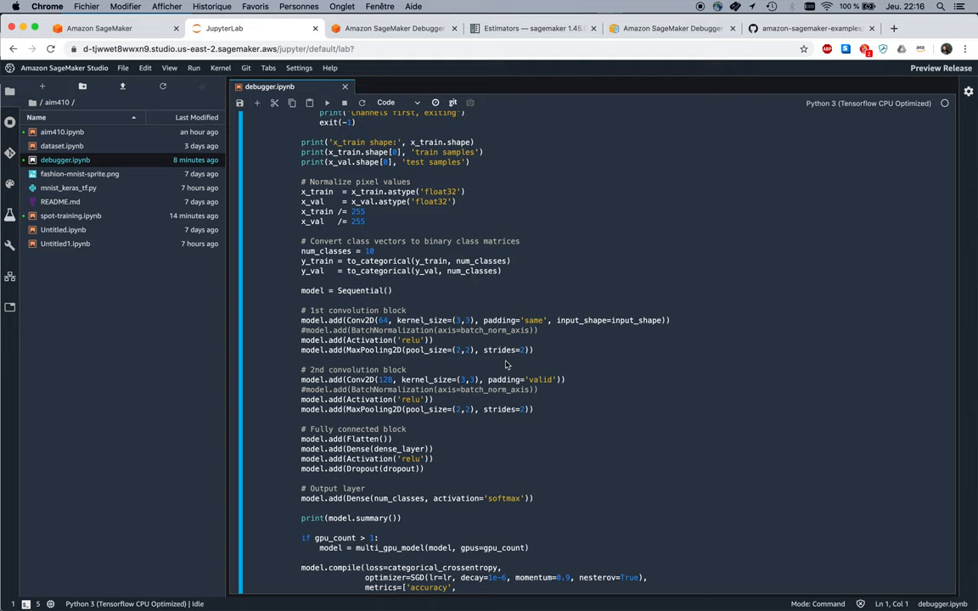
{"action": "scroll", "scroll_direction": "down", "scroll_amount": 3}
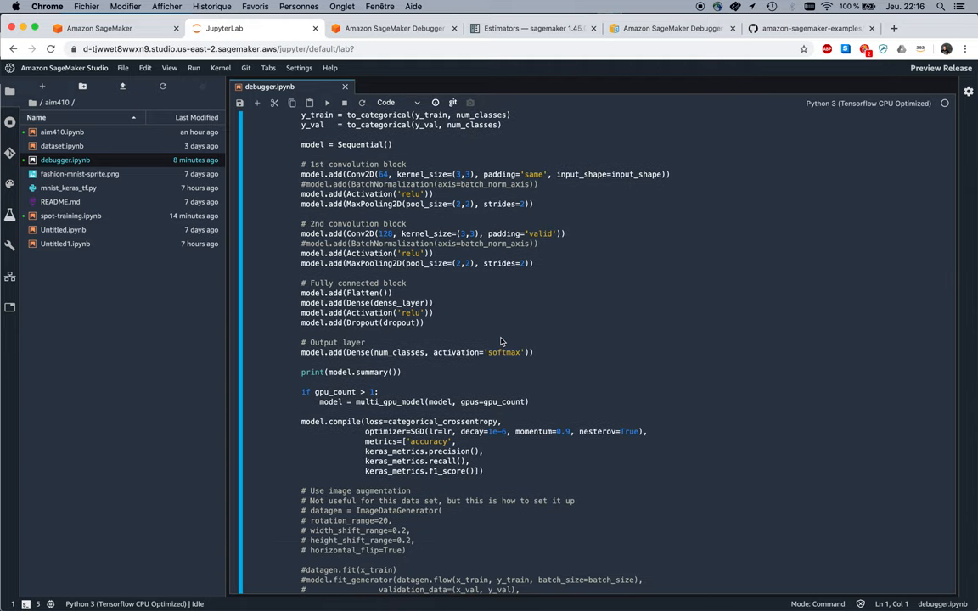
{"action": "scroll", "scroll_direction": "down", "scroll_amount": 3}
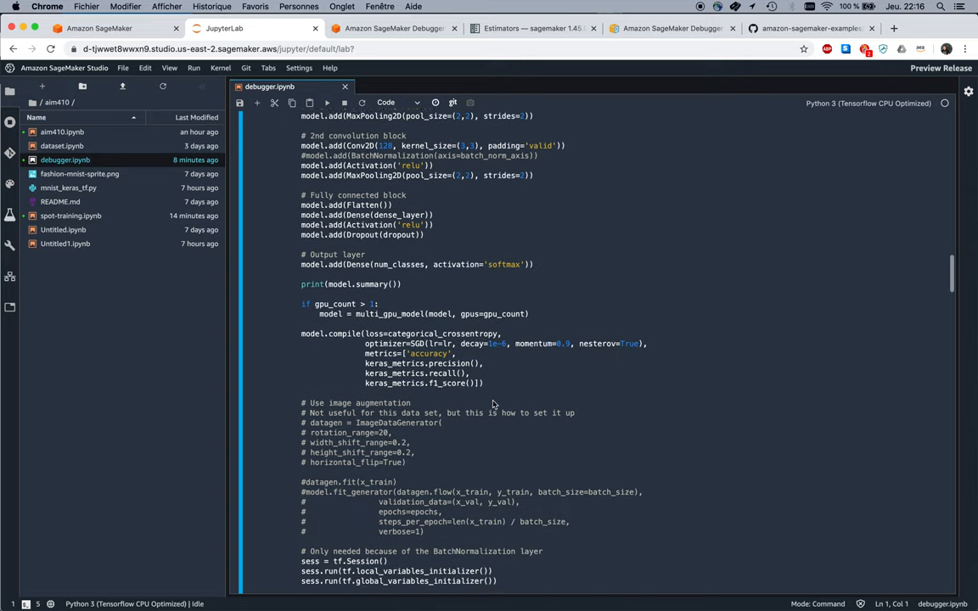
{"action": "scroll", "scroll_direction": "down", "scroll_amount": 3}
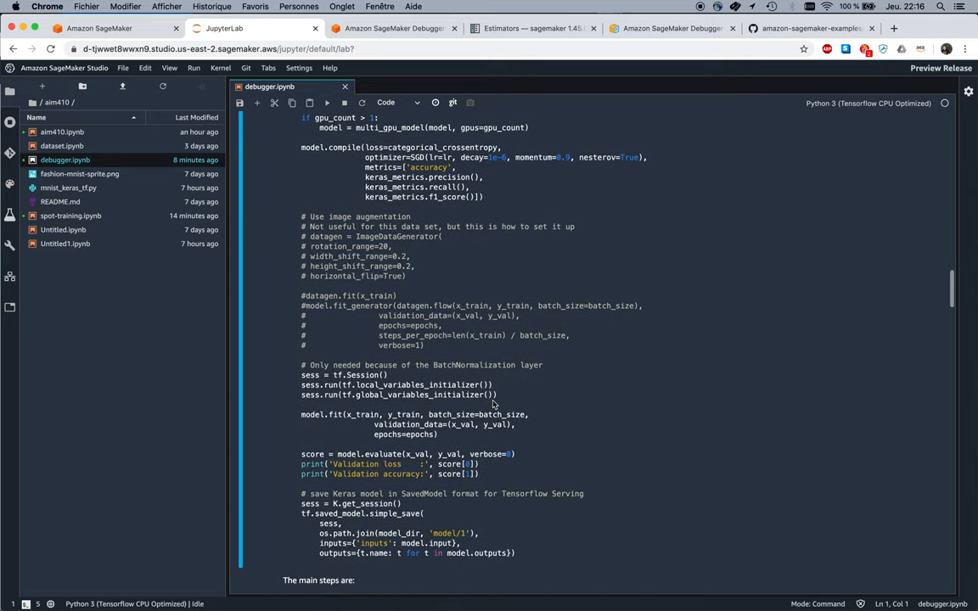
{"action": "scroll", "scroll_direction": "down", "scroll_amount": 3}
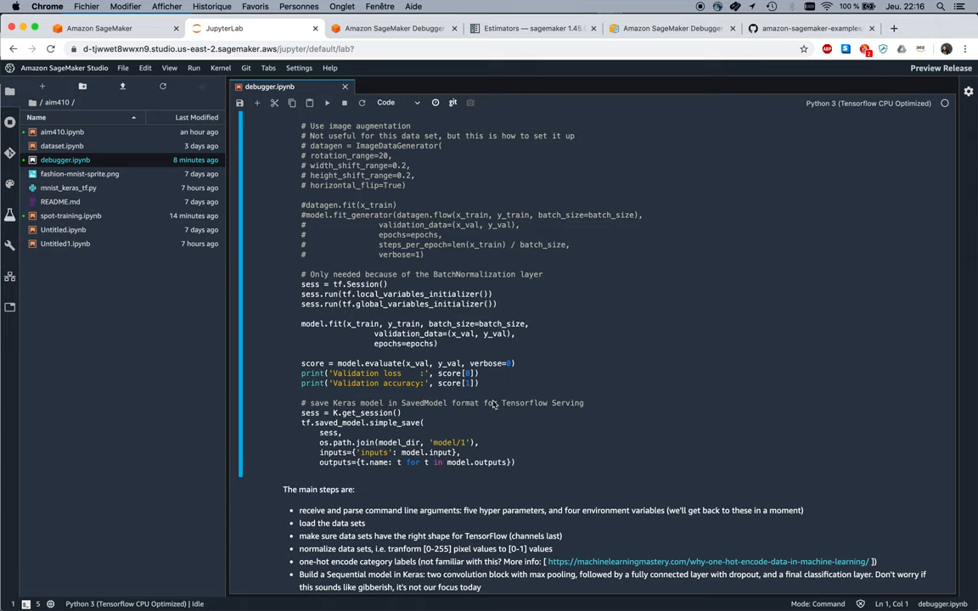
{"action": "scroll", "scroll_direction": "down", "scroll_amount": 3}
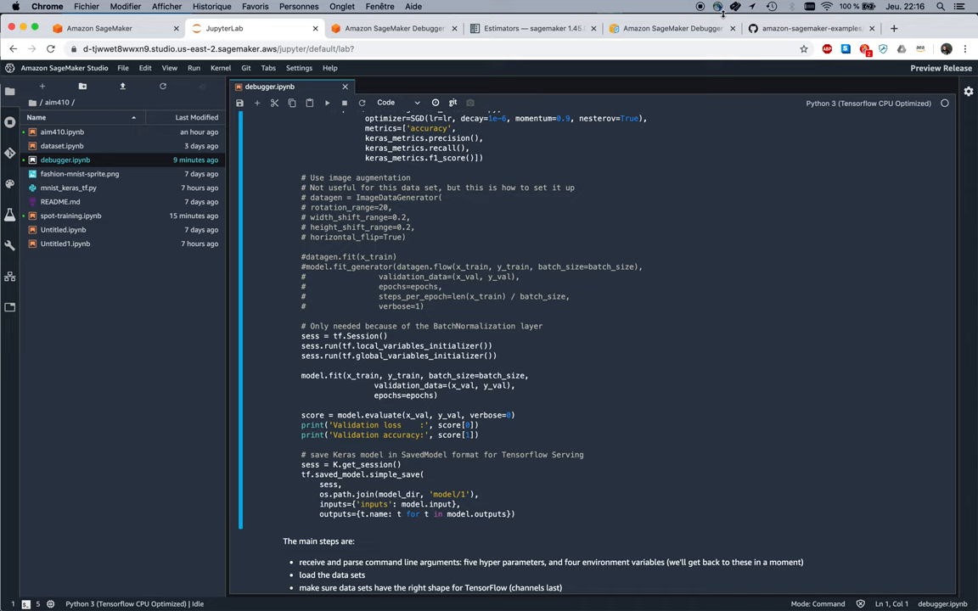
{"action": "left_click", "coordinate": [680, 27]}
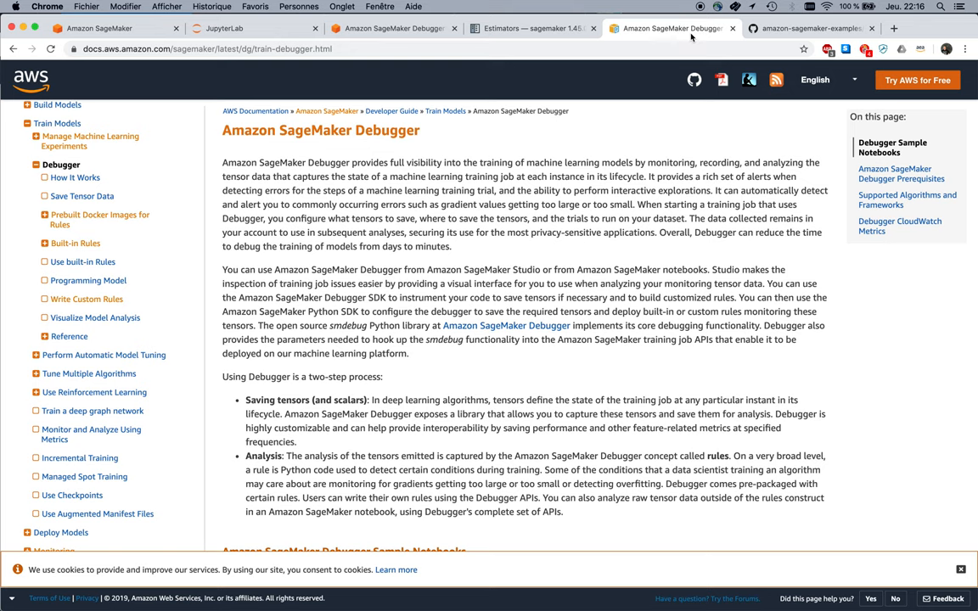
{"action": "left_click", "coordinate": [394, 27]}
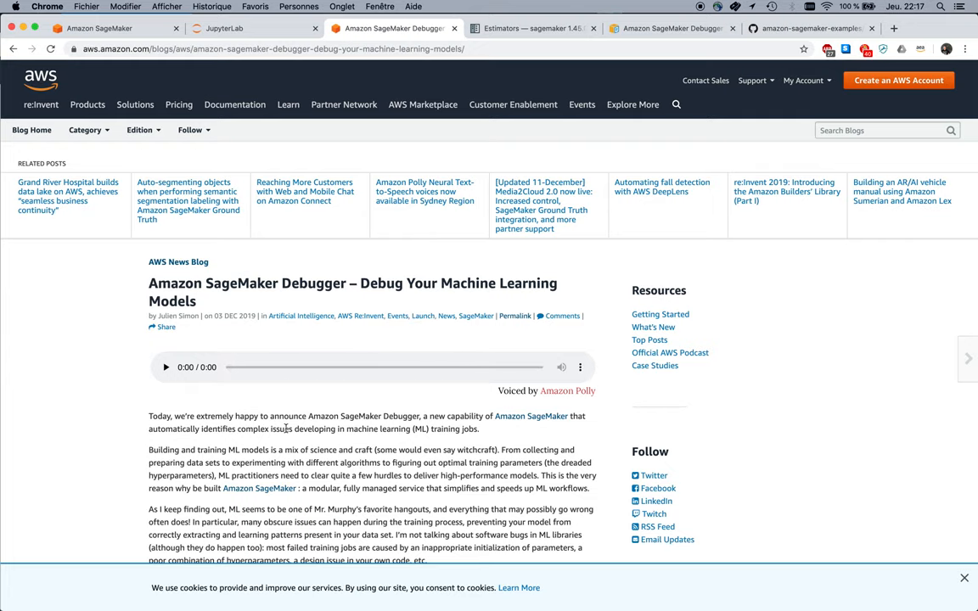
{"action": "scroll", "scroll_direction": "down", "scroll_amount": 3}
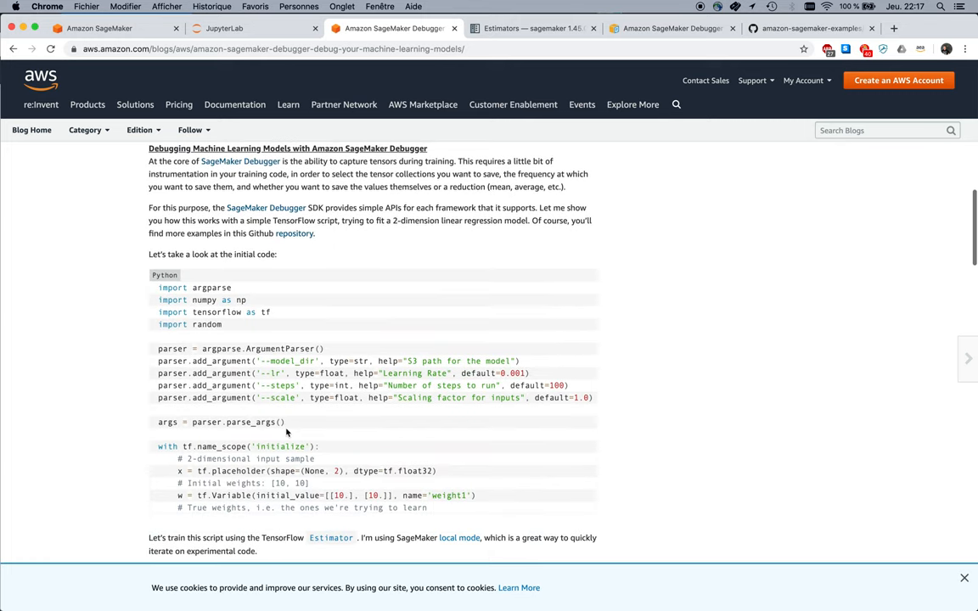
{"action": "scroll", "scroll_direction": "down", "scroll_amount": 3}
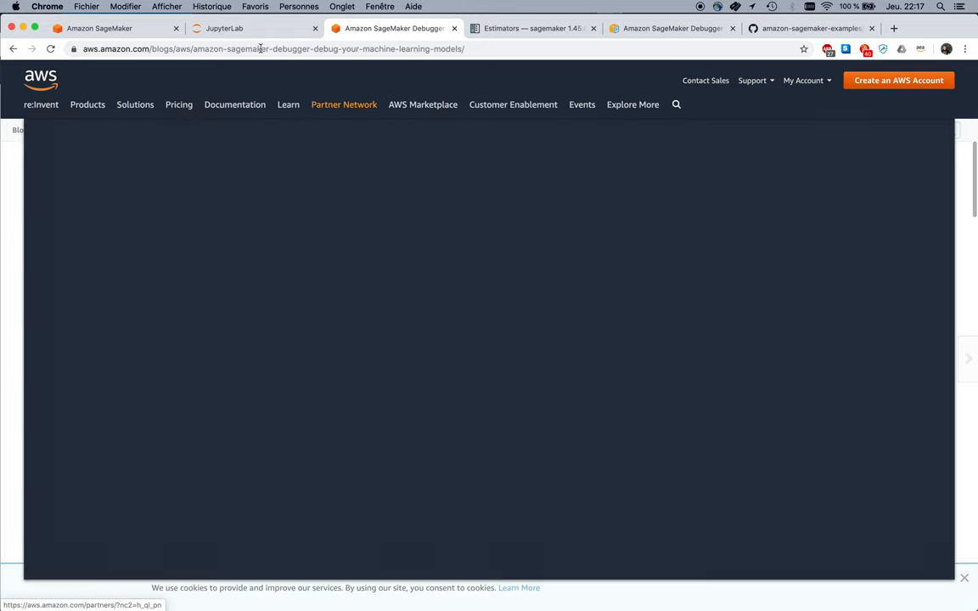
{"action": "left_click", "coordinate": [238, 27]}
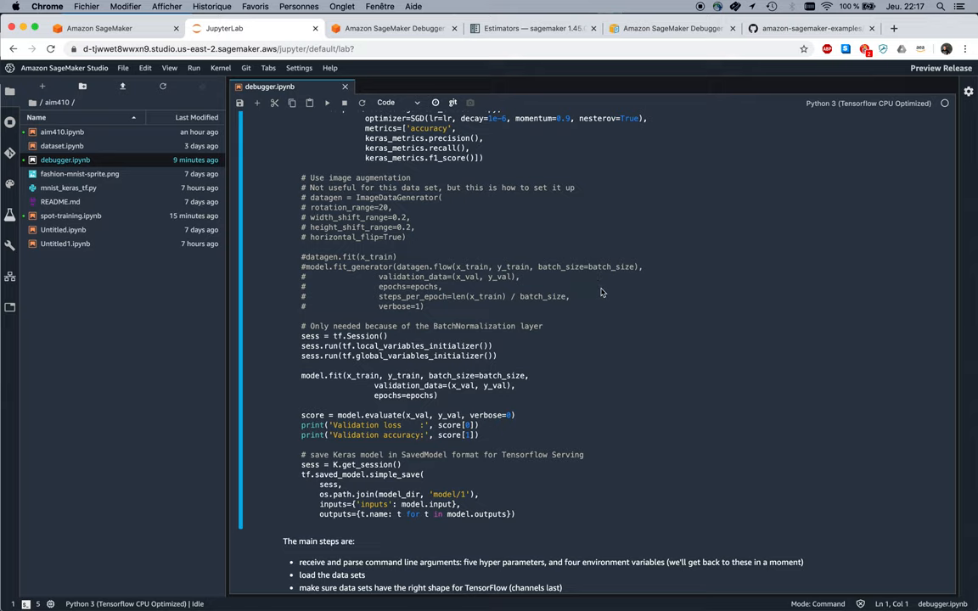
- Reach the TensorFlow estimator cell and highlight the lines adding the loss-not-decreasing and overfit rules
{"action": "scroll", "scroll_direction": "down", "scroll_amount": 3}
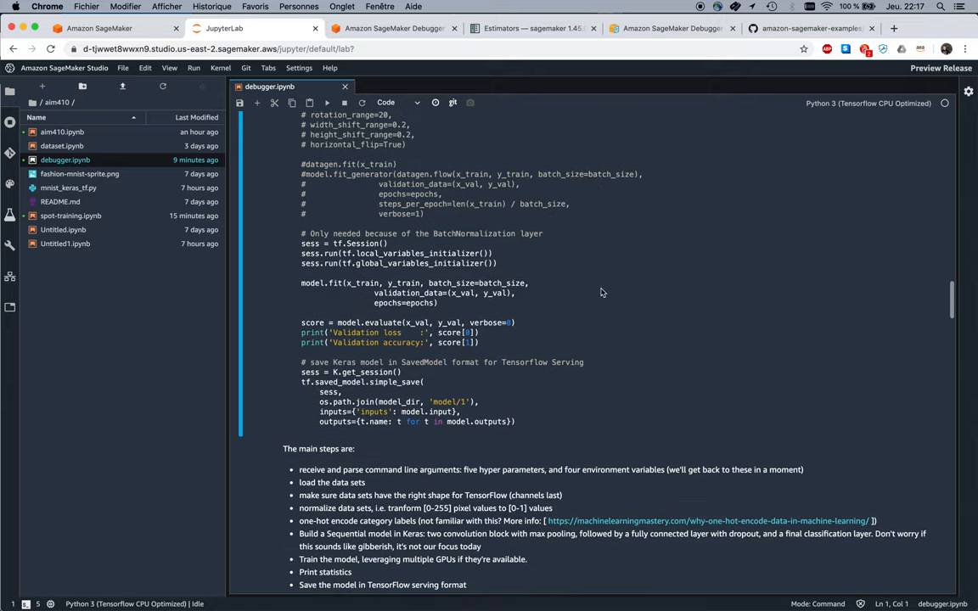
{"action": "scroll", "scroll_direction": "down", "scroll_amount": 3}
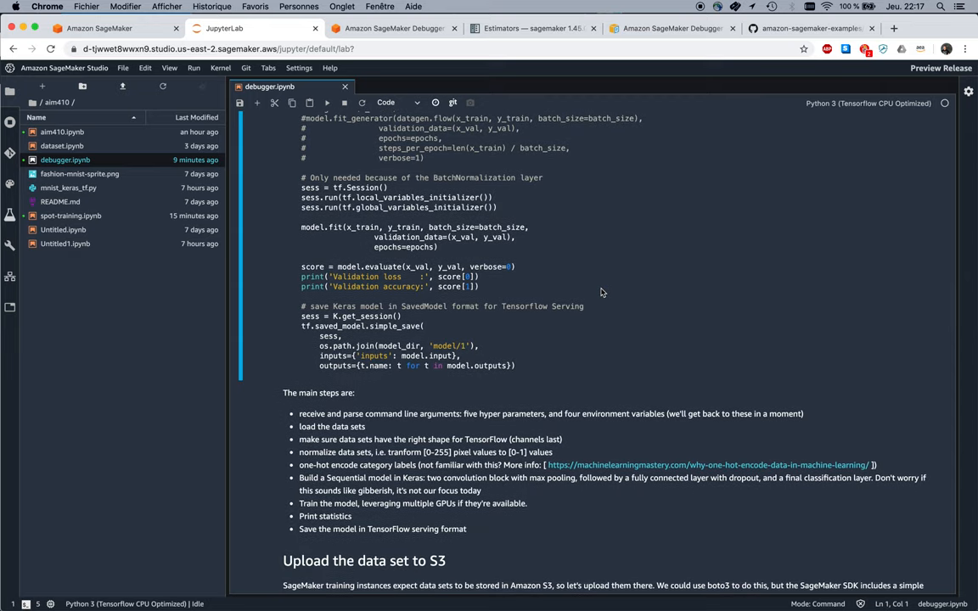
{"action": "scroll", "scroll_direction": "down", "scroll_amount": 3}
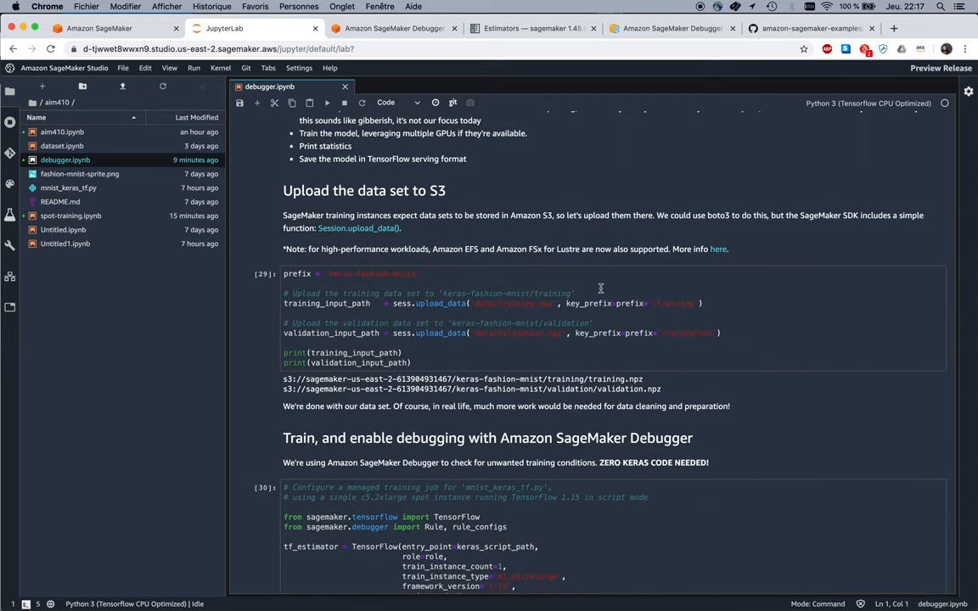
{"action": "scroll", "scroll_direction": "down", "scroll_amount": 3}
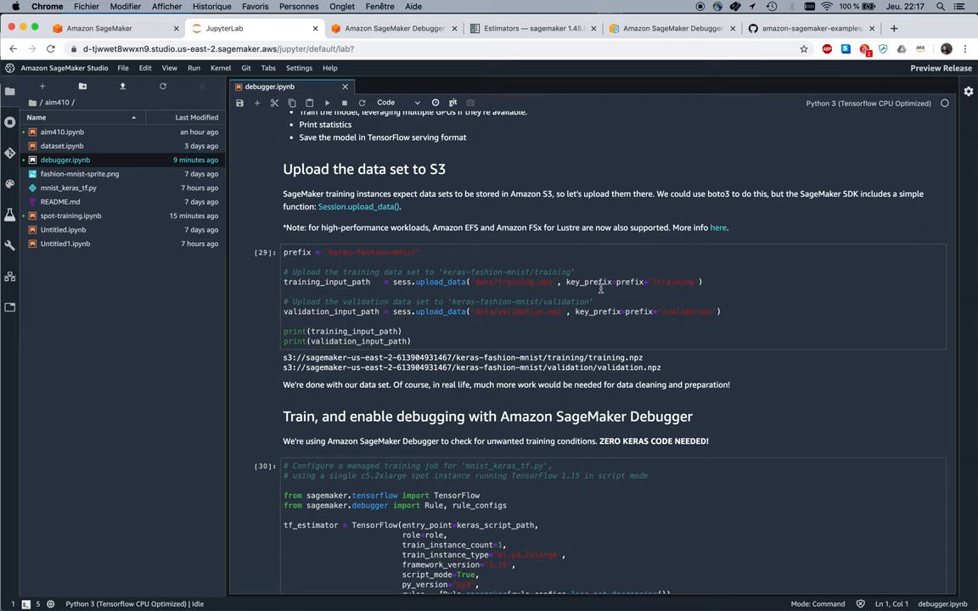
{"action": "scroll", "scroll_direction": "down", "scroll_amount": 3}
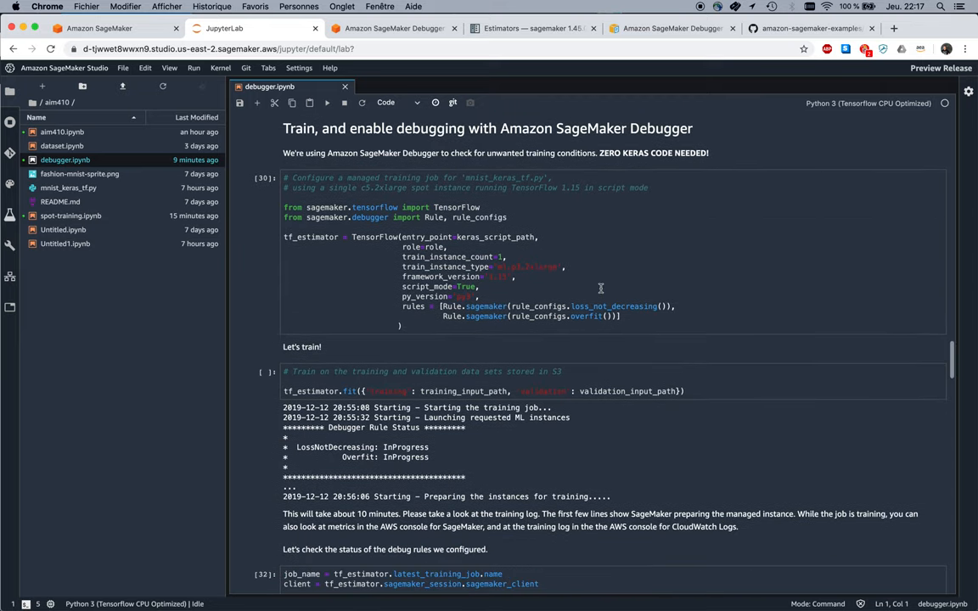
{"action": "left_click", "coordinate": [598, 263]}
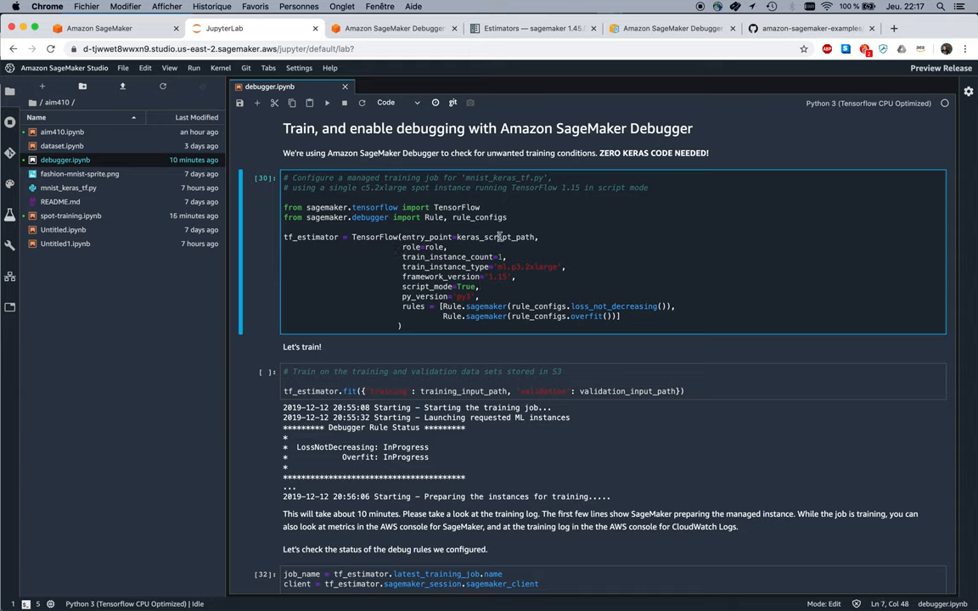
{"action": "mouse_move", "coordinate": [564, 265]}
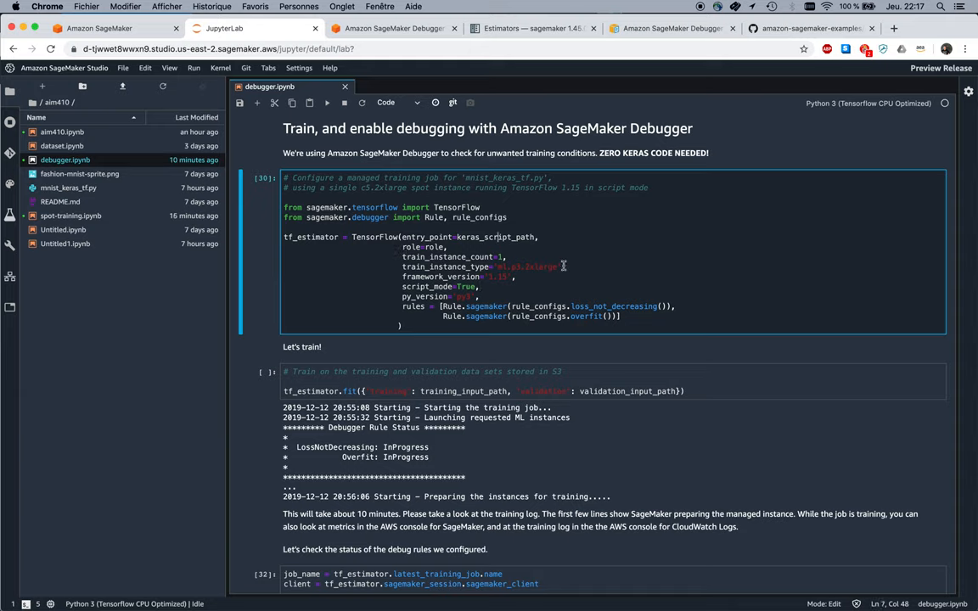
{"action": "mouse_move", "coordinate": [601, 286]}
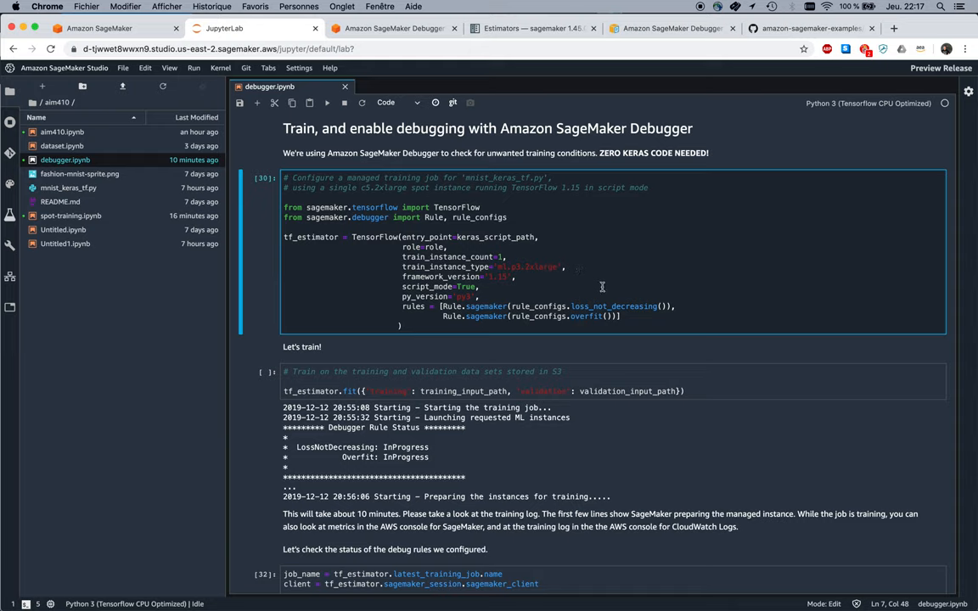
{"action": "mouse_move", "coordinate": [617, 292]}
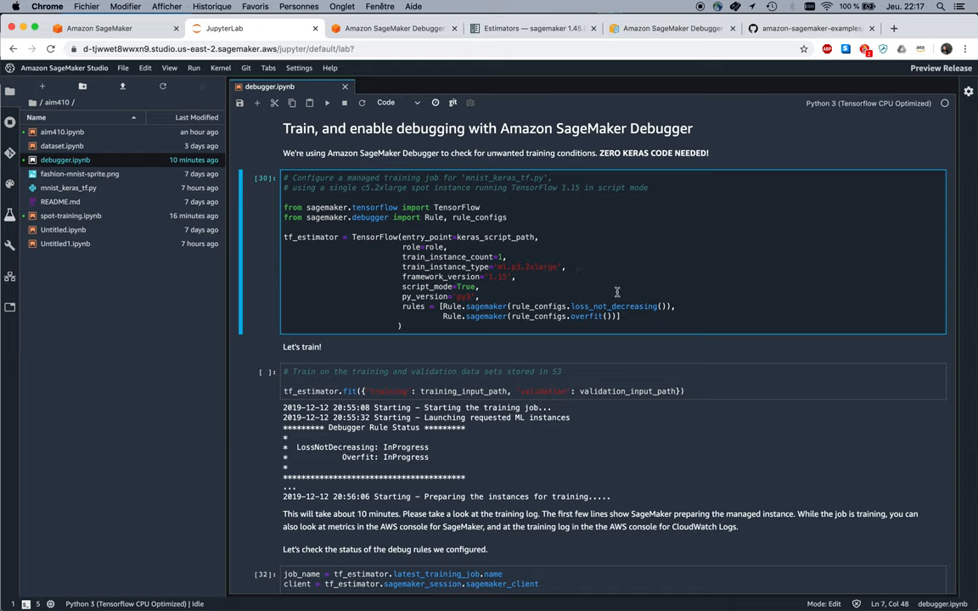
{"action": "left_click_drag", "start_coordinate": [441, 305], "coordinate": [636, 316]}
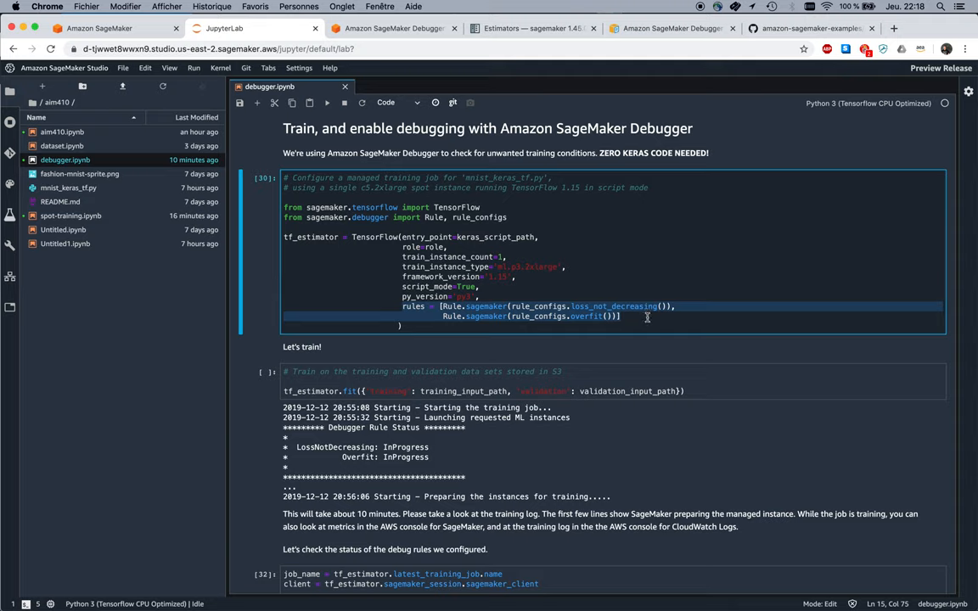
{"action": "mouse_move", "coordinate": [635, 318]}
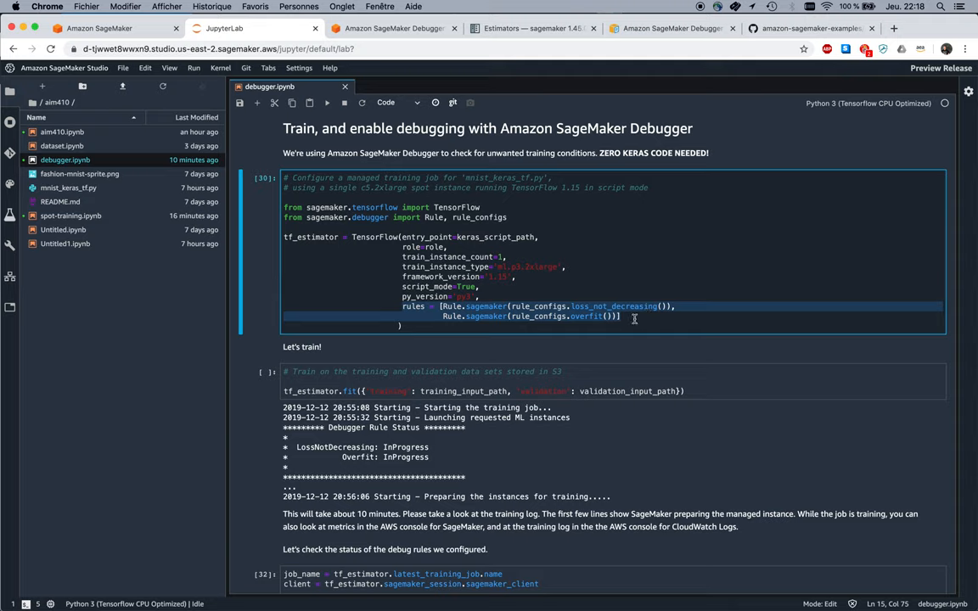
{"action": "mouse_move", "coordinate": [643, 316]}
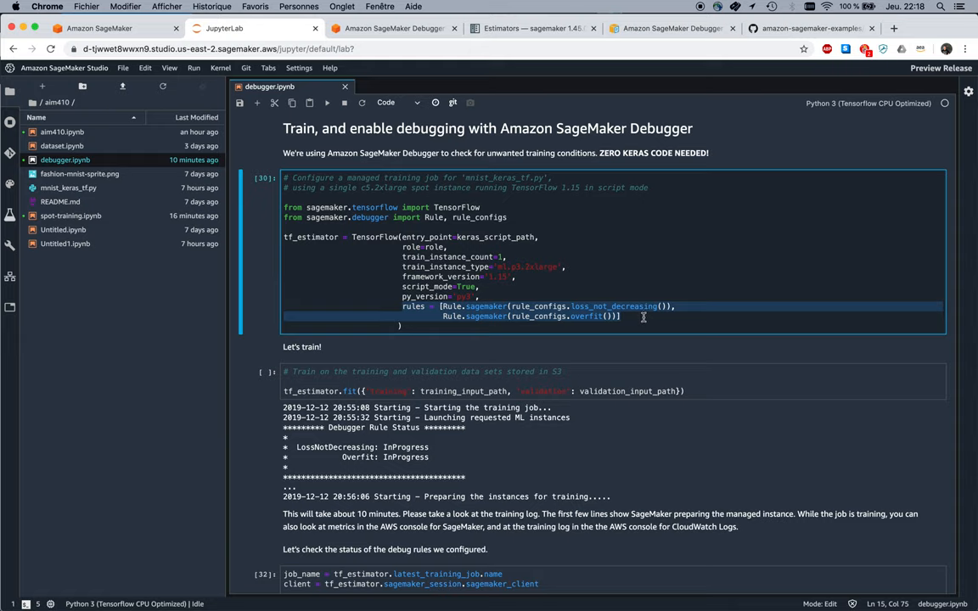
{"action": "mouse_move", "coordinate": [587, 330]}
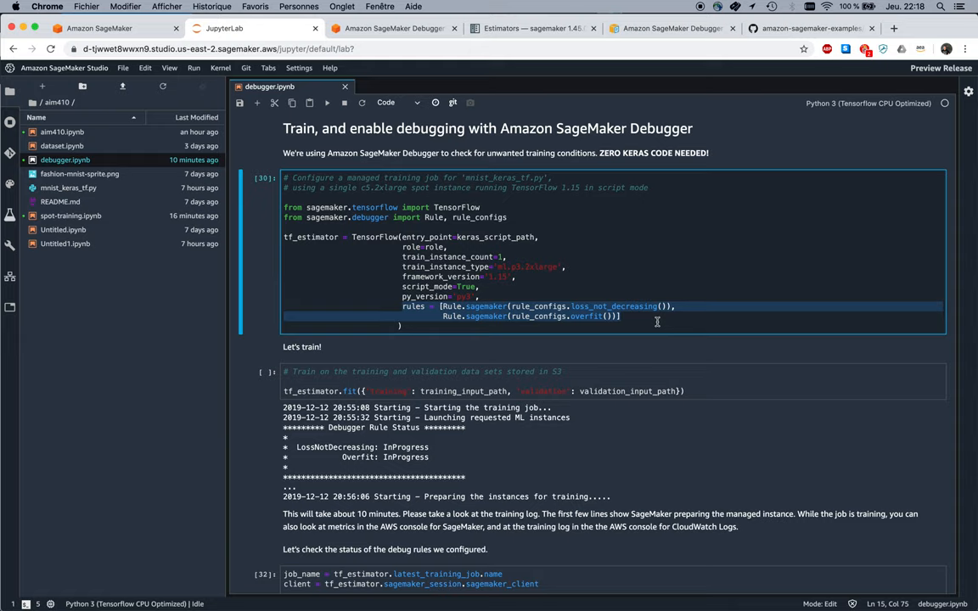
{"action": "mouse_move", "coordinate": [588, 287]}
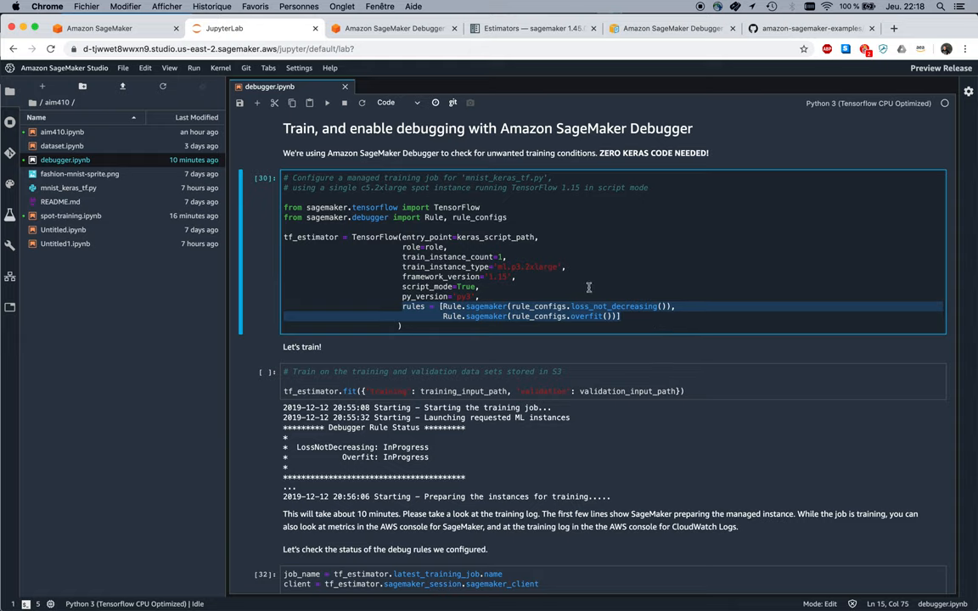
{"action": "mouse_move", "coordinate": [472, 229]}
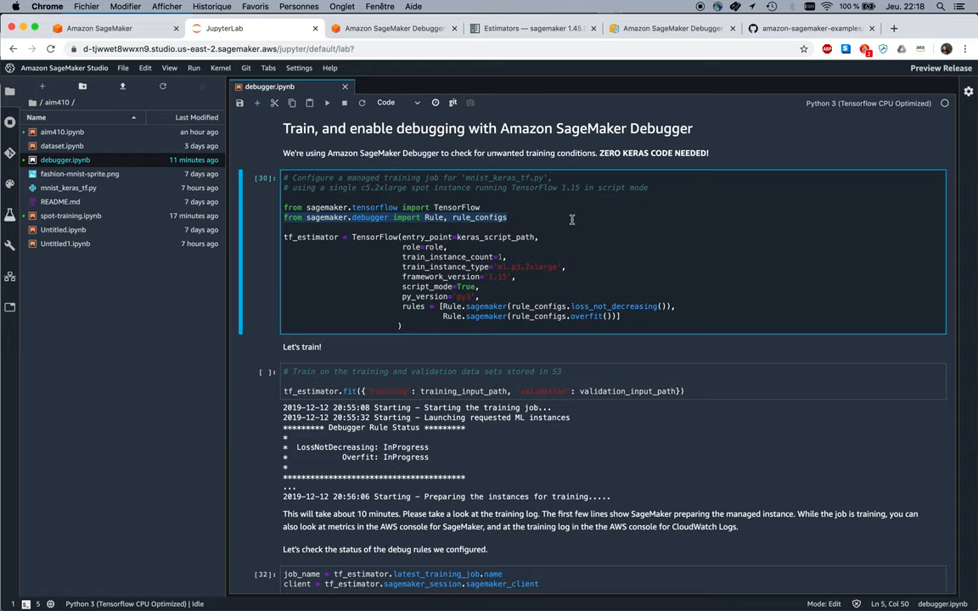
{"action": "mouse_move", "coordinate": [574, 242]}
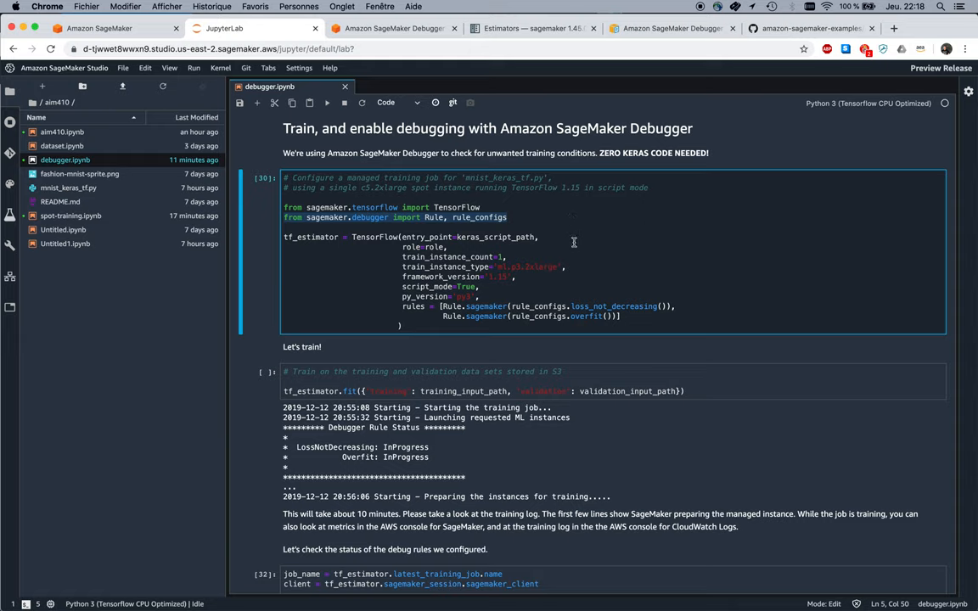
{"action": "mouse_move", "coordinate": [578, 258]}
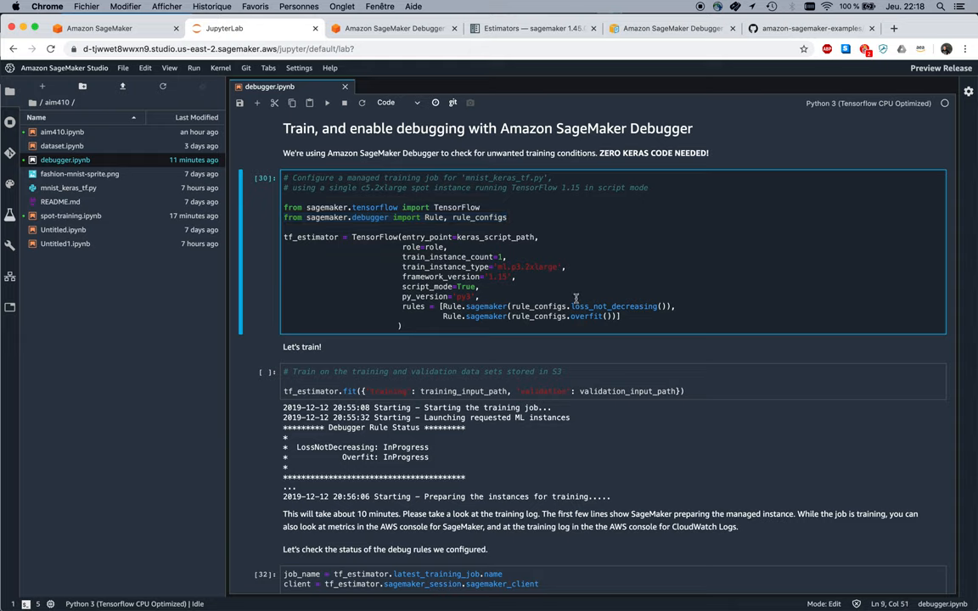
- Highlight the 'Debugger Rule Status' lines in the tf_estimator.fit output log
{"action": "scroll", "scroll_direction": "down", "scroll_amount": 3}
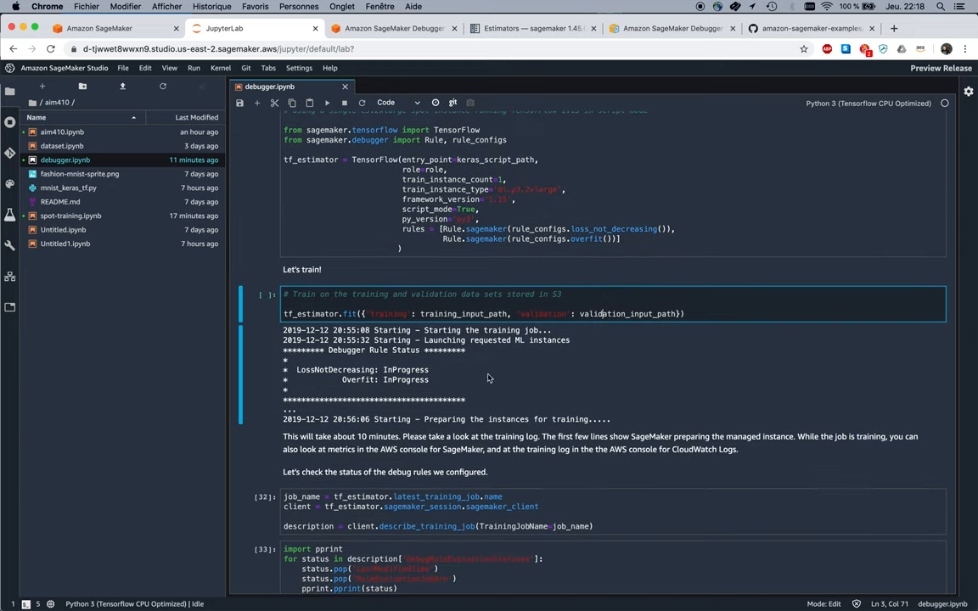
{"action": "mouse_move", "coordinate": [458, 377]}
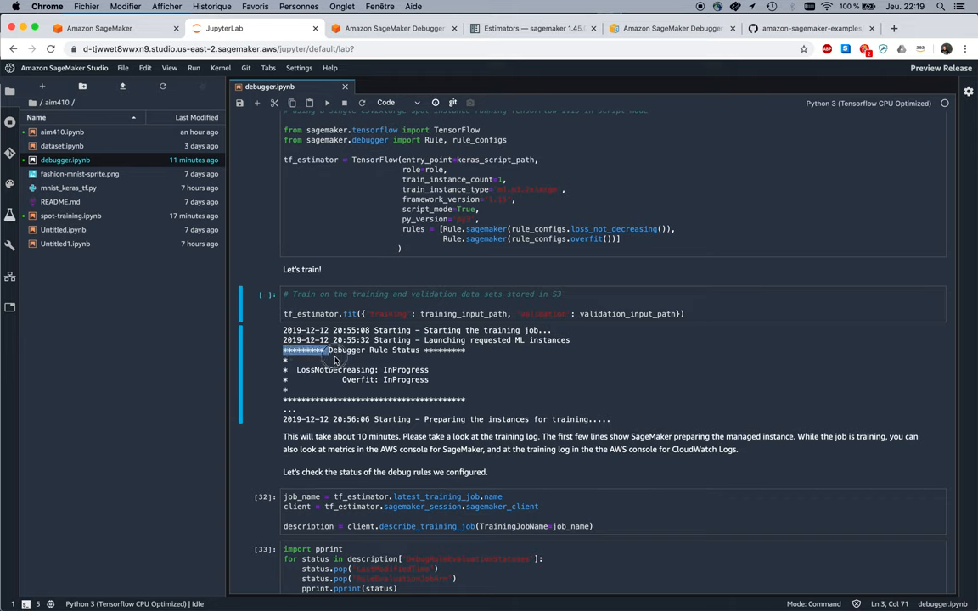
{"action": "left_click_drag", "start_coordinate": [283, 350], "coordinate": [467, 399]}
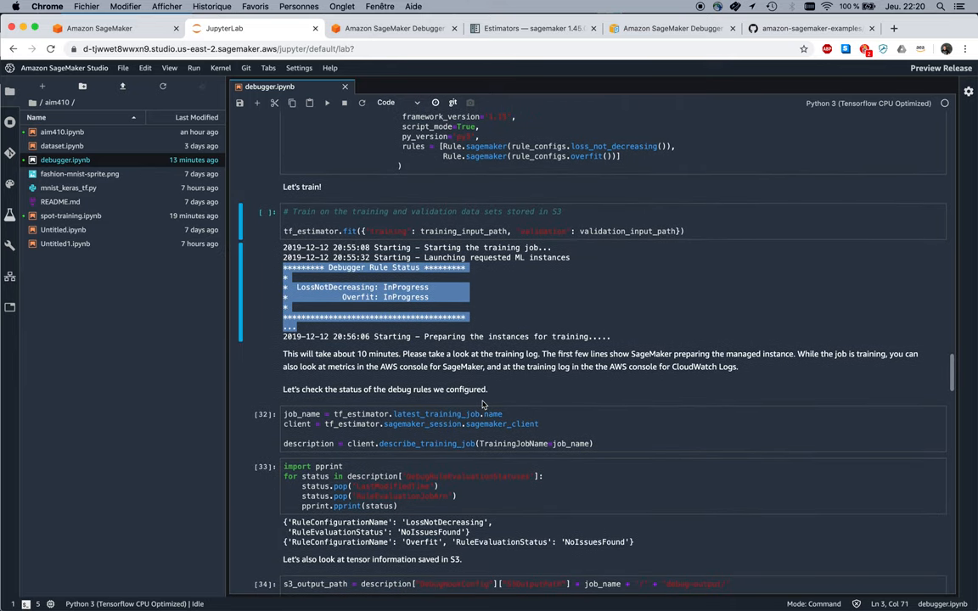
{"action": "mouse_move", "coordinate": [563, 258]}
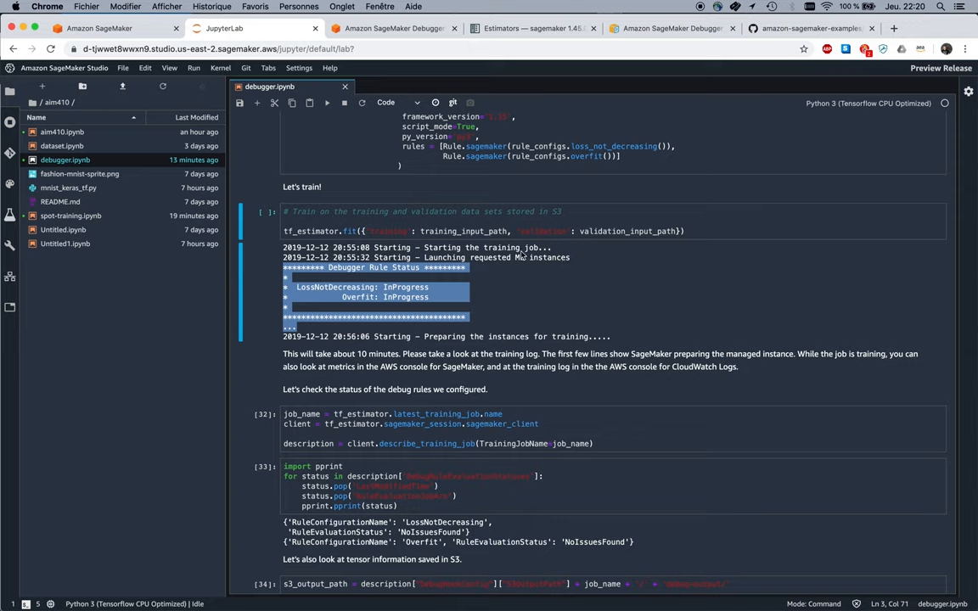
{"action": "mouse_move", "coordinate": [411, 306]}
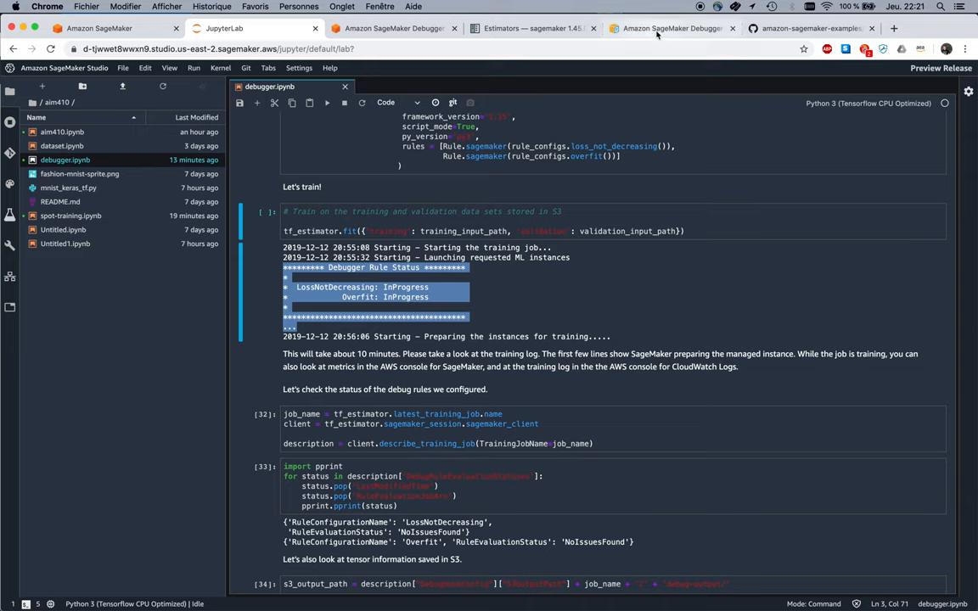
- Bring up the AWS docs page listing SageMaker Debugger's built-in rules and their scopes
{"action": "left_click", "coordinate": [679, 28]}
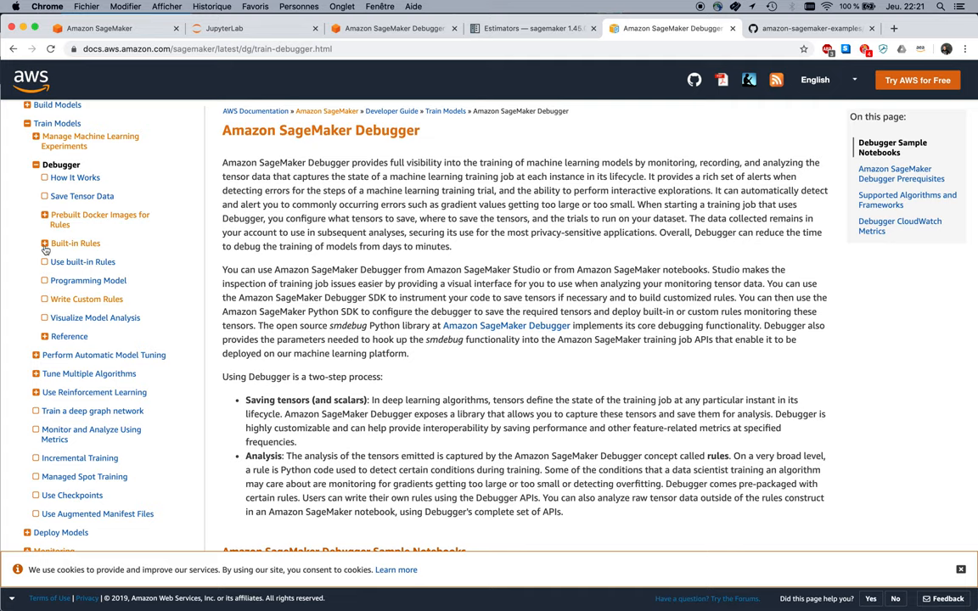
{"action": "left_click", "coordinate": [44, 242]}
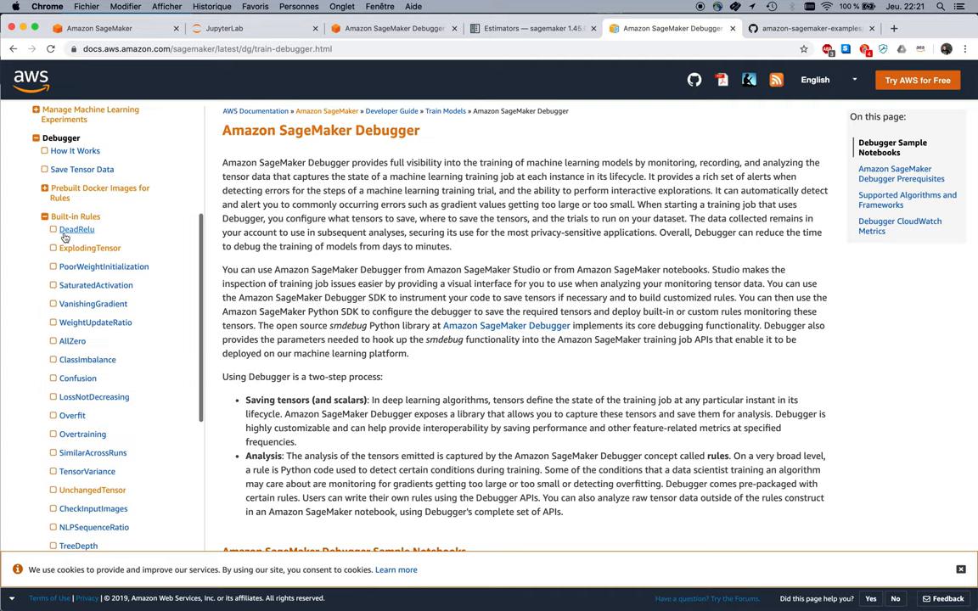
{"action": "left_click", "coordinate": [74, 216]}
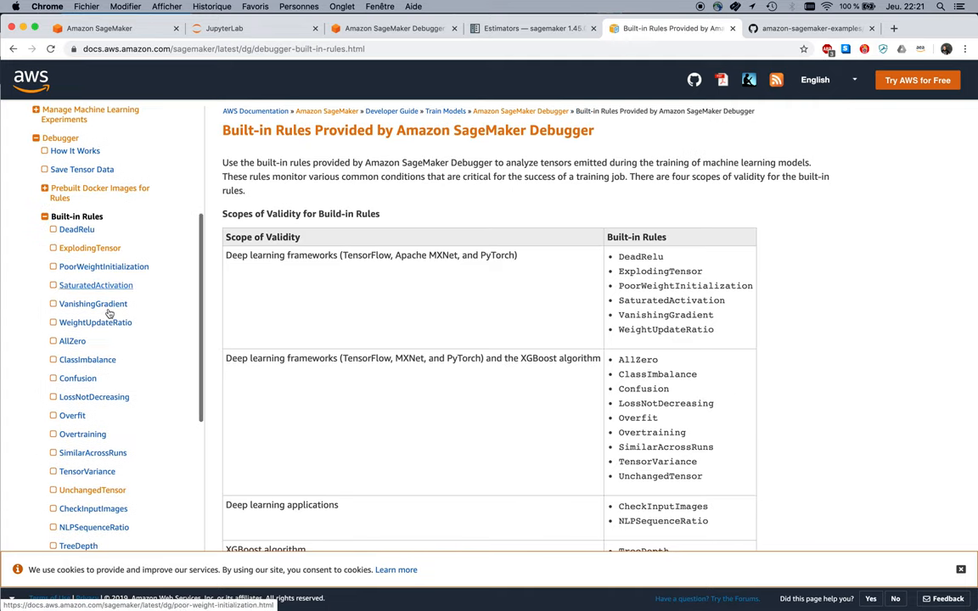
{"action": "scroll", "scroll_direction": "down", "scroll_amount": 3}
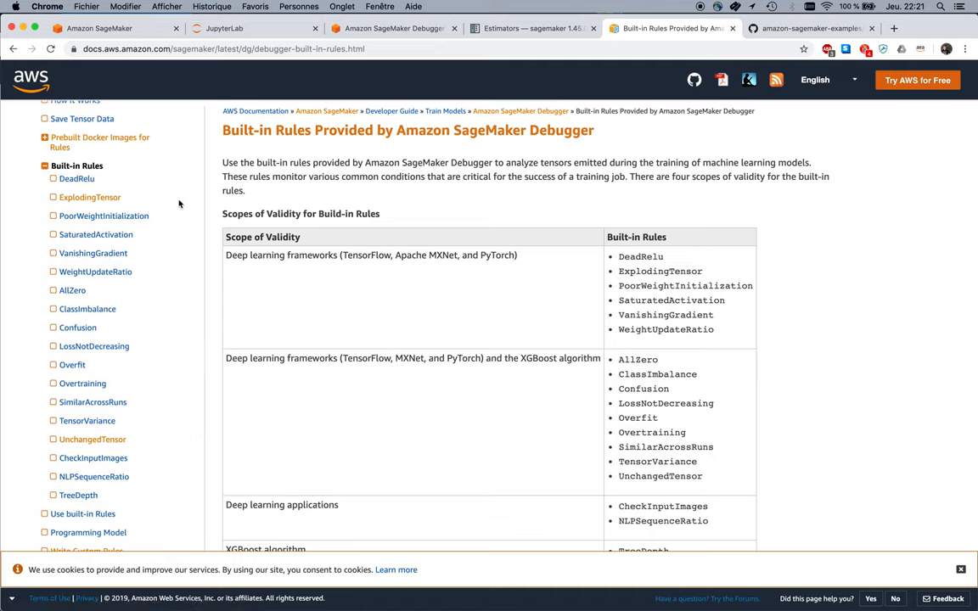
{"action": "mouse_move", "coordinate": [153, 210]}
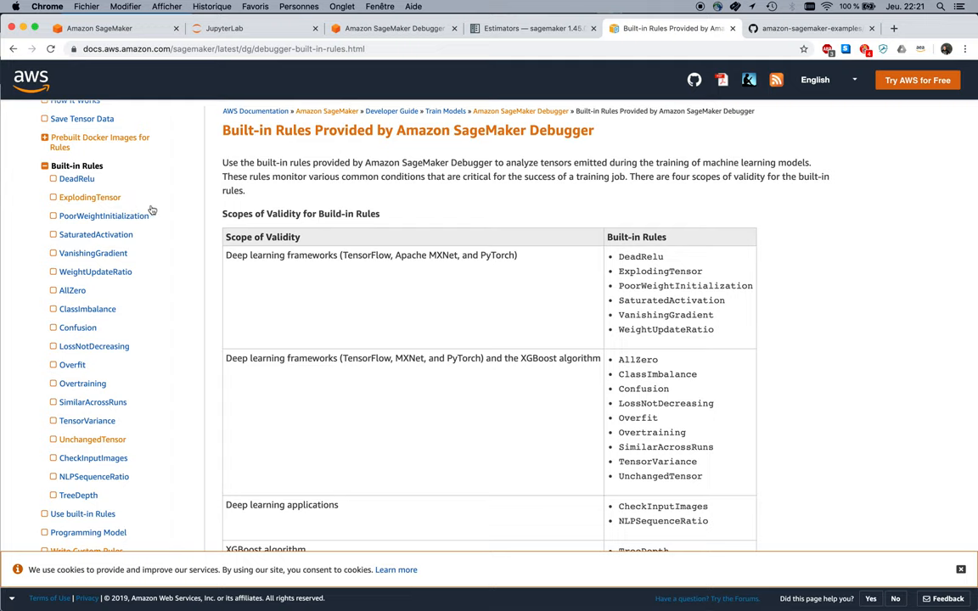
{"action": "mouse_move", "coordinate": [158, 238]}
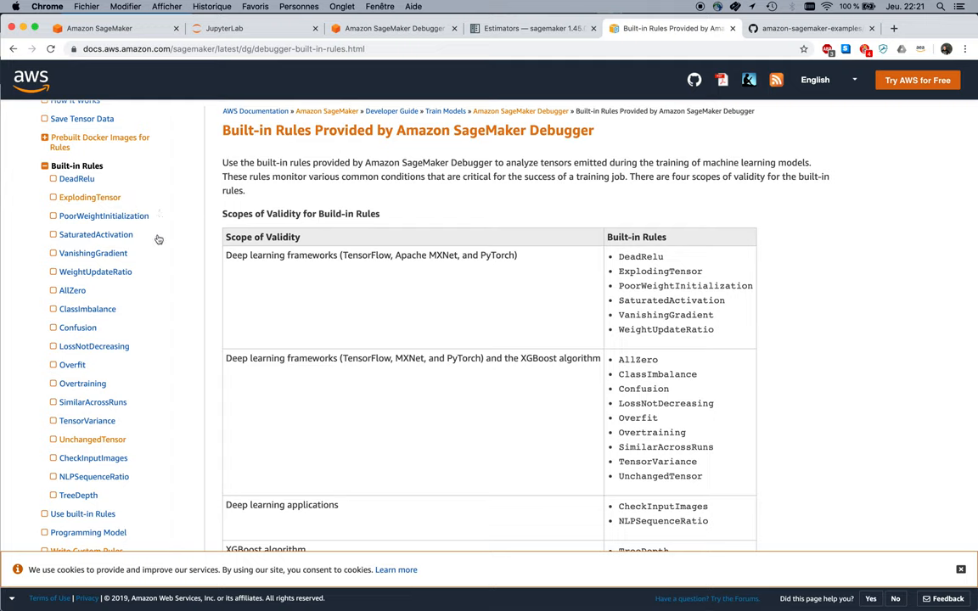
{"action": "mouse_move", "coordinate": [146, 258]}
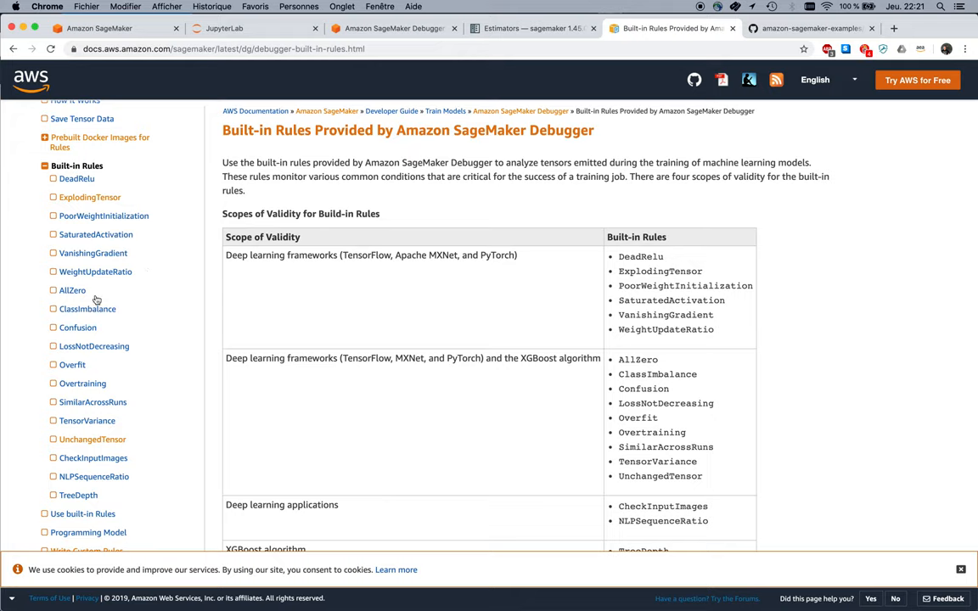
{"action": "mouse_move", "coordinate": [129, 318]}
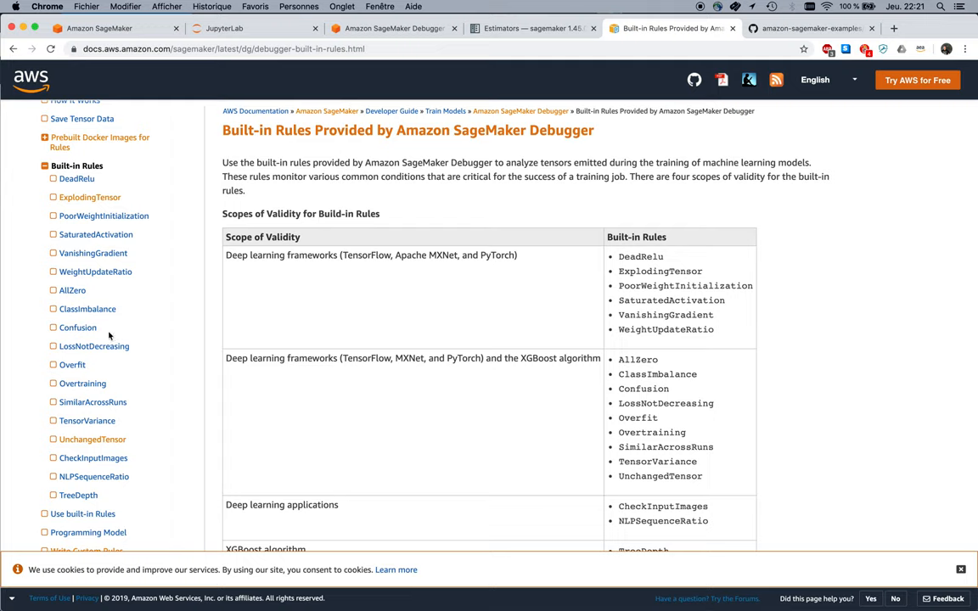
{"action": "mouse_move", "coordinate": [113, 332]}
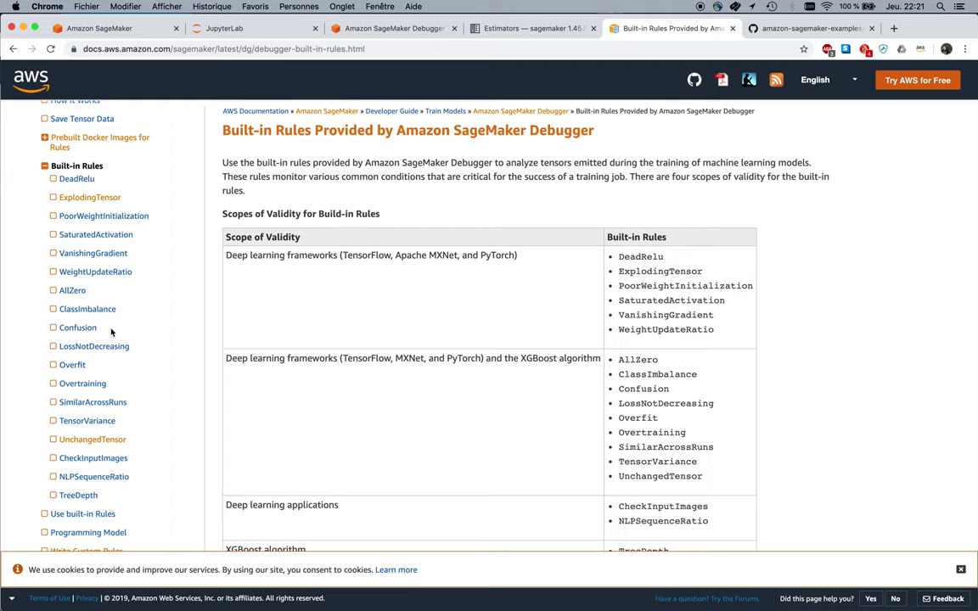
{"action": "mouse_move", "coordinate": [141, 351]}
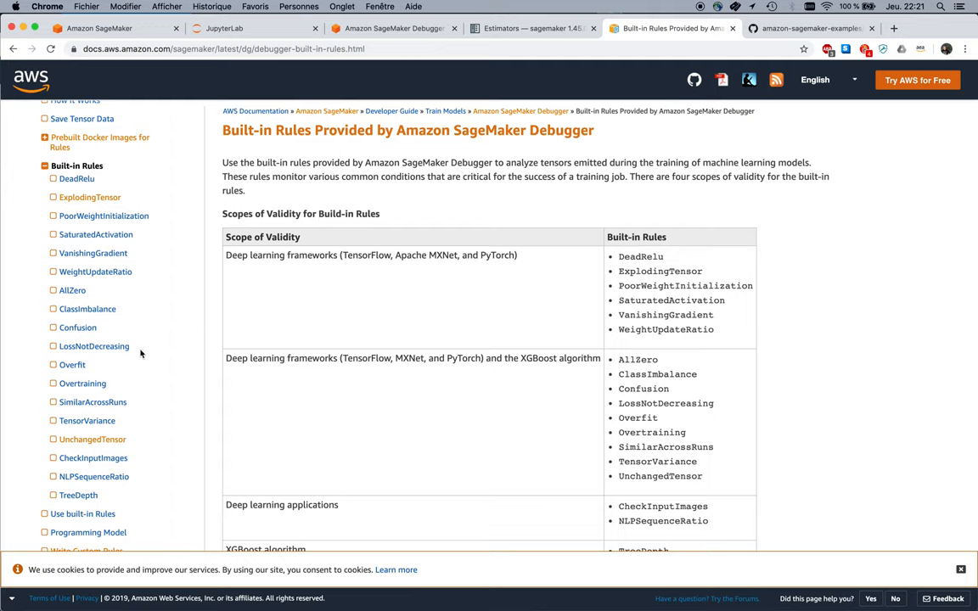
{"action": "mouse_move", "coordinate": [139, 434]}
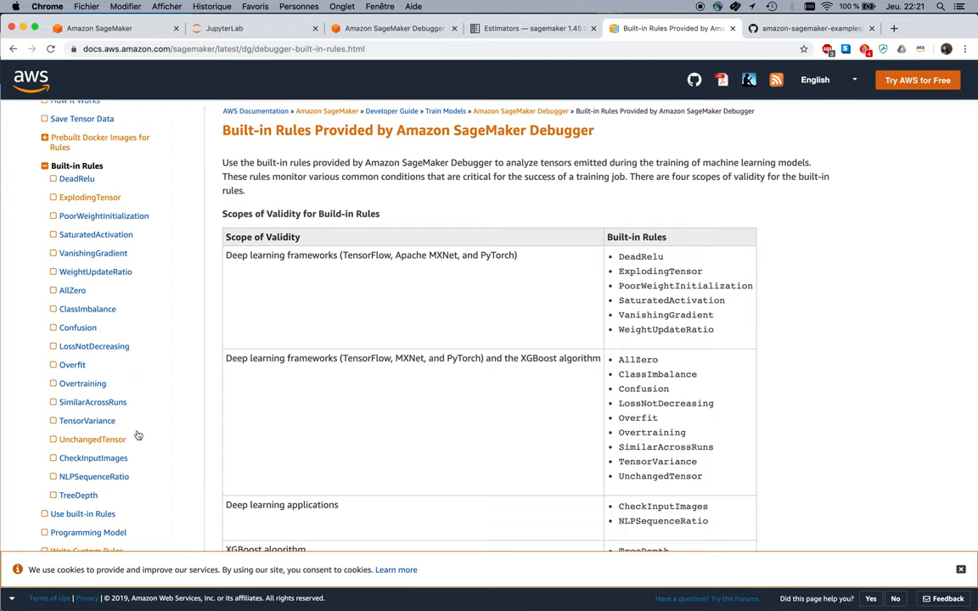
{"action": "mouse_move", "coordinate": [190, 299]}
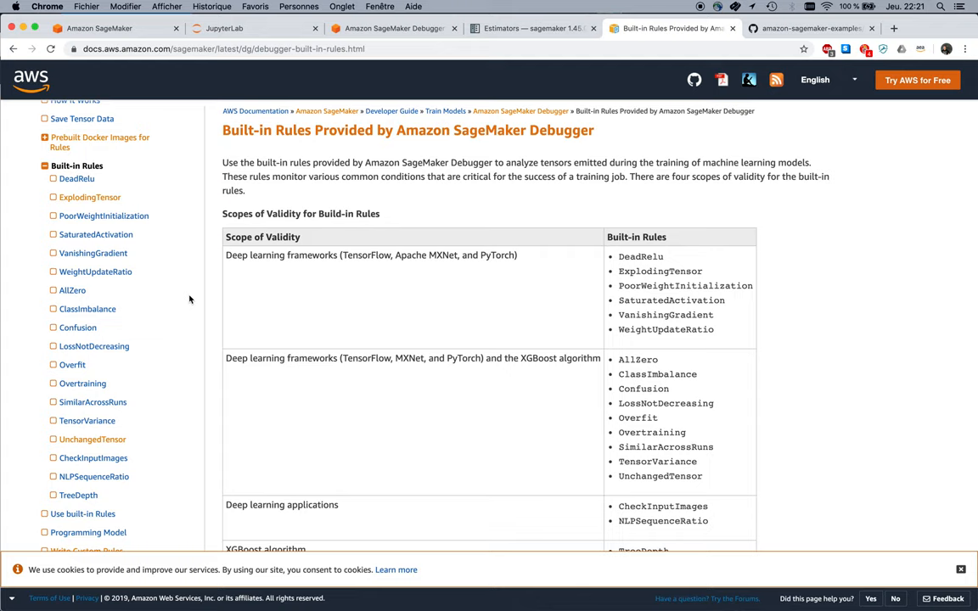
- View the VanishingGradient rule page with its parameters and import example
{"action": "left_click", "coordinate": [94, 253]}
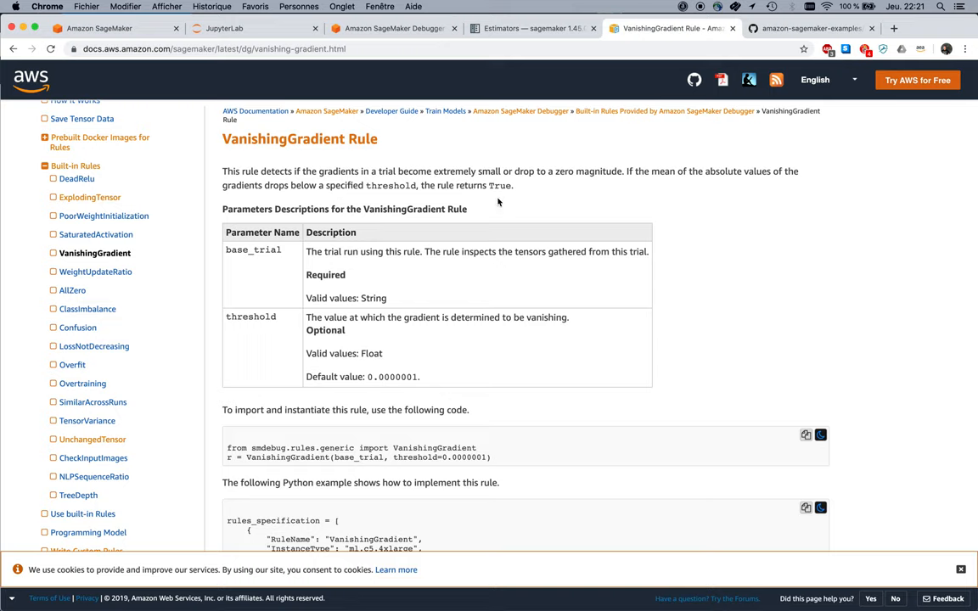
{"action": "mouse_move", "coordinate": [645, 203]}
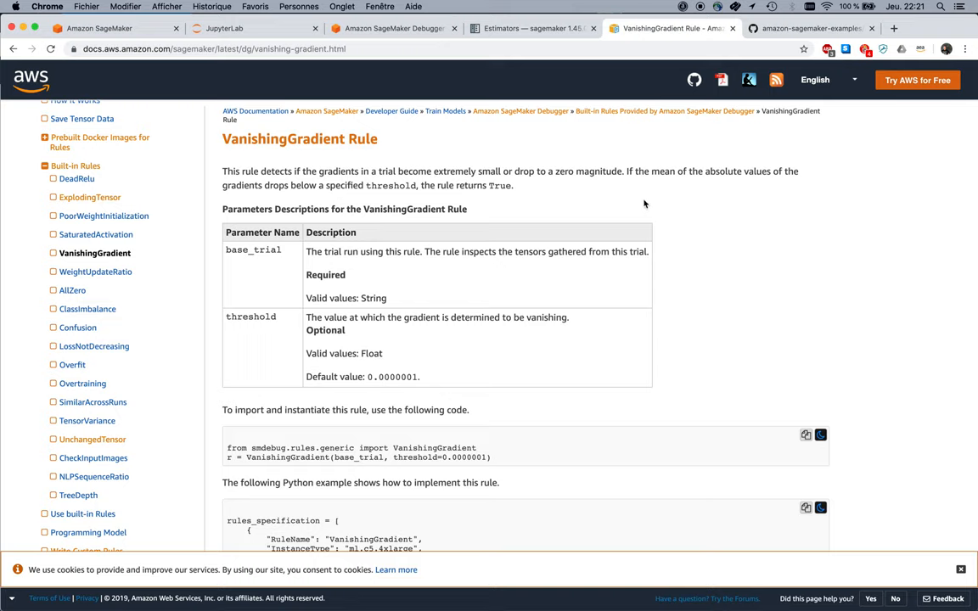
{"action": "mouse_move", "coordinate": [694, 201]}
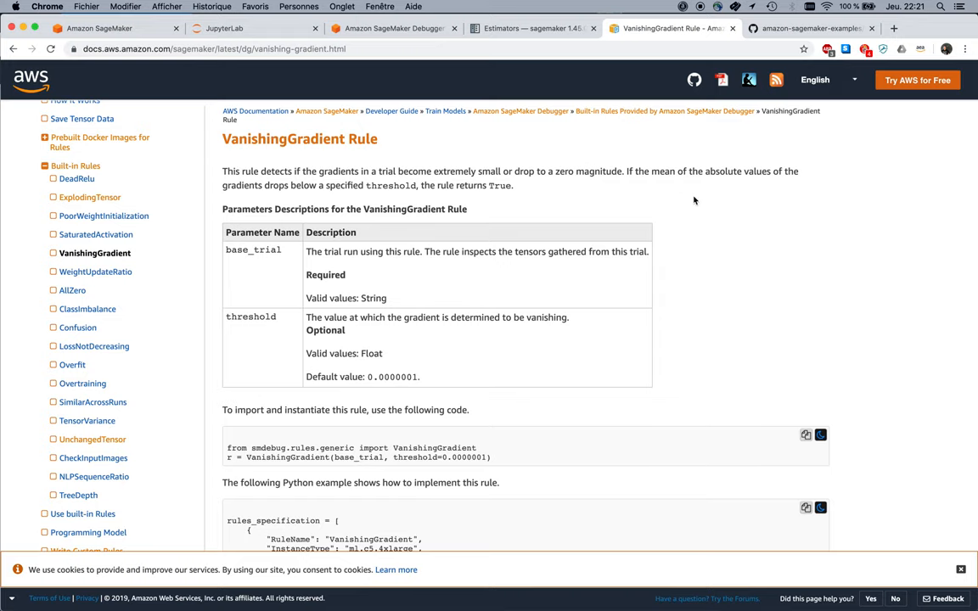
{"action": "scroll", "scroll_direction": "down", "scroll_amount": 3}
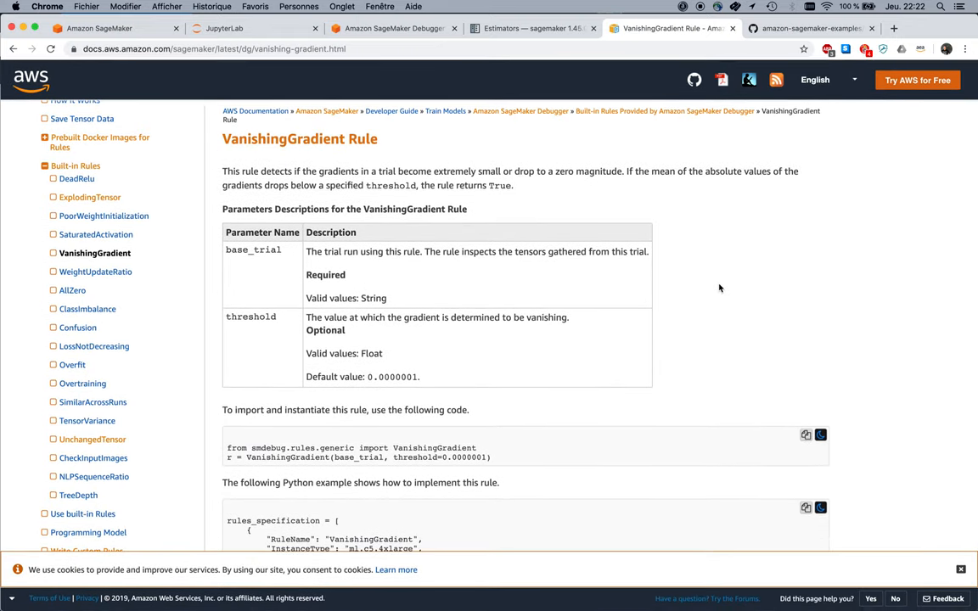
{"action": "mouse_move", "coordinate": [788, 51]}
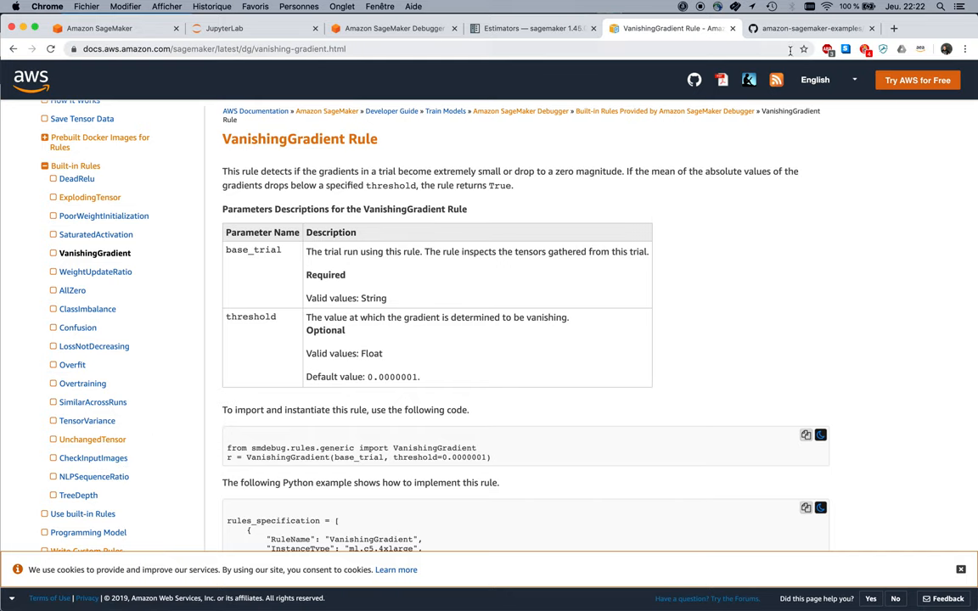
- Switch to the amazon-sagemaker-examples repository's sagemaker-debugger folder on GitHub
{"action": "left_click", "coordinate": [819, 29]}
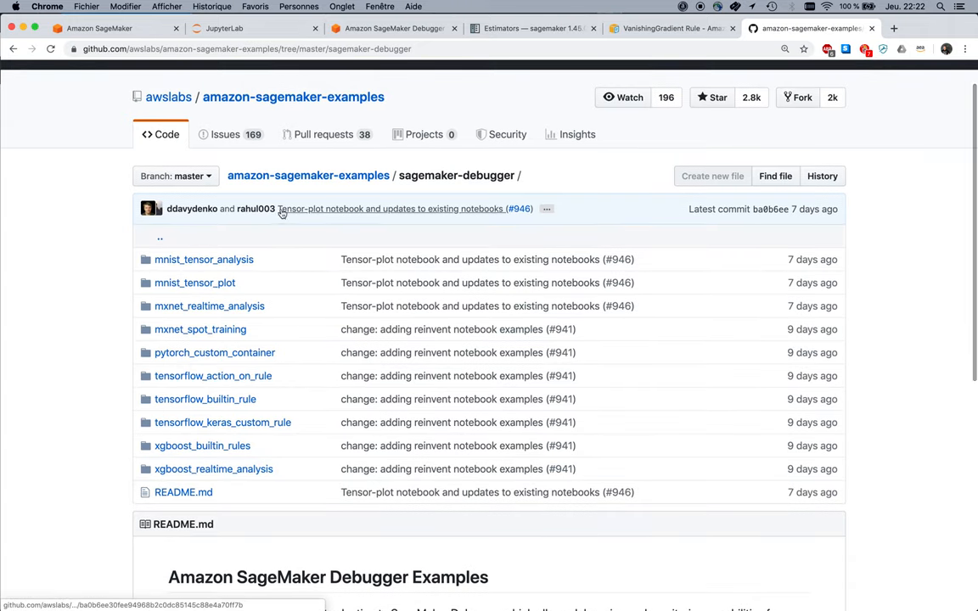
{"action": "mouse_move", "coordinate": [533, 184]}
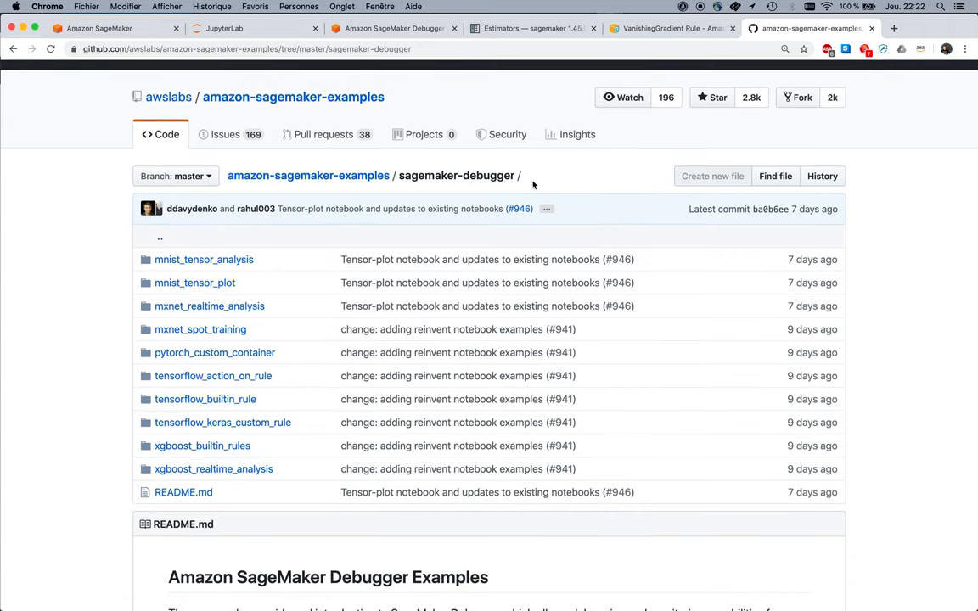
{"action": "mouse_move", "coordinate": [538, 185]}
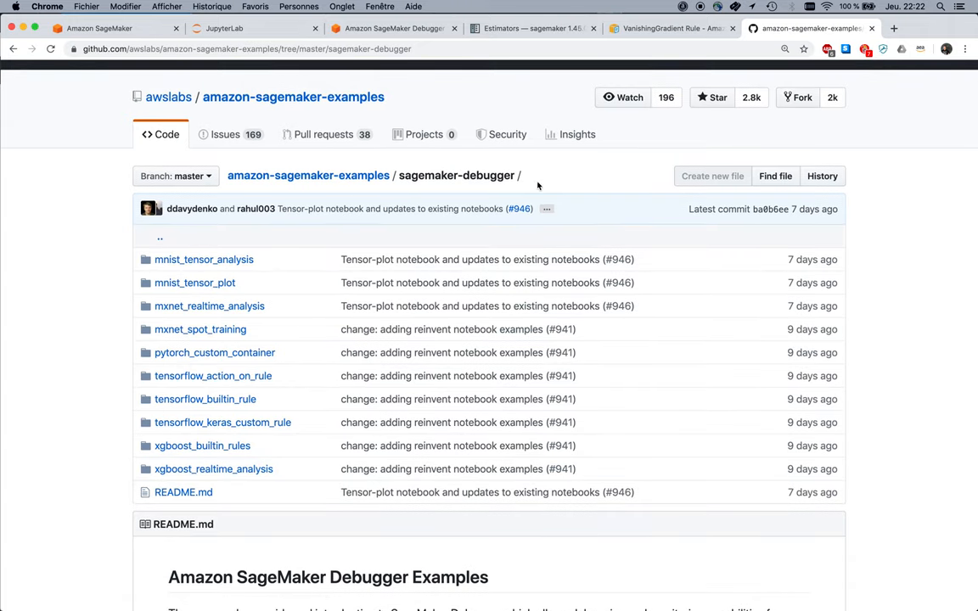
{"action": "mouse_move", "coordinate": [241, 404]}
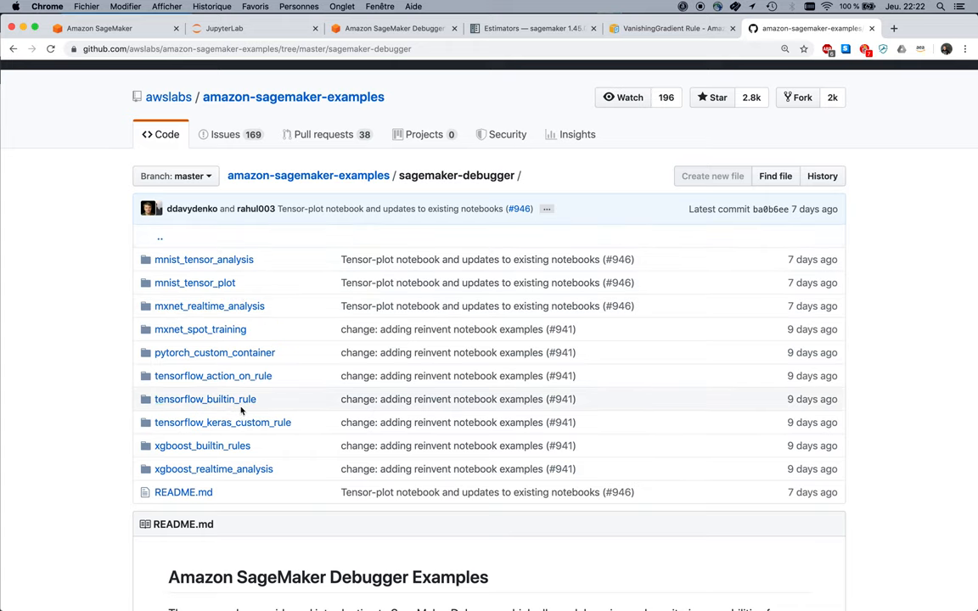
{"action": "mouse_move", "coordinate": [314, 409]}
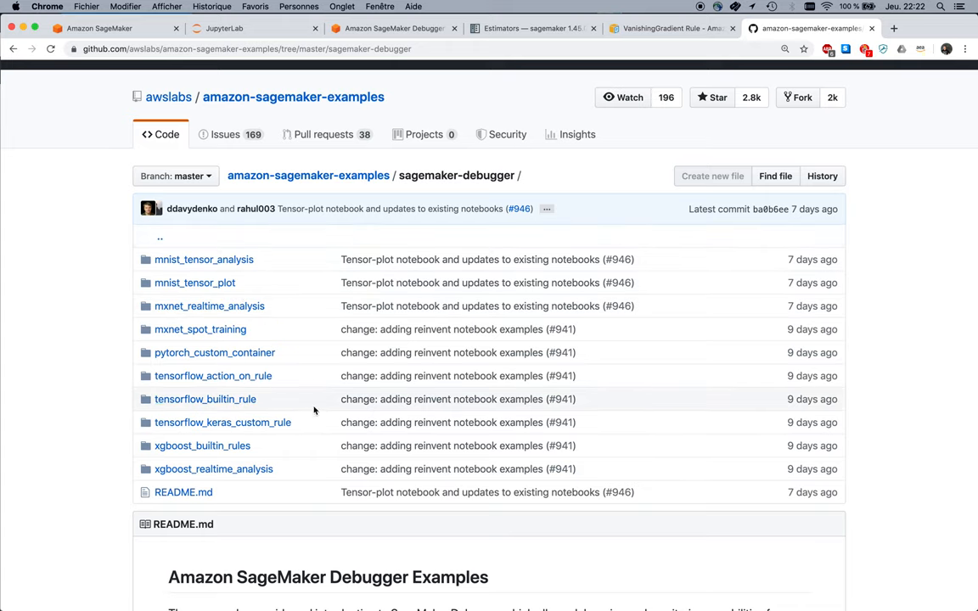
{"action": "mouse_move", "coordinate": [311, 422]}
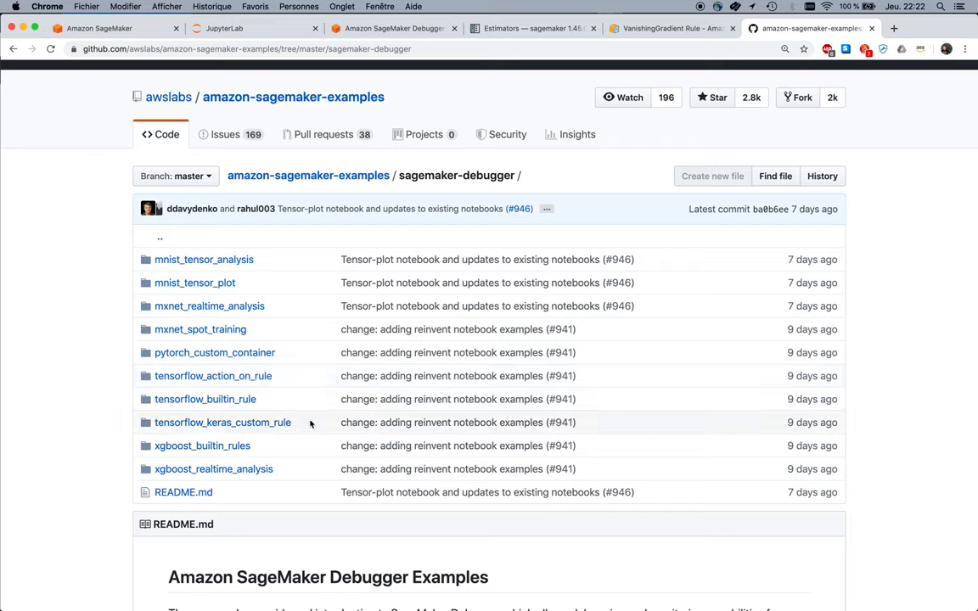
{"action": "mouse_move", "coordinate": [312, 423]}
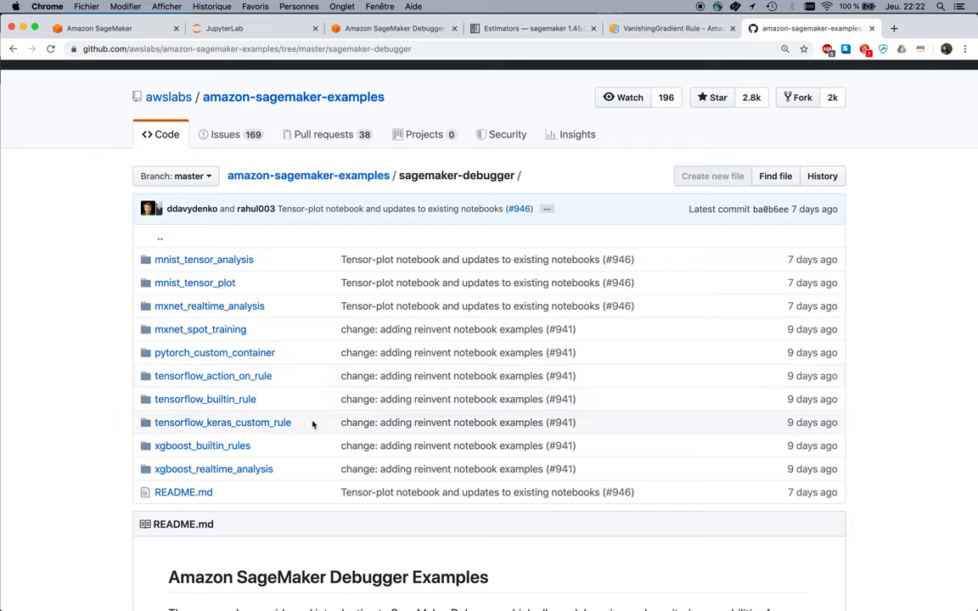
{"action": "mouse_move", "coordinate": [593, 115]}
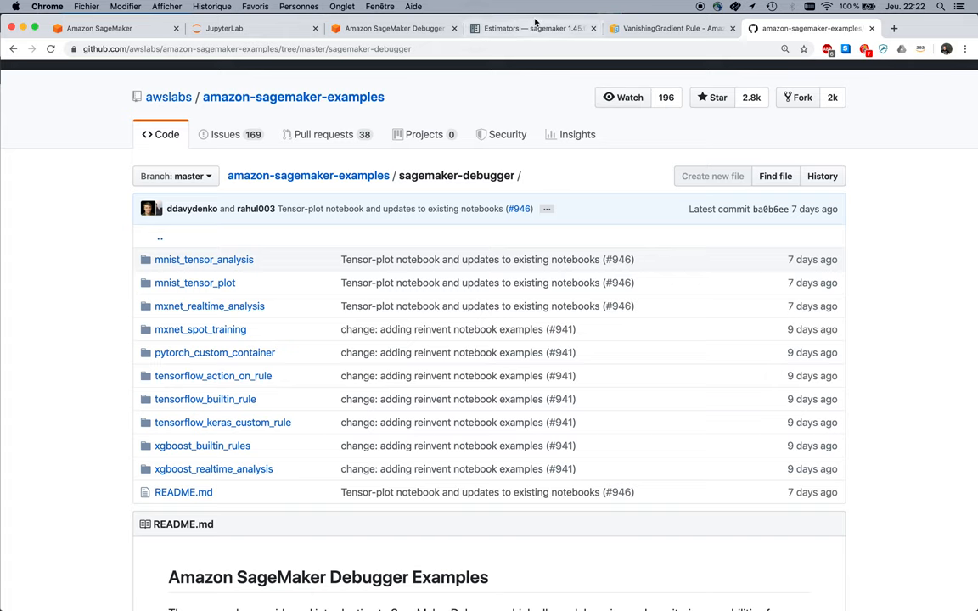
- Highlight the rules parameter in the Estimator class signature, then return to the Studio notebook
{"action": "left_click", "coordinate": [540, 28]}
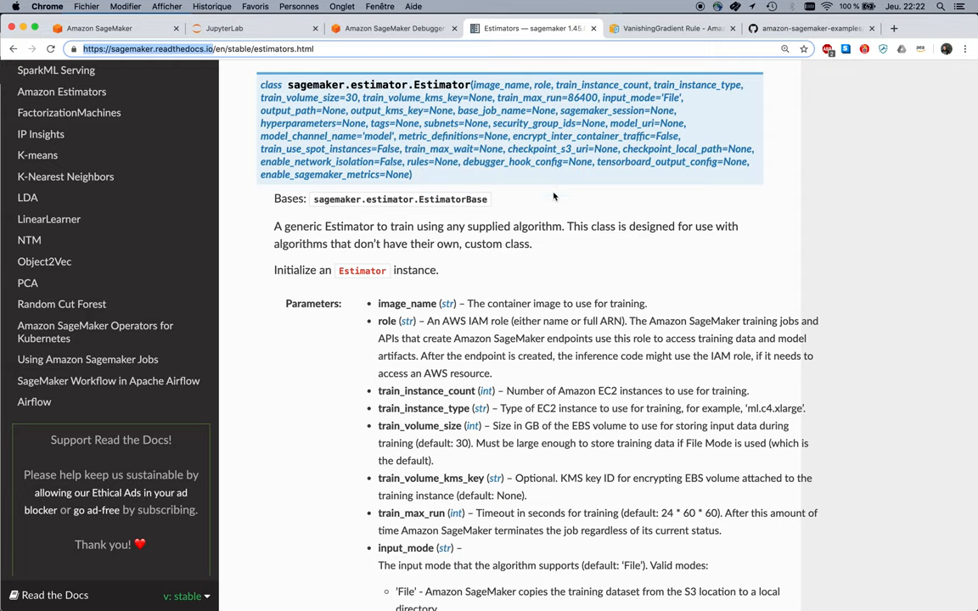
{"action": "mouse_move", "coordinate": [537, 198]}
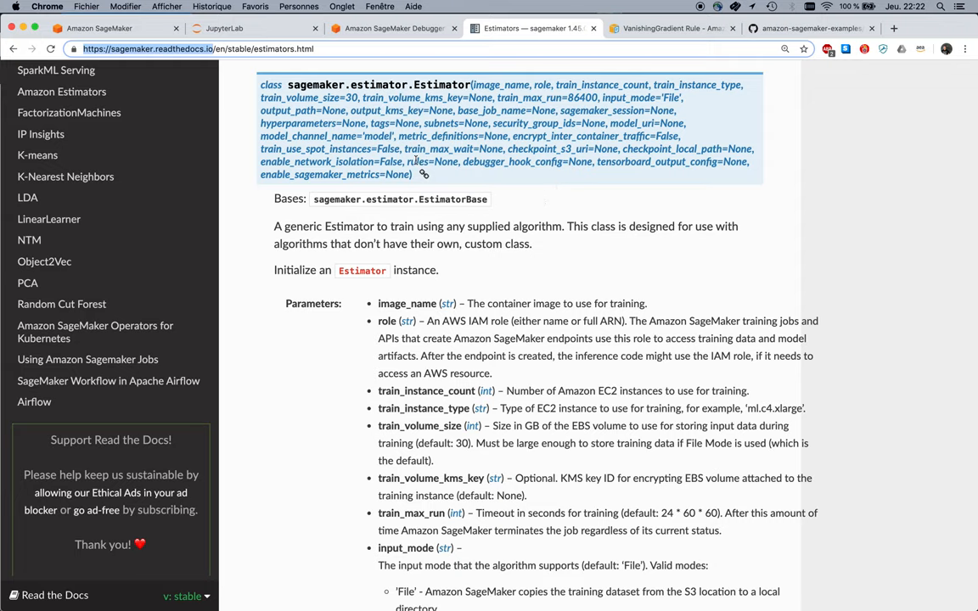
{"action": "double_click", "coordinate": [424, 161]}
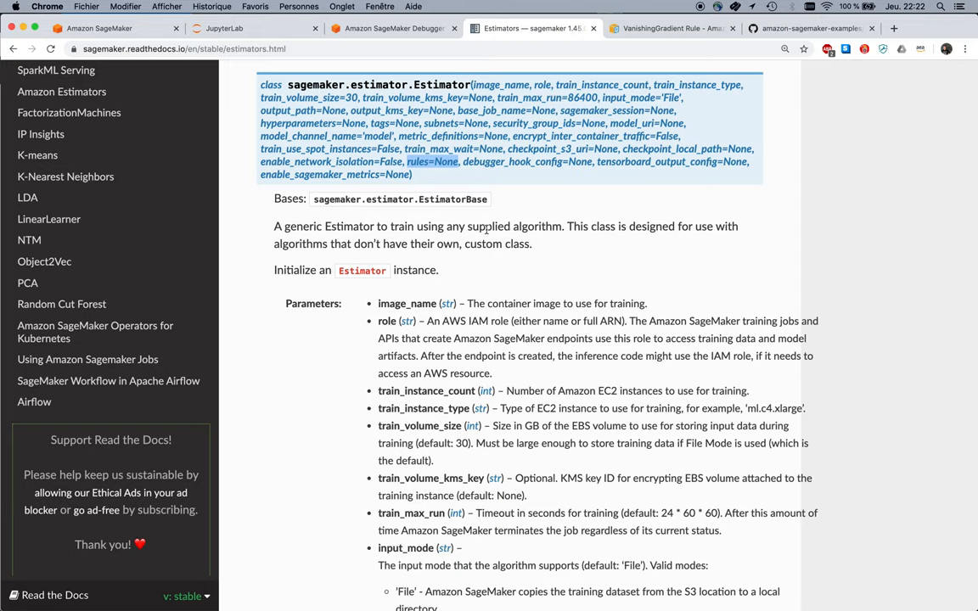
{"action": "left_click", "coordinate": [235, 27]}
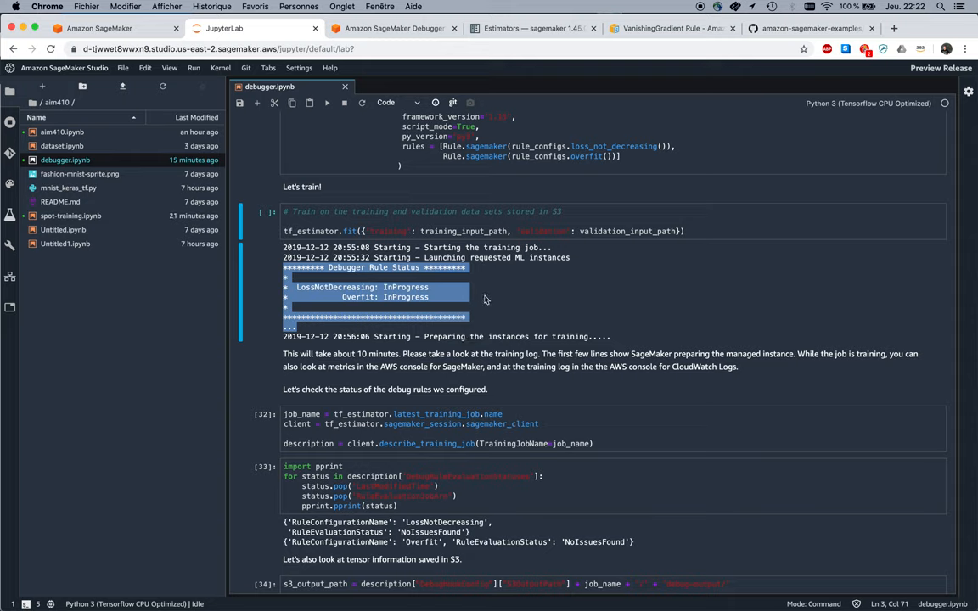
{"action": "mouse_move", "coordinate": [460, 339]}
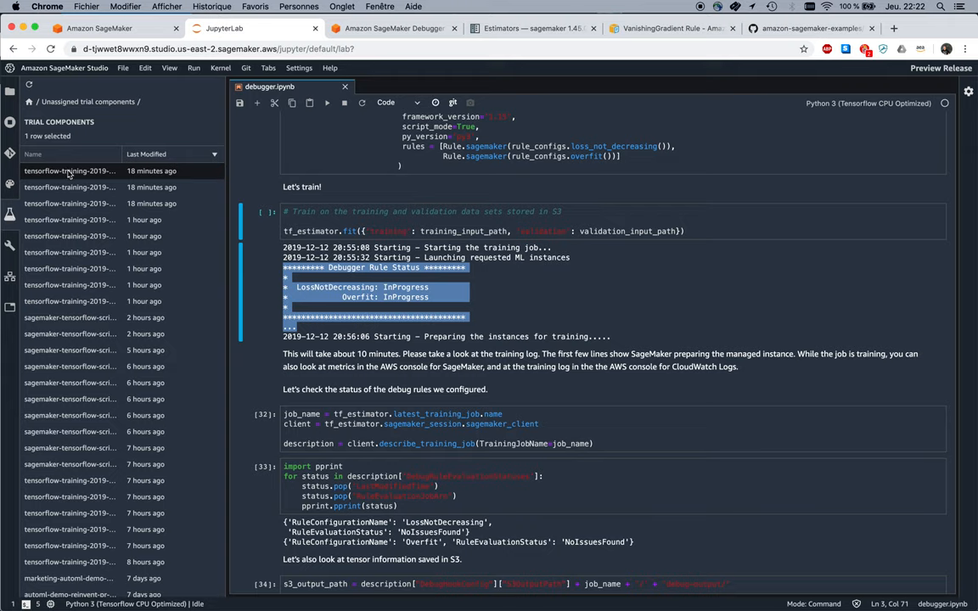
- Open the latest tensorflow-training trial component in trial details from its context menu
{"action": "right_click", "coordinate": [70, 170]}
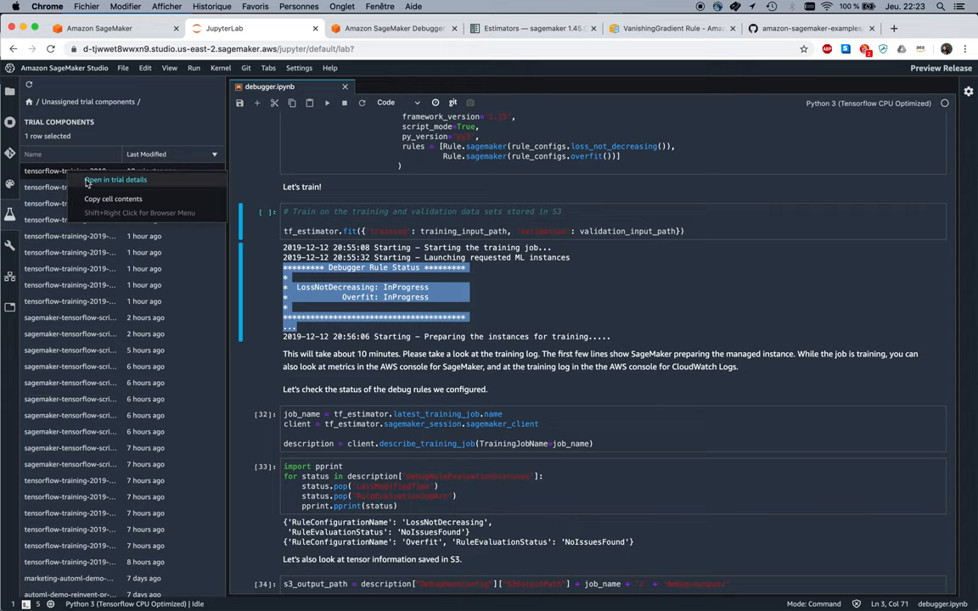
{"action": "left_click", "coordinate": [115, 180]}
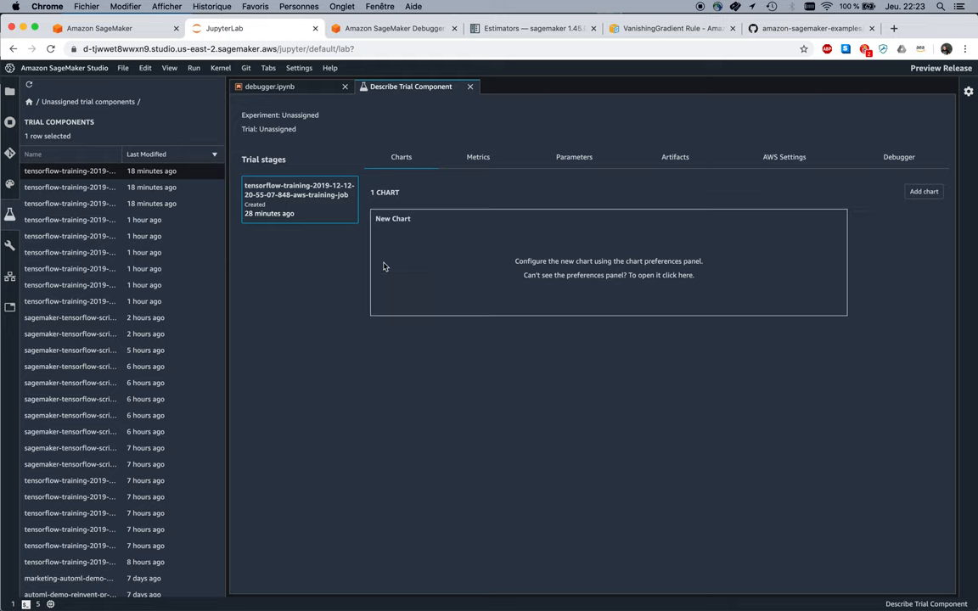
- Review the trial component's metrics, parameters, S3 artifacts and AWS settings showing Completed status
{"action": "left_click", "coordinate": [478, 156]}
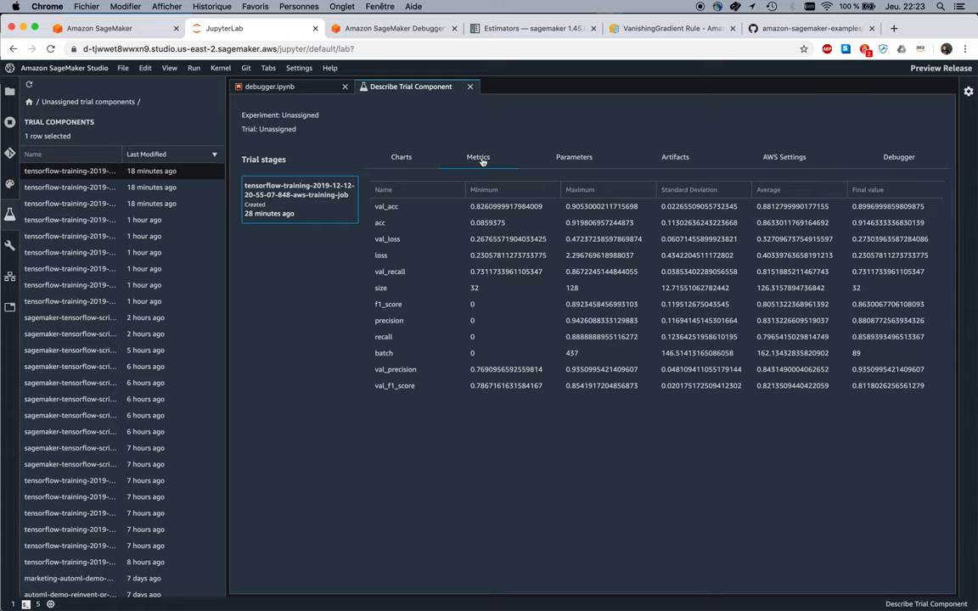
{"action": "mouse_move", "coordinate": [564, 175]}
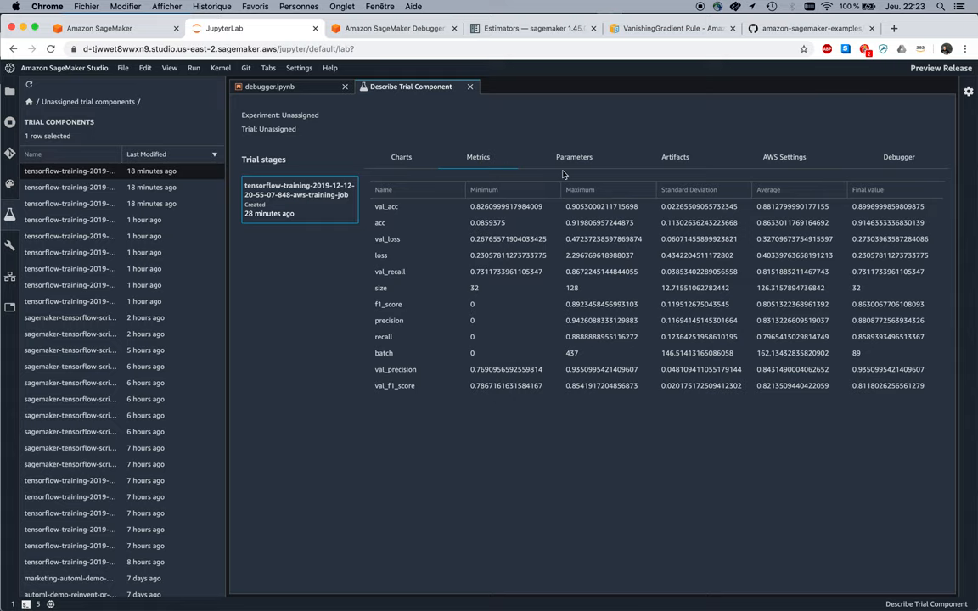
{"action": "left_click", "coordinate": [574, 156]}
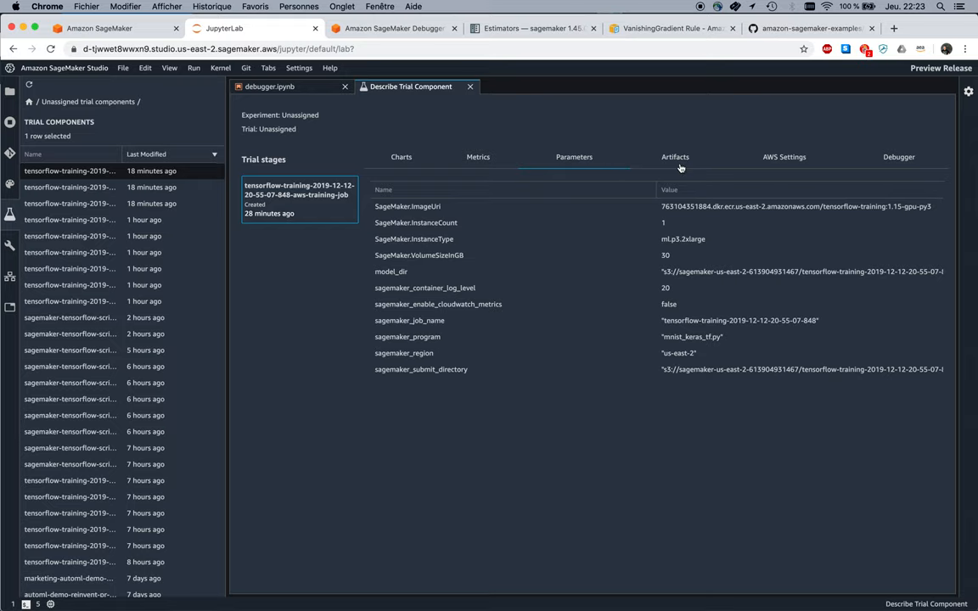
{"action": "left_click", "coordinate": [676, 156]}
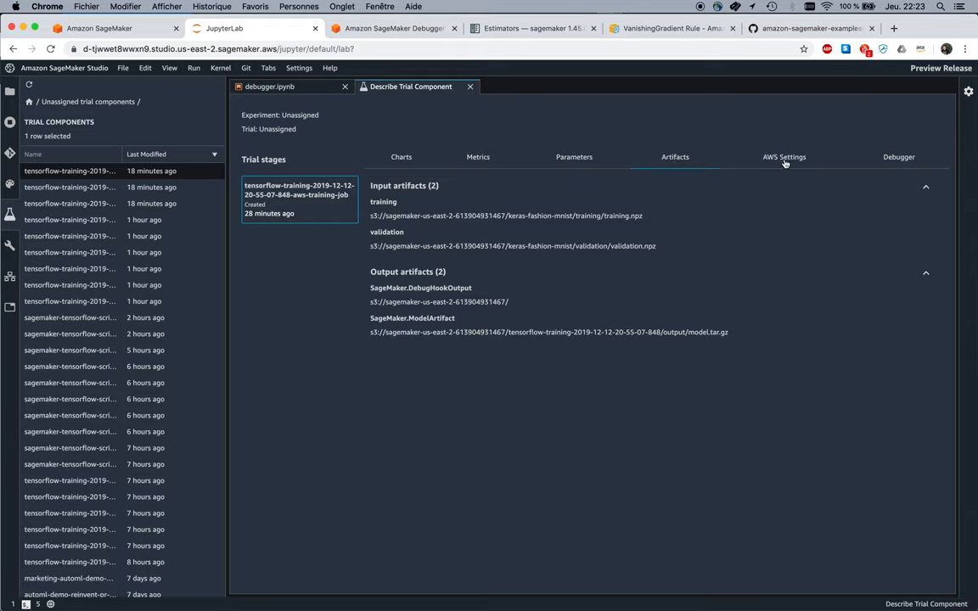
{"action": "left_click", "coordinate": [784, 156]}
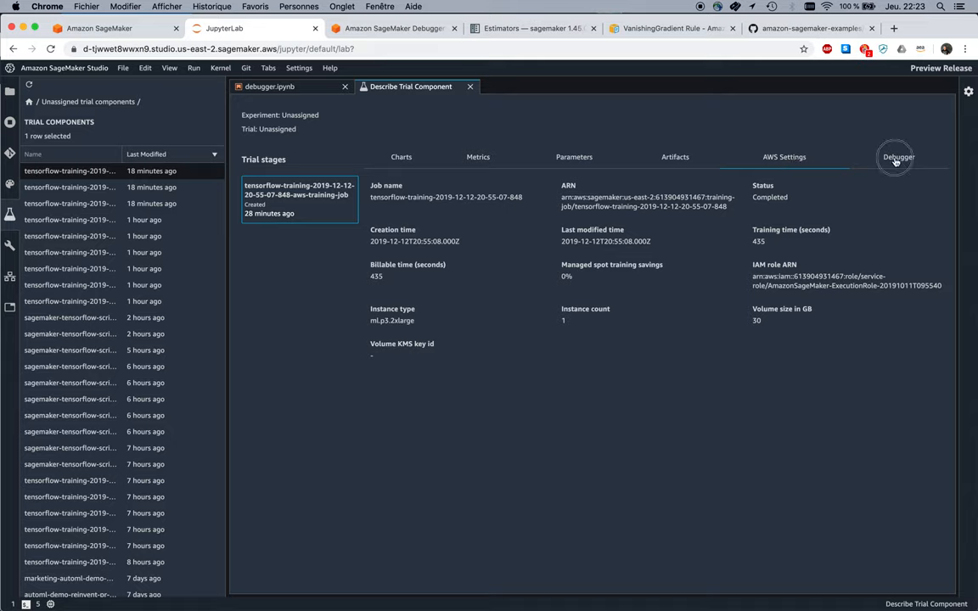
- Show the Debugger rule results: LossNotDecreasing and Overfit both with no issues found
{"action": "left_click", "coordinate": [896, 156]}
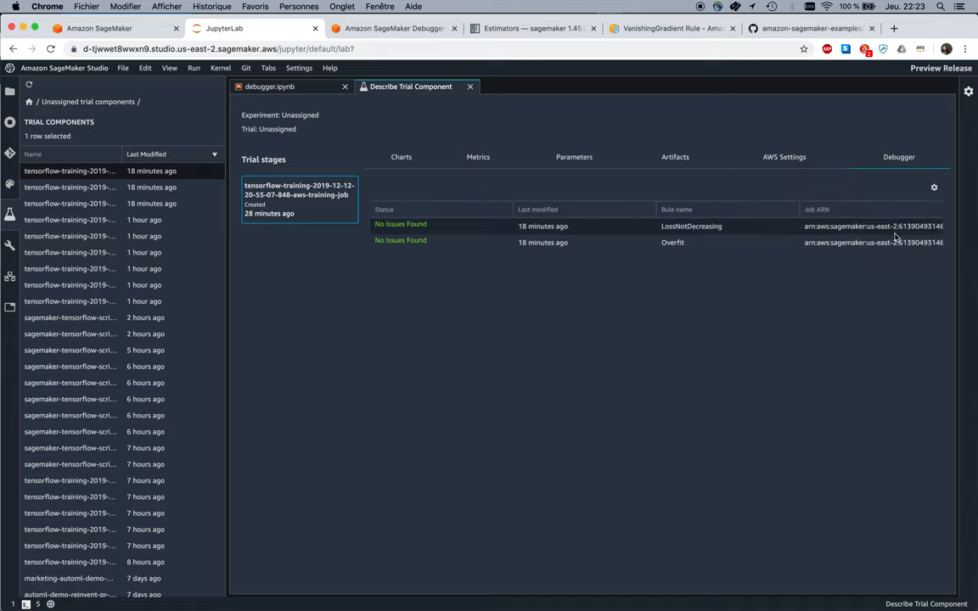
{"action": "mouse_move", "coordinate": [445, 237]}
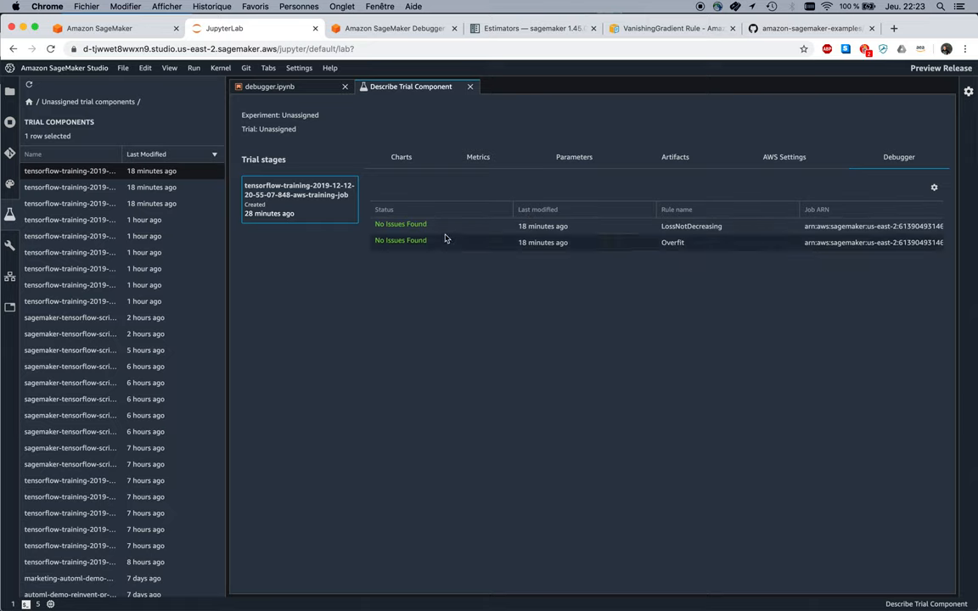
{"action": "mouse_move", "coordinate": [666, 252]}
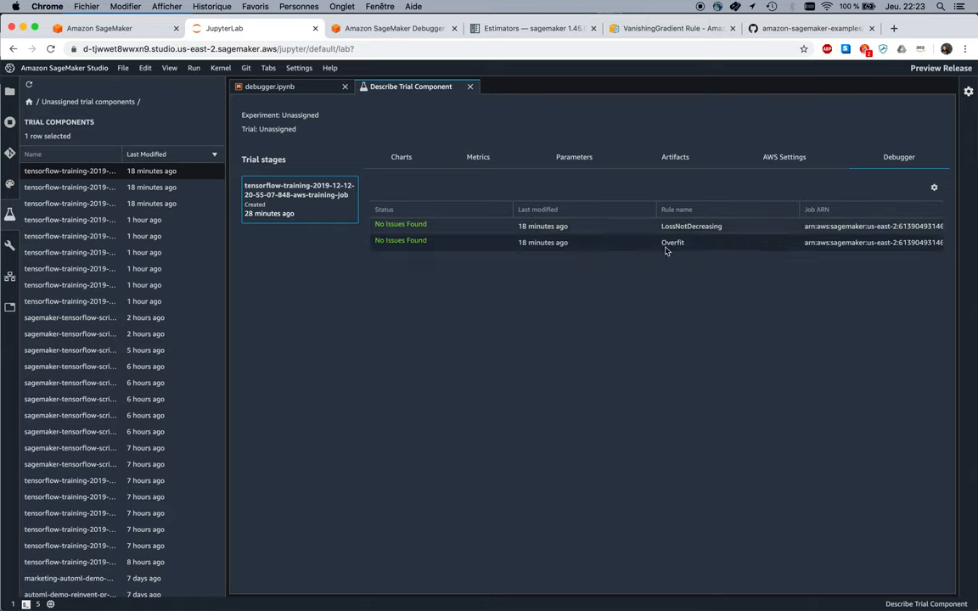
{"action": "mouse_move", "coordinate": [706, 229]}
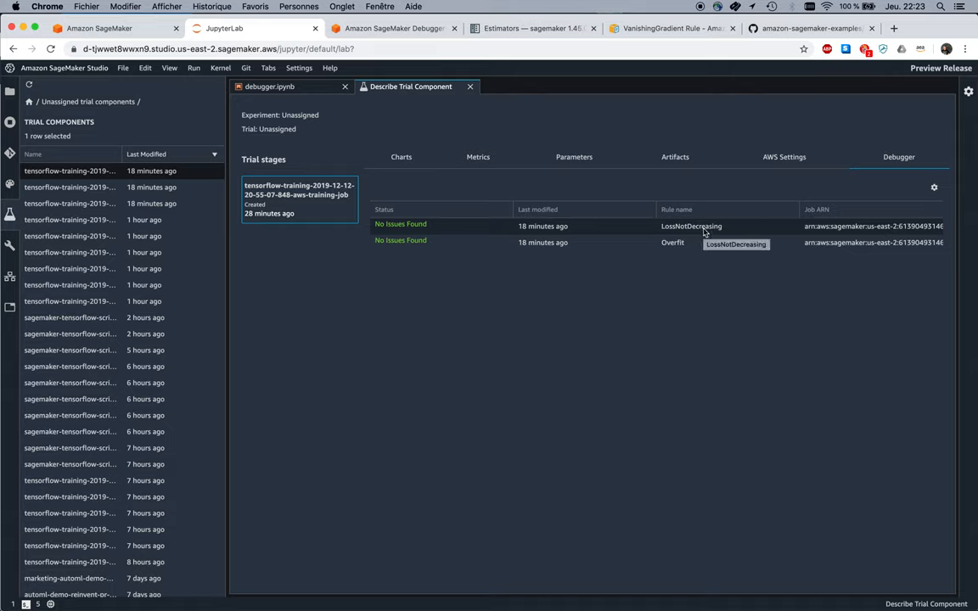
{"action": "mouse_move", "coordinate": [626, 248]}
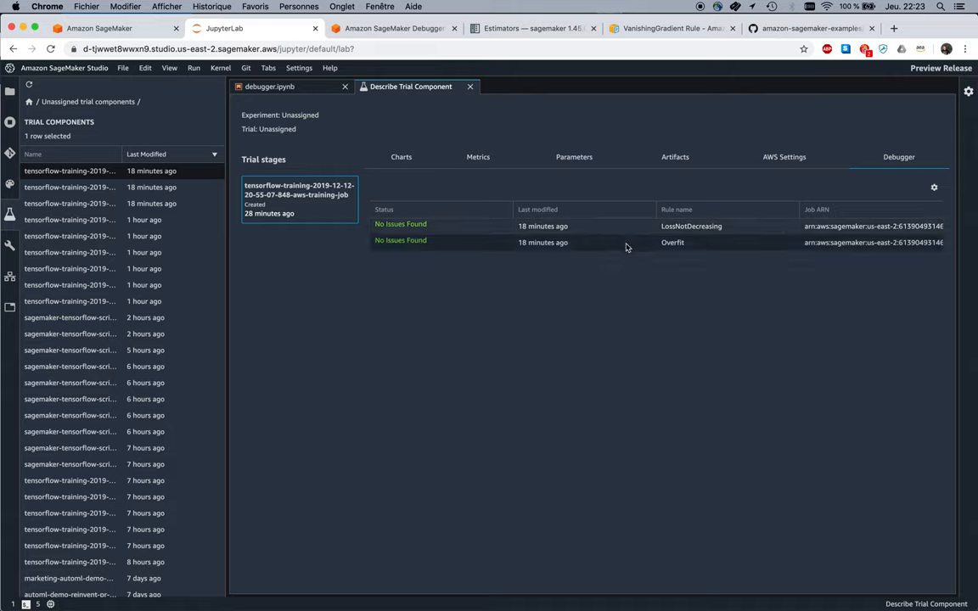
{"action": "mouse_move", "coordinate": [715, 251]}
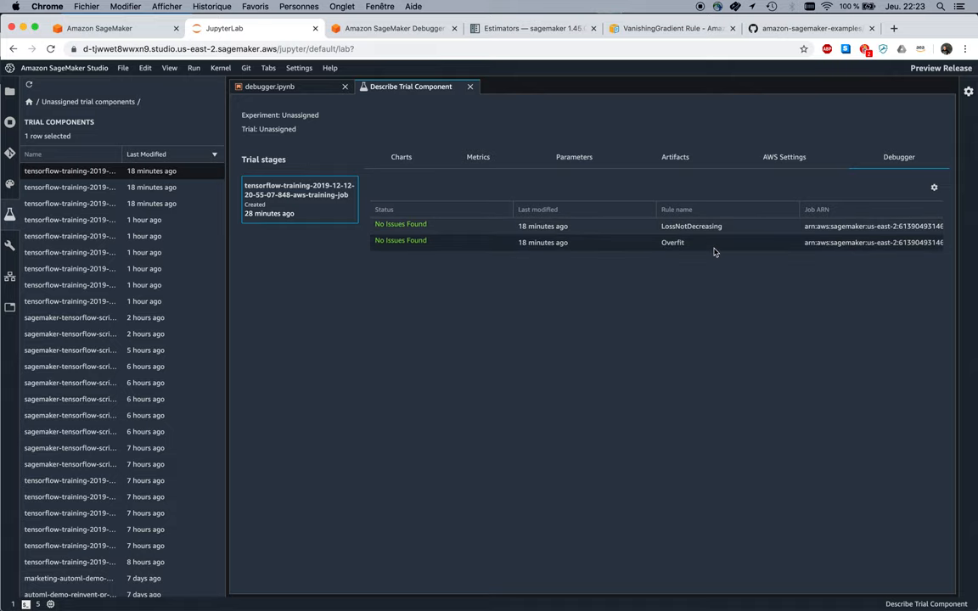
{"action": "mouse_move", "coordinate": [713, 250]}
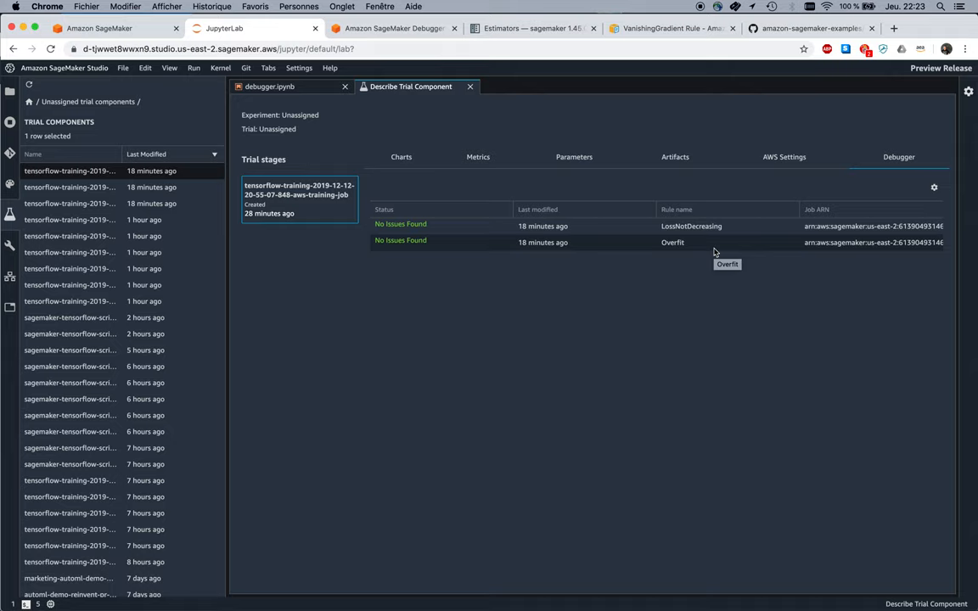
{"action": "mouse_move", "coordinate": [669, 251]}
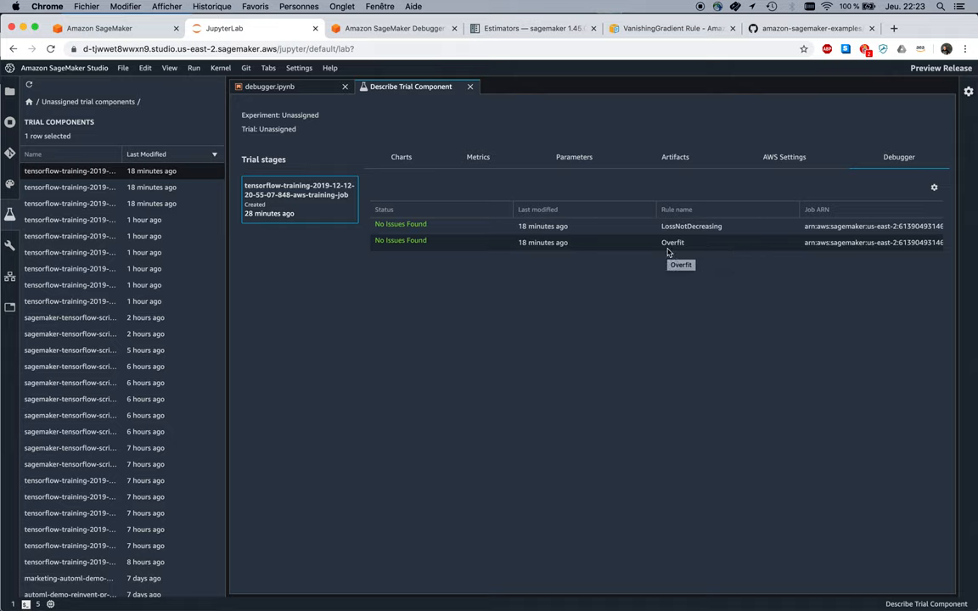
{"action": "mouse_move", "coordinate": [418, 258]}
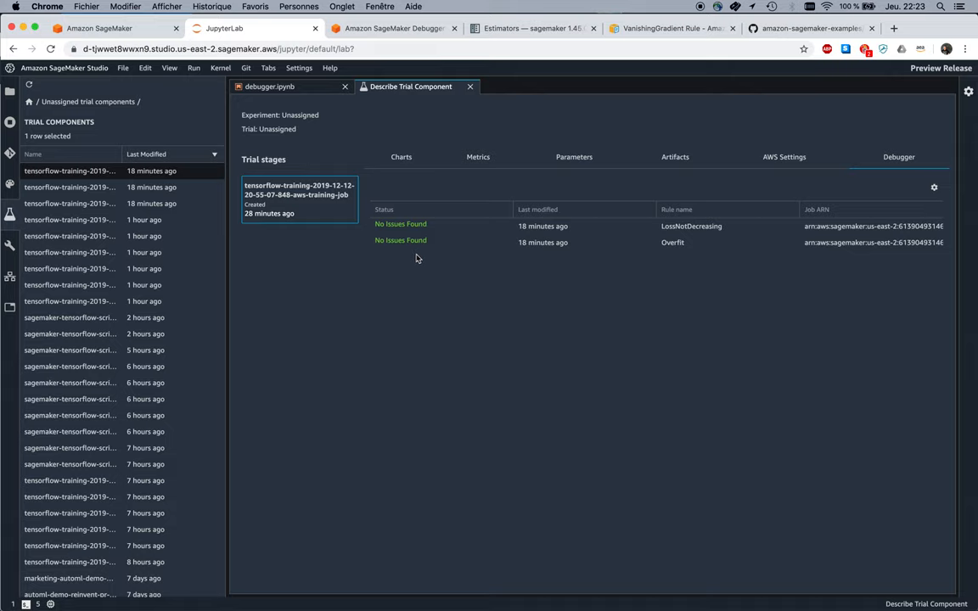
{"action": "mouse_move", "coordinate": [514, 352]}
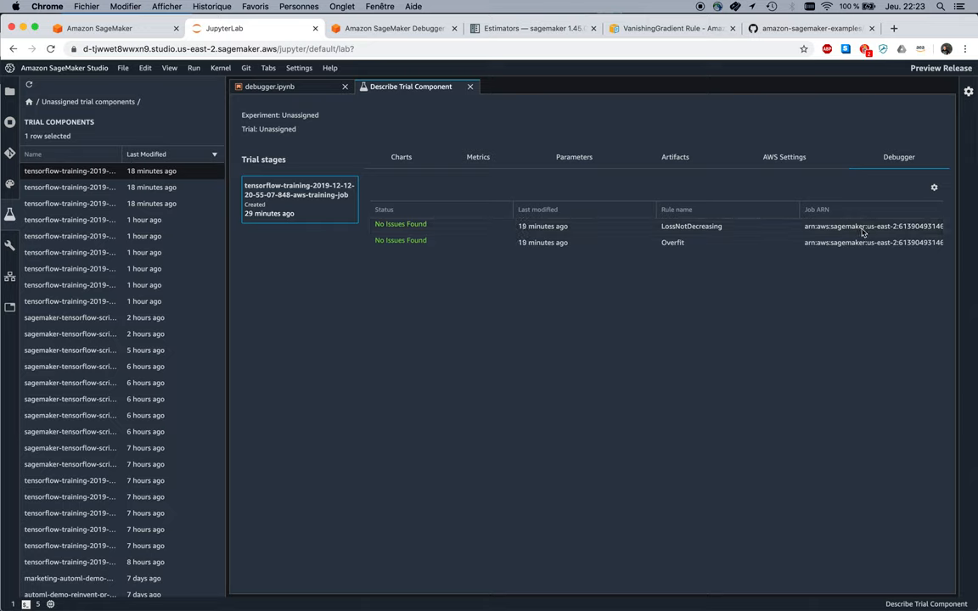
{"action": "mouse_move", "coordinate": [710, 382]}
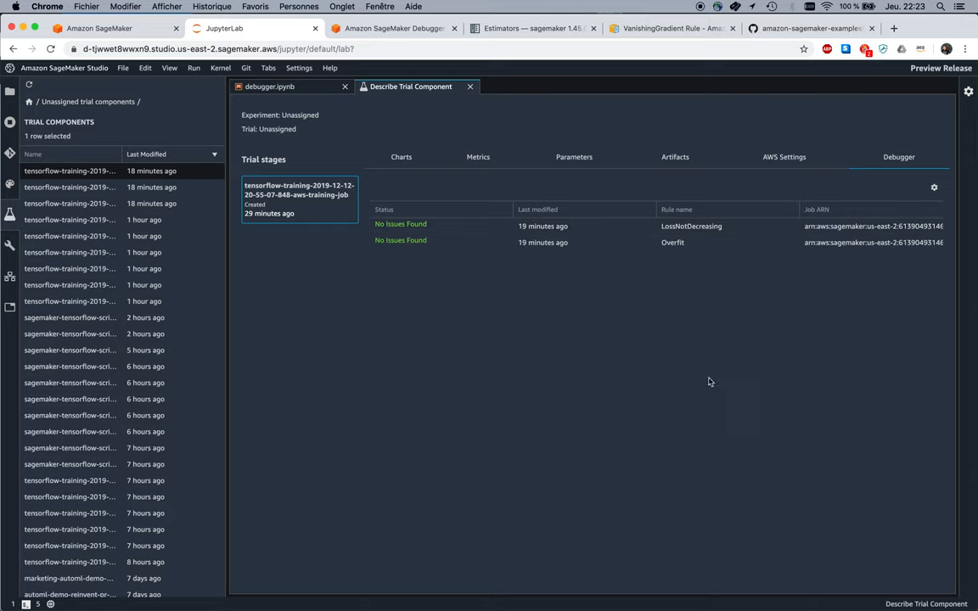
{"action": "mouse_move", "coordinate": [707, 302]}
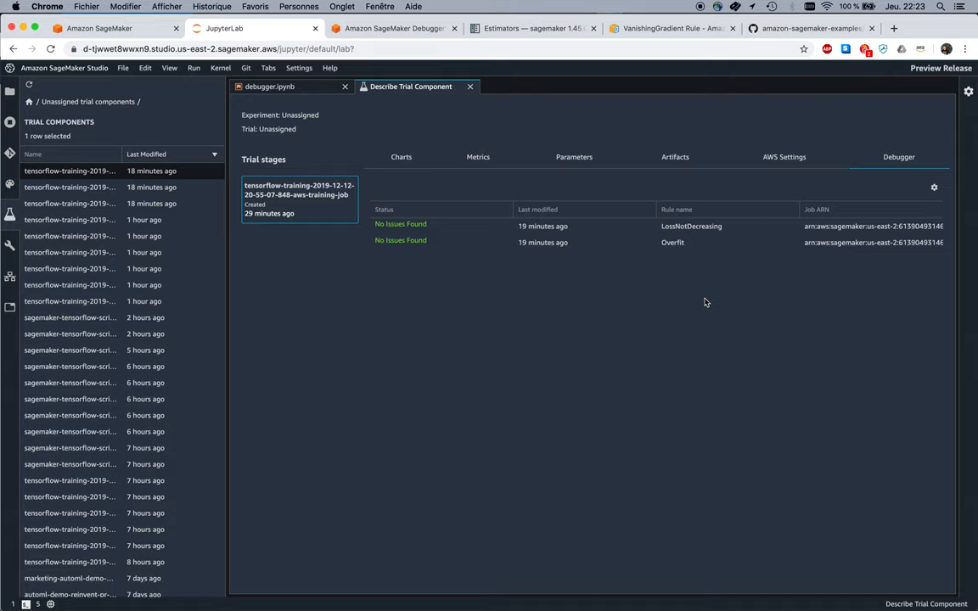
{"action": "mouse_move", "coordinate": [720, 286]}
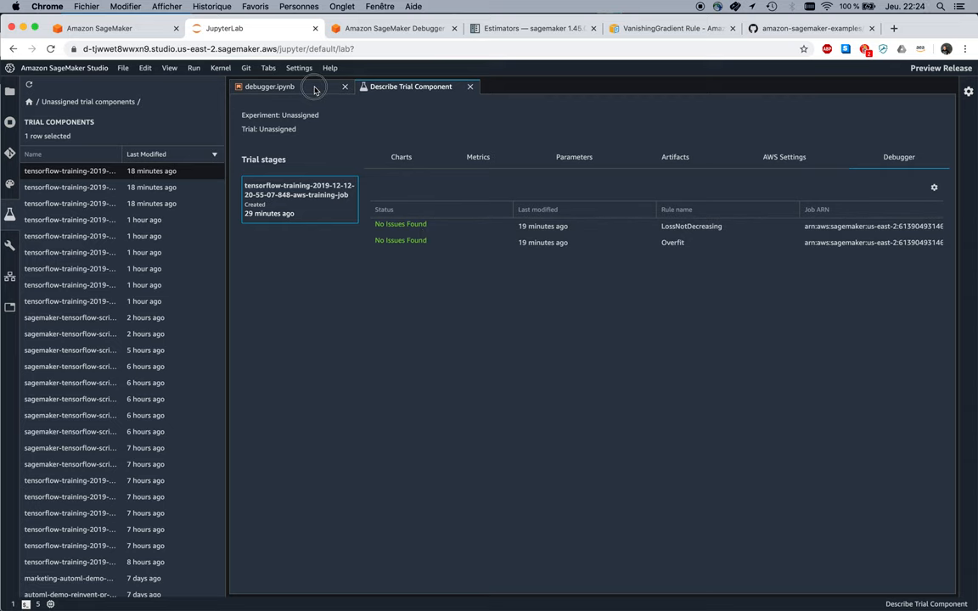
- Back in debugger.ipynb, review the rule evaluation status cell and the S3 output path cell
{"action": "left_click", "coordinate": [270, 85]}
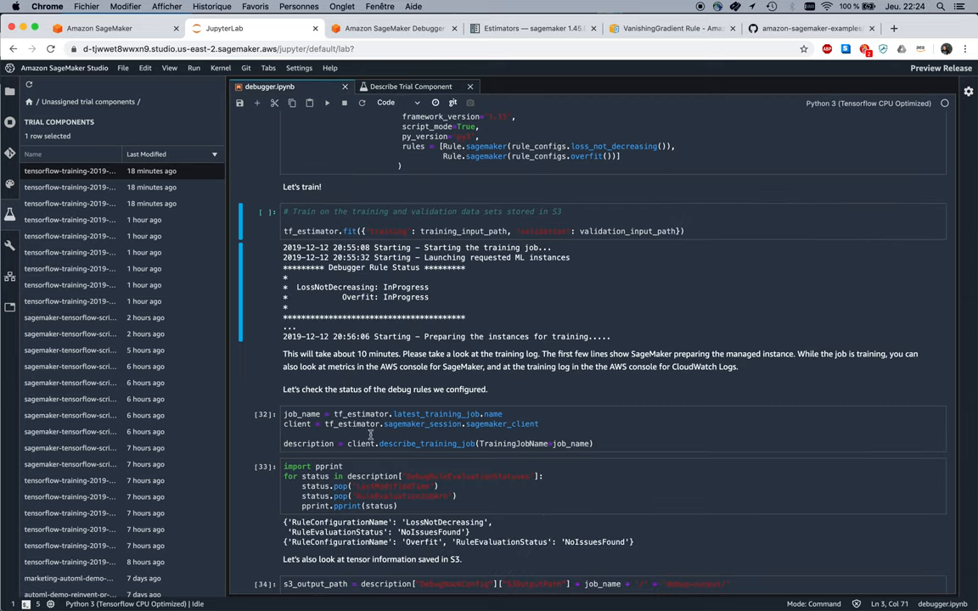
{"action": "scroll", "scroll_direction": "down", "scroll_amount": 3}
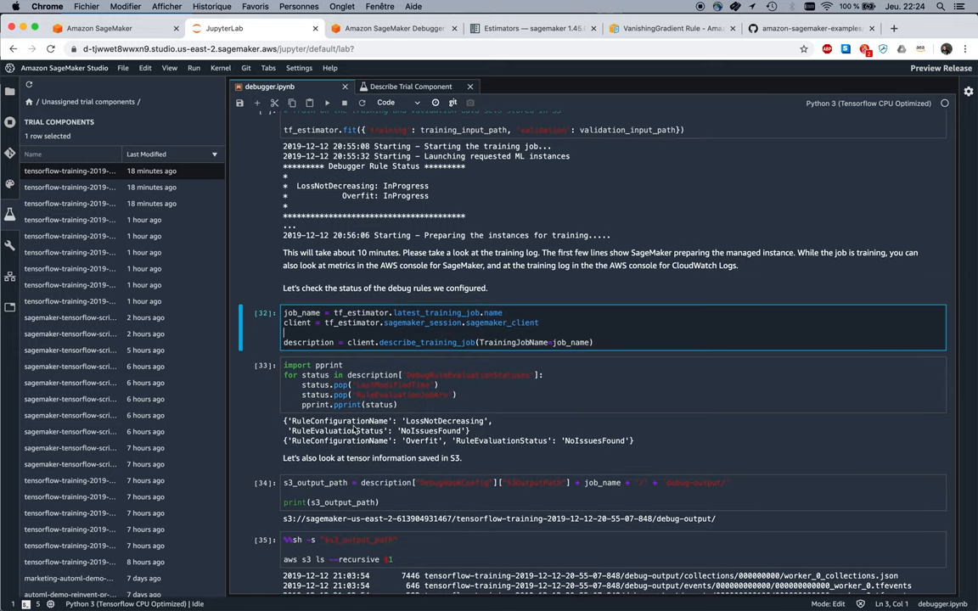
{"action": "scroll", "scroll_direction": "down", "scroll_amount": 3}
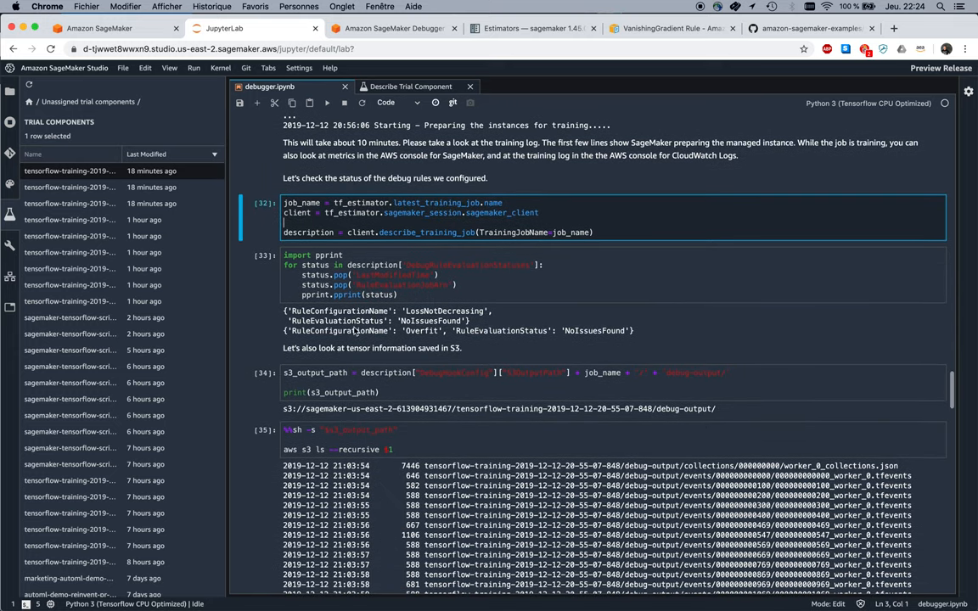
{"action": "left_click", "coordinate": [560, 278]}
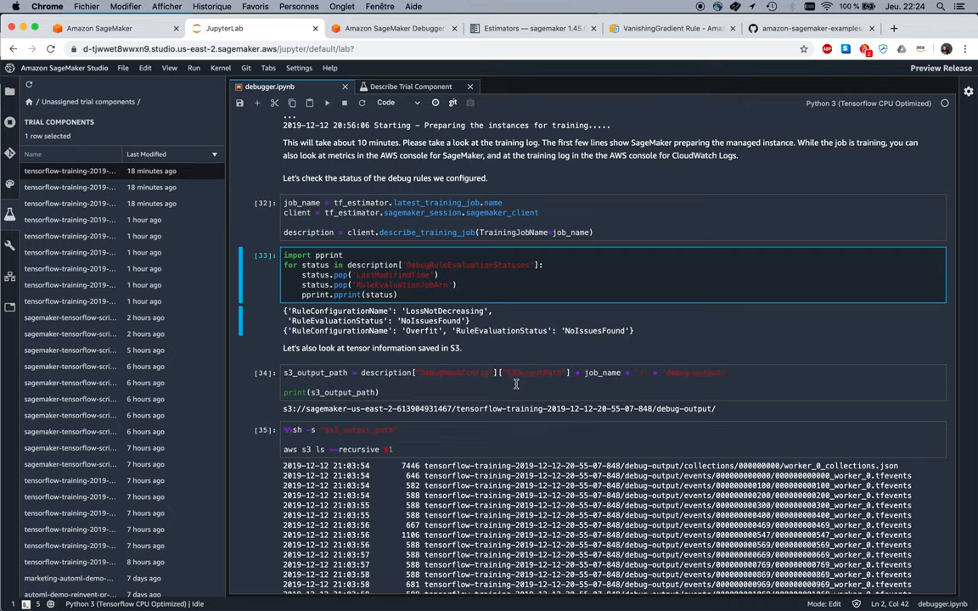
{"action": "left_click", "coordinate": [516, 383]}
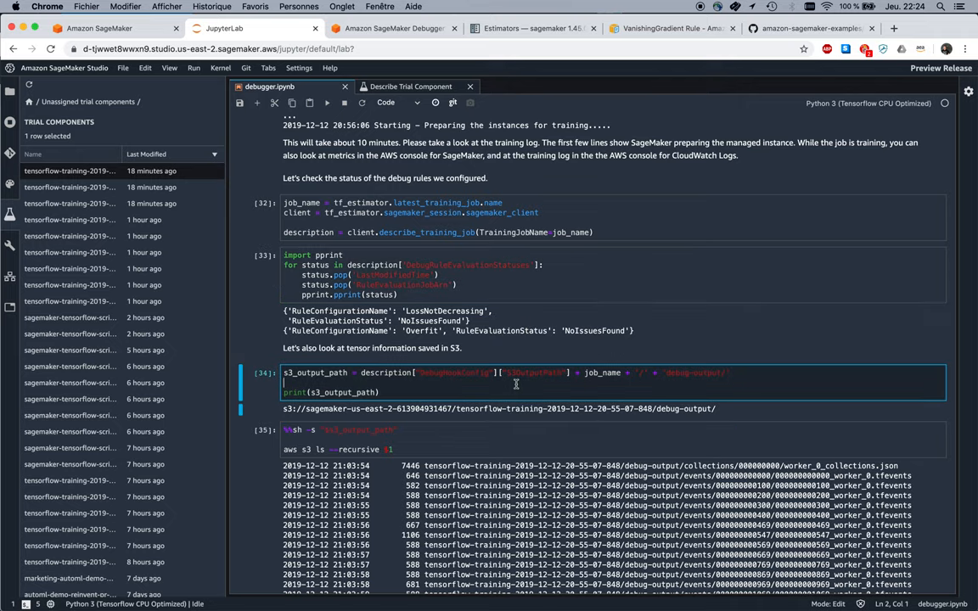
{"action": "scroll", "scroll_direction": "down", "scroll_amount": 3}
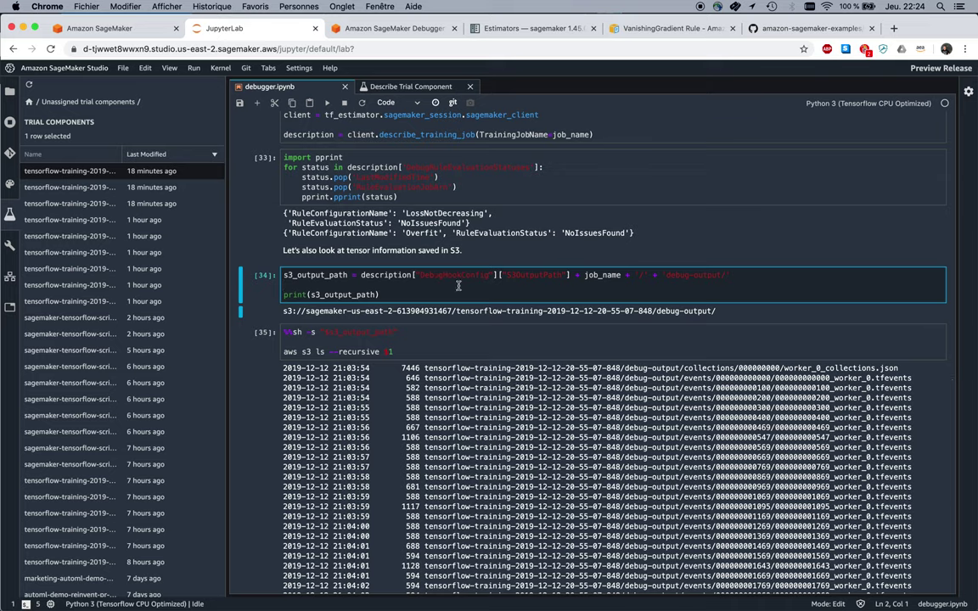
{"action": "mouse_move", "coordinate": [472, 318]}
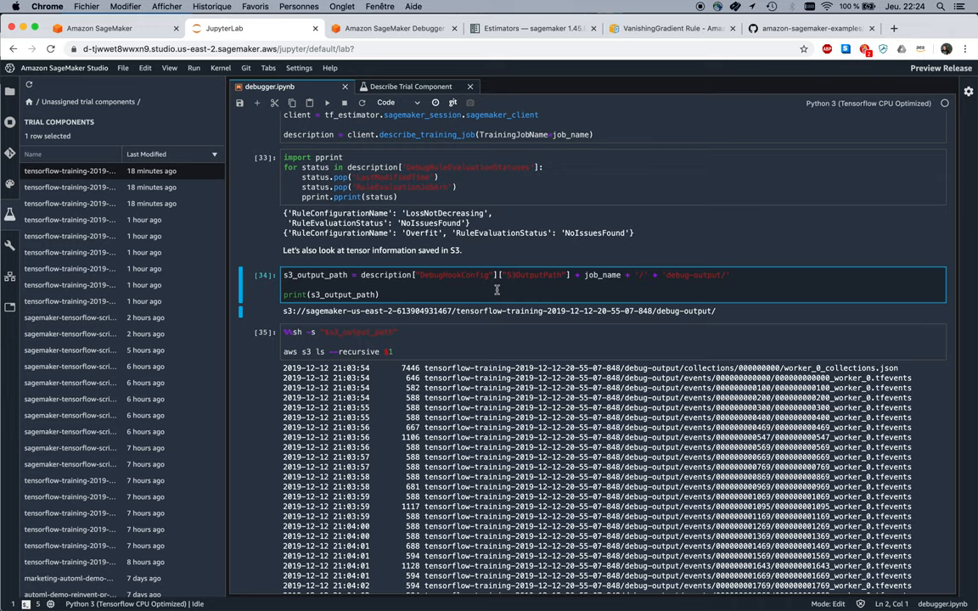
{"action": "mouse_move", "coordinate": [521, 326]}
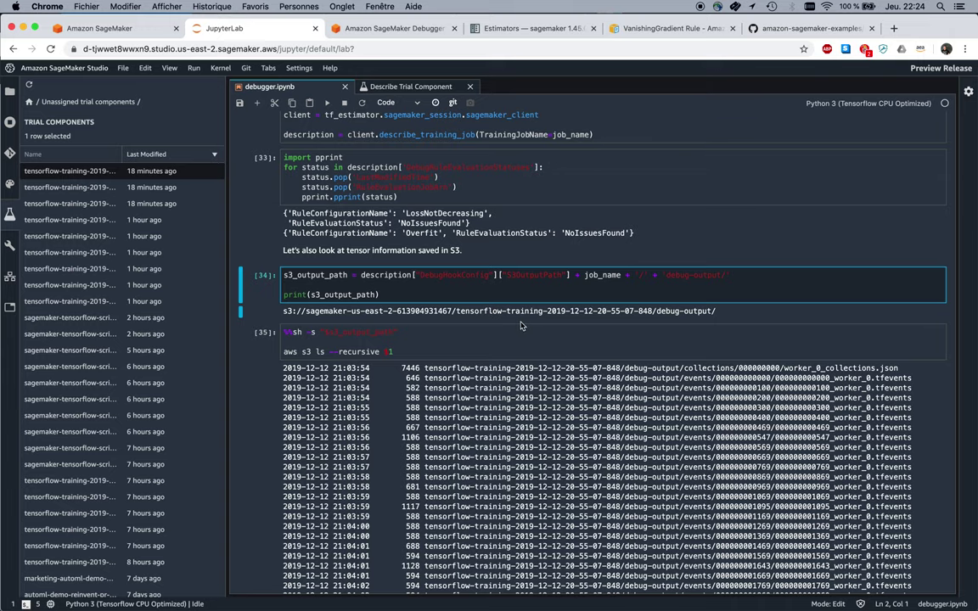
- Read through the aws s3 ls debug output listing down to the smdebug create_trial results
{"action": "scroll", "scroll_direction": "down", "scroll_amount": 3}
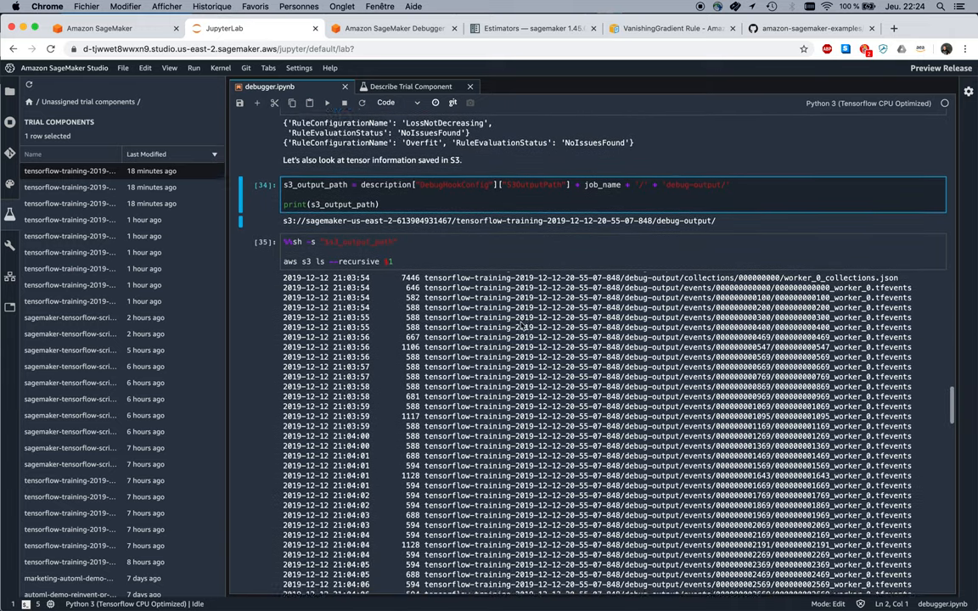
{"action": "scroll", "scroll_direction": "down", "scroll_amount": 3}
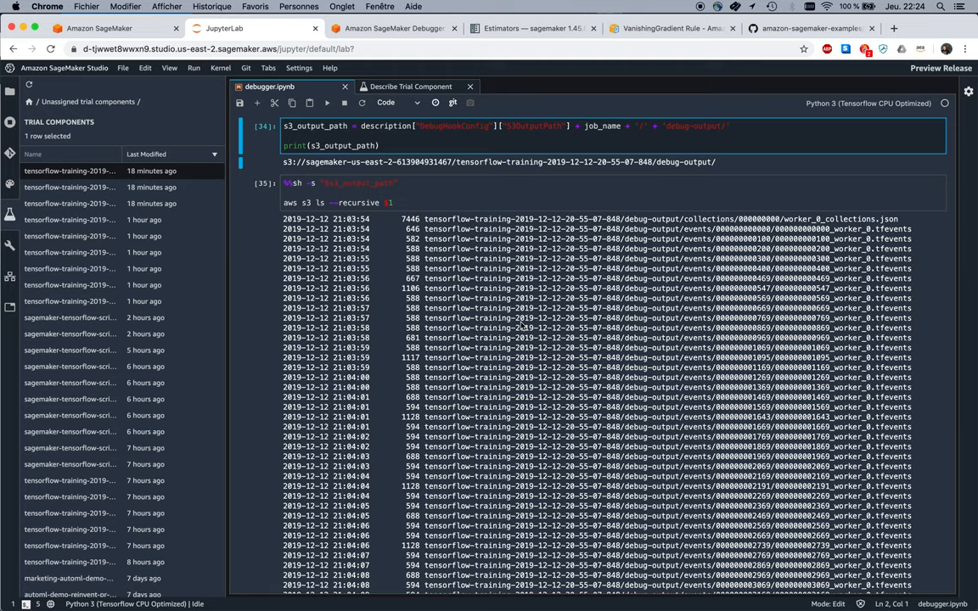
{"action": "scroll", "scroll_direction": "down", "scroll_amount": 3}
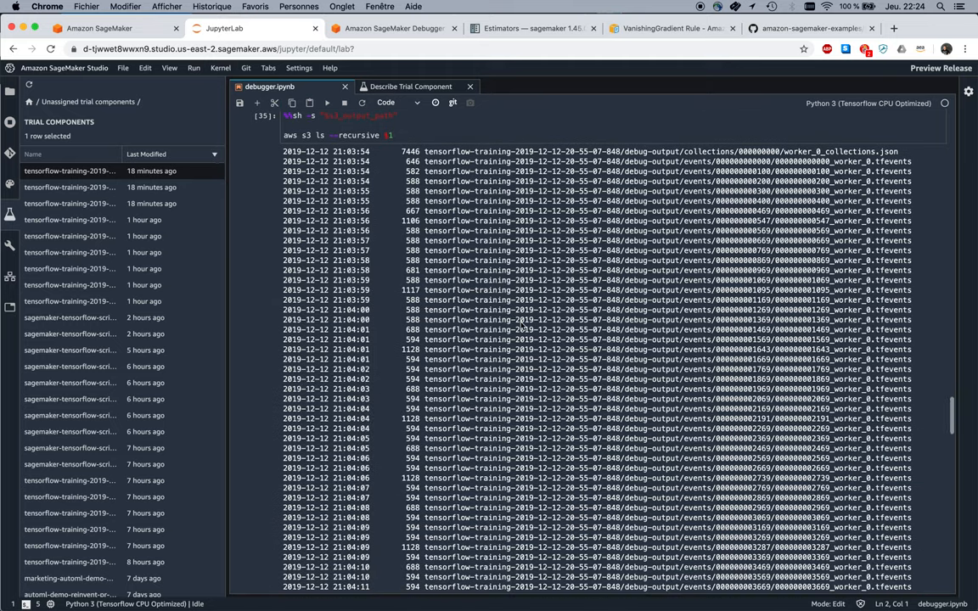
{"action": "scroll", "scroll_direction": "down", "scroll_amount": 3}
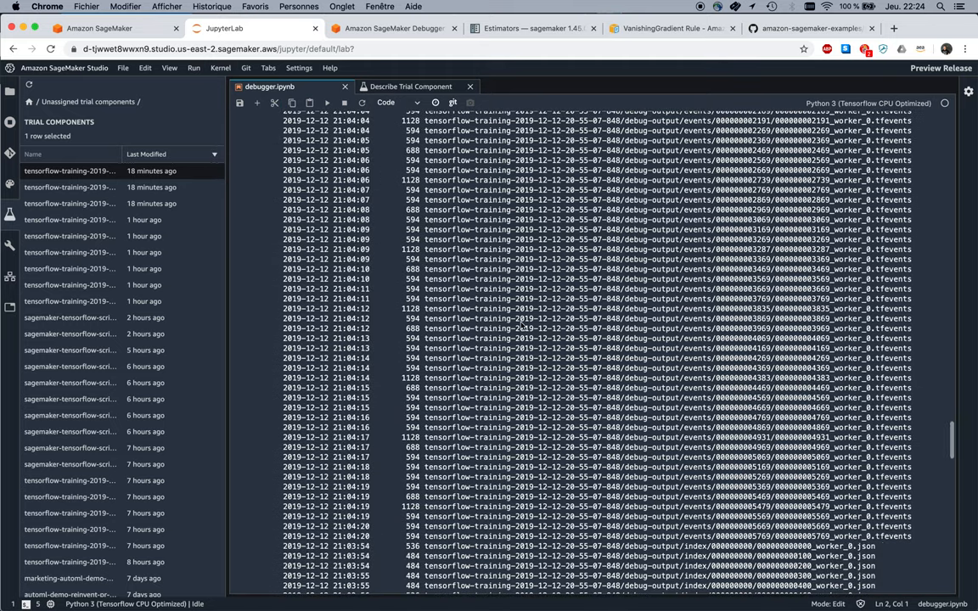
{"action": "scroll", "scroll_direction": "down", "scroll_amount": 3}
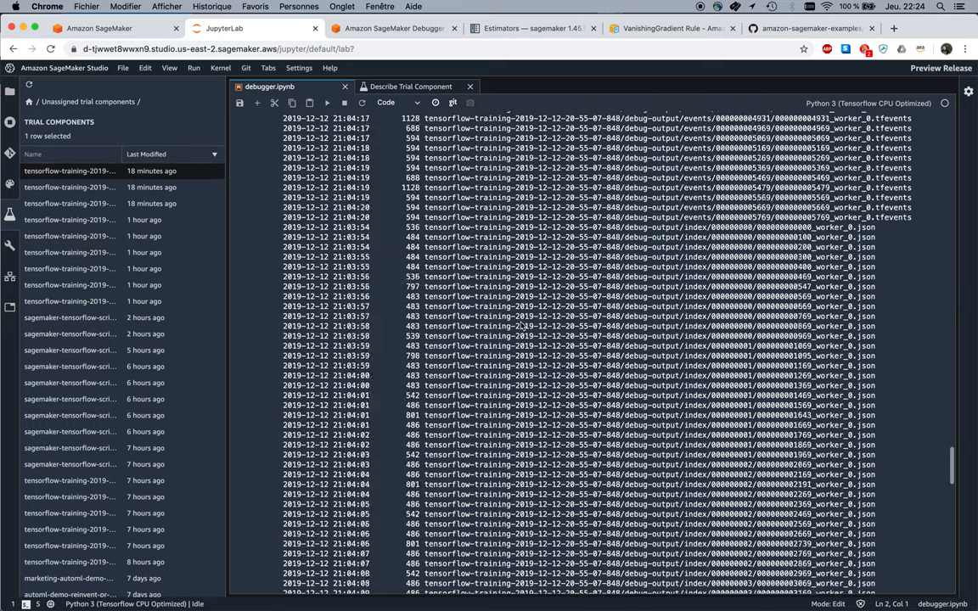
{"action": "scroll", "scroll_direction": "down", "scroll_amount": 3}
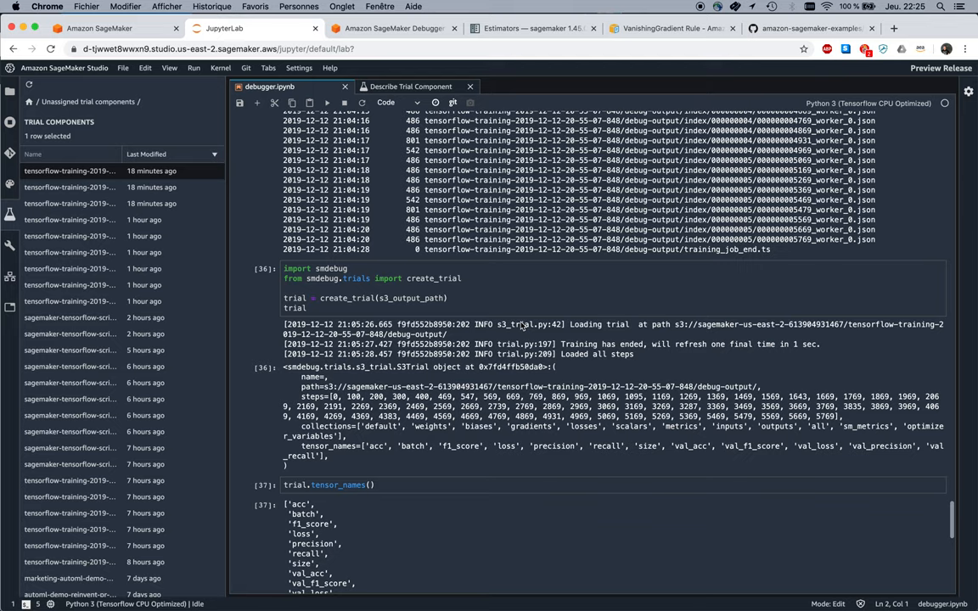
{"action": "left_click", "coordinate": [357, 278]}
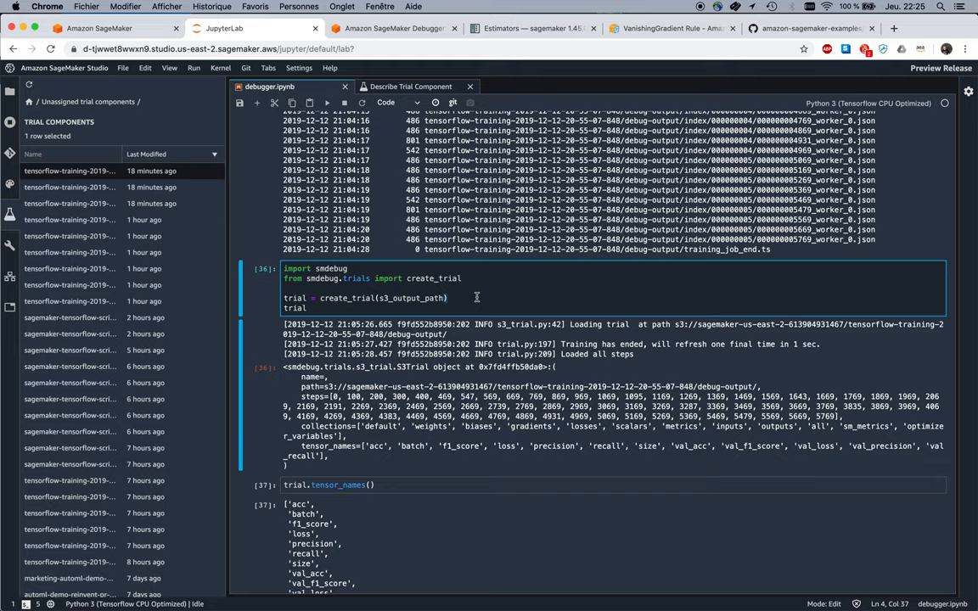
{"action": "mouse_move", "coordinate": [472, 301]}
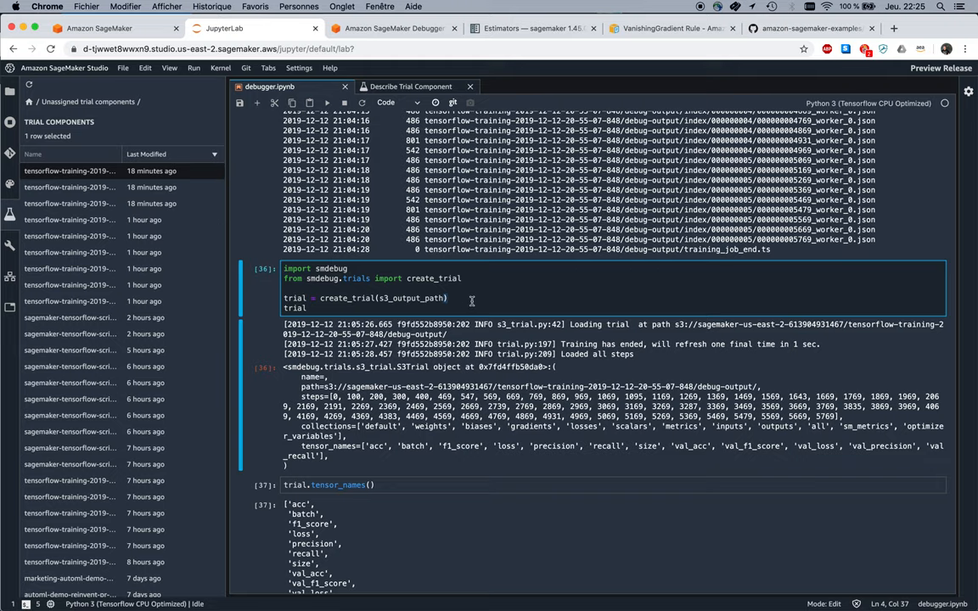
{"action": "mouse_move", "coordinate": [465, 366]}
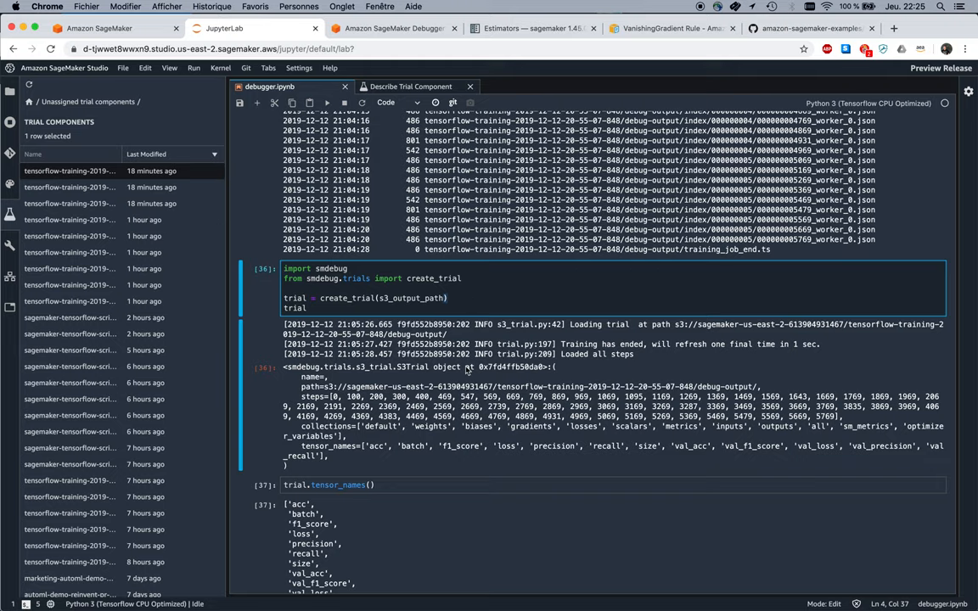
{"action": "scroll", "scroll_direction": "down", "scroll_amount": 3}
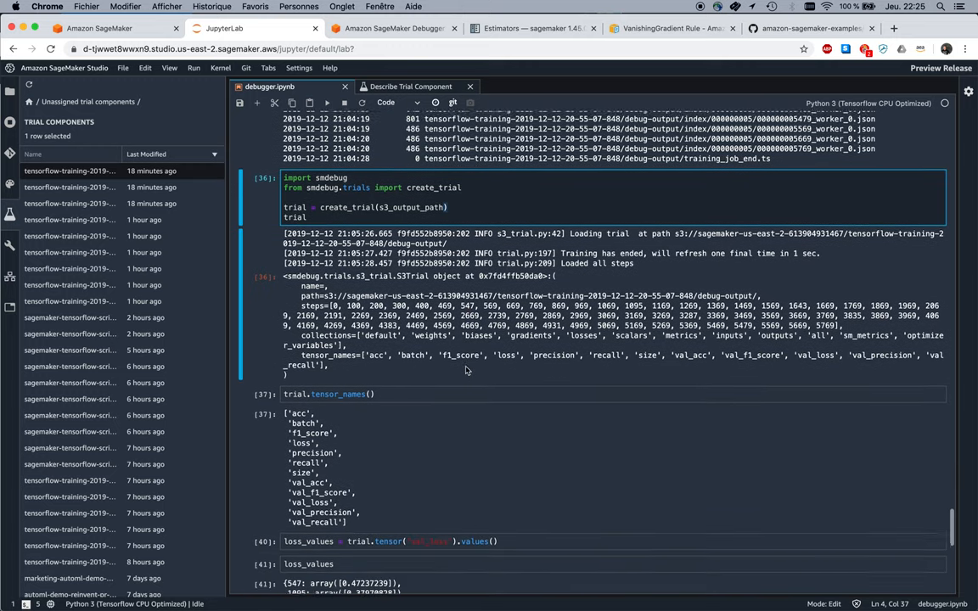
{"action": "scroll", "scroll_direction": "down", "scroll_amount": 3}
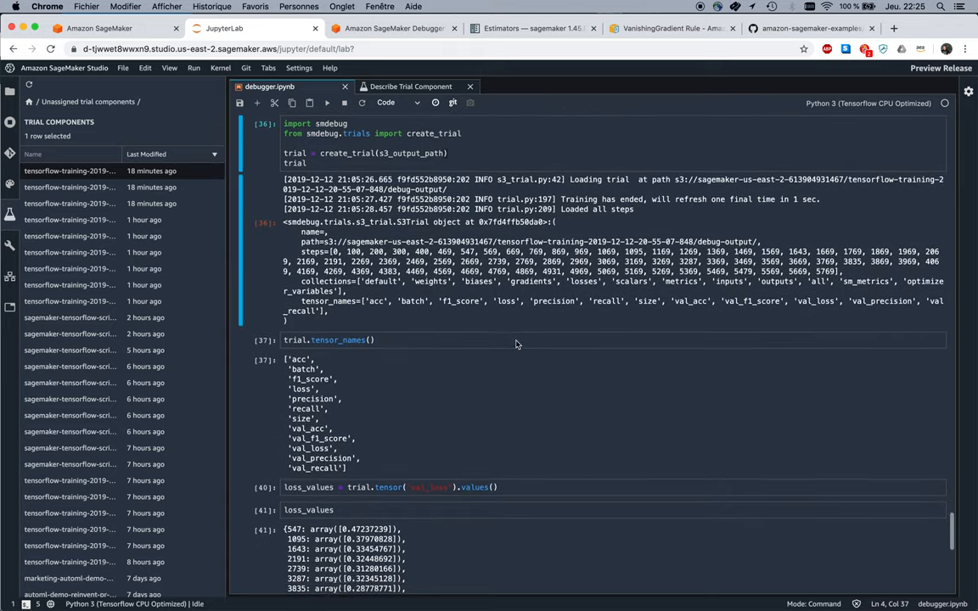
{"action": "scroll", "scroll_direction": "down", "scroll_amount": 3}
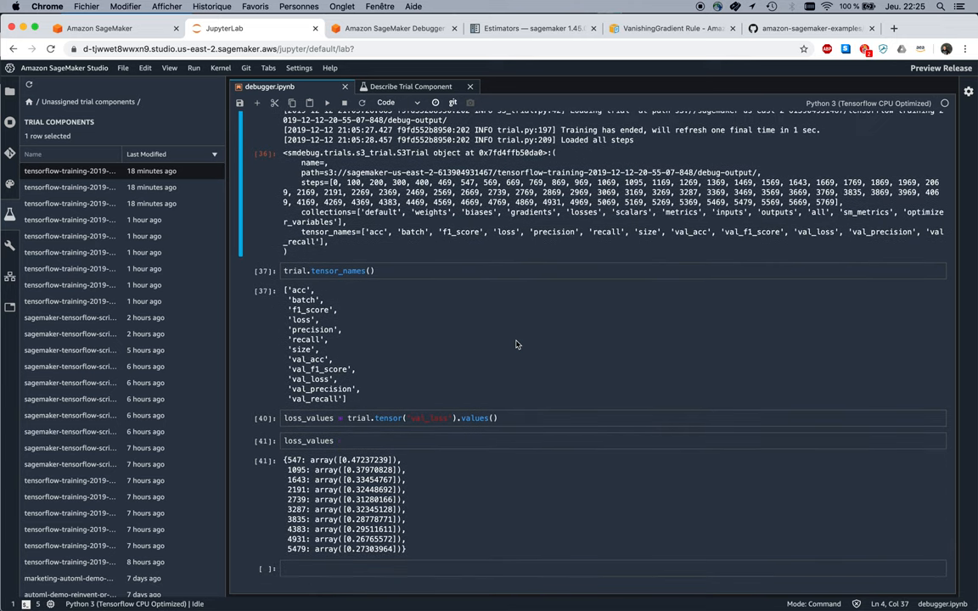
{"action": "mouse_move", "coordinate": [353, 236]}
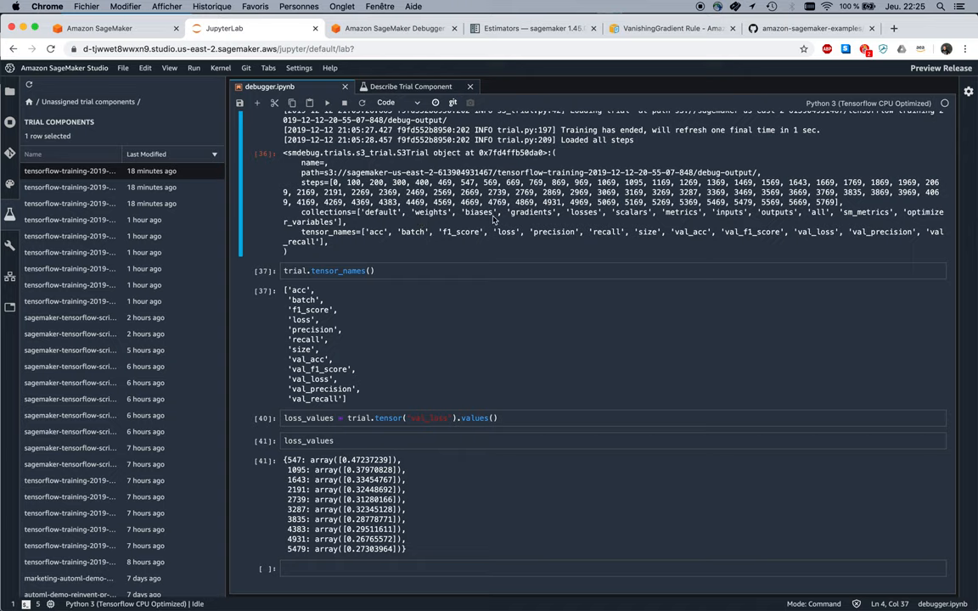
{"action": "mouse_move", "coordinate": [679, 219]}
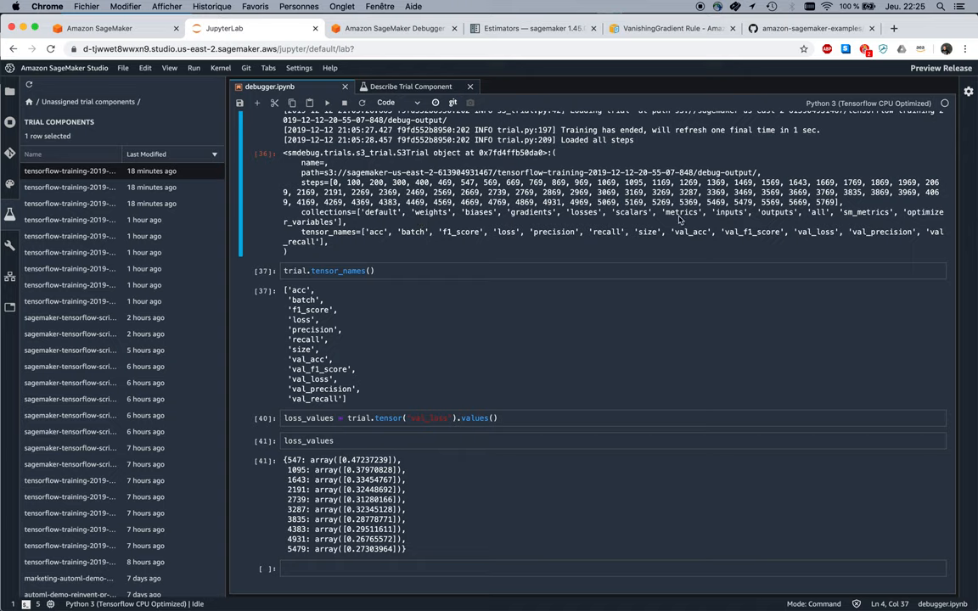
{"action": "mouse_move", "coordinate": [822, 226]}
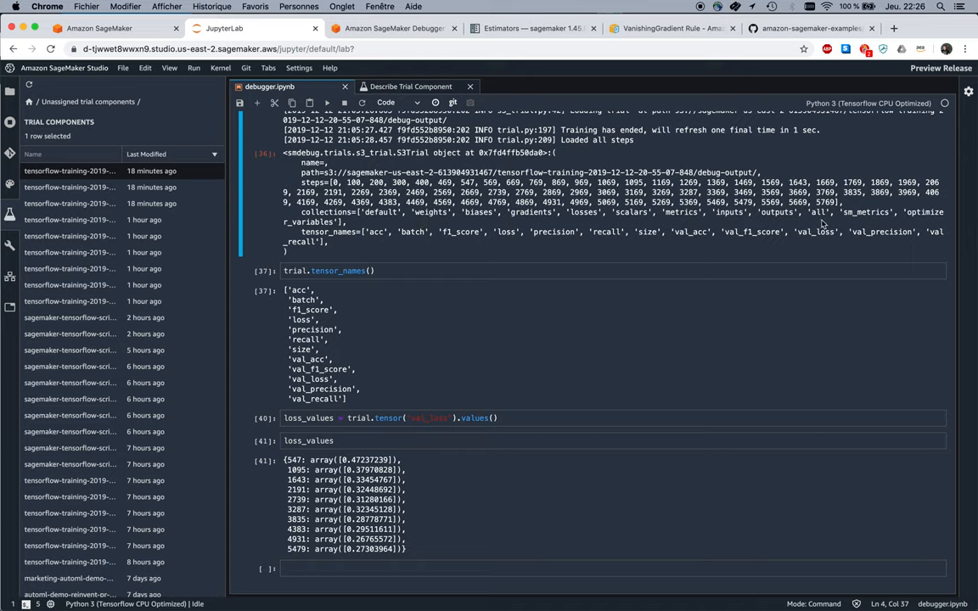
{"action": "mouse_move", "coordinate": [460, 285]}
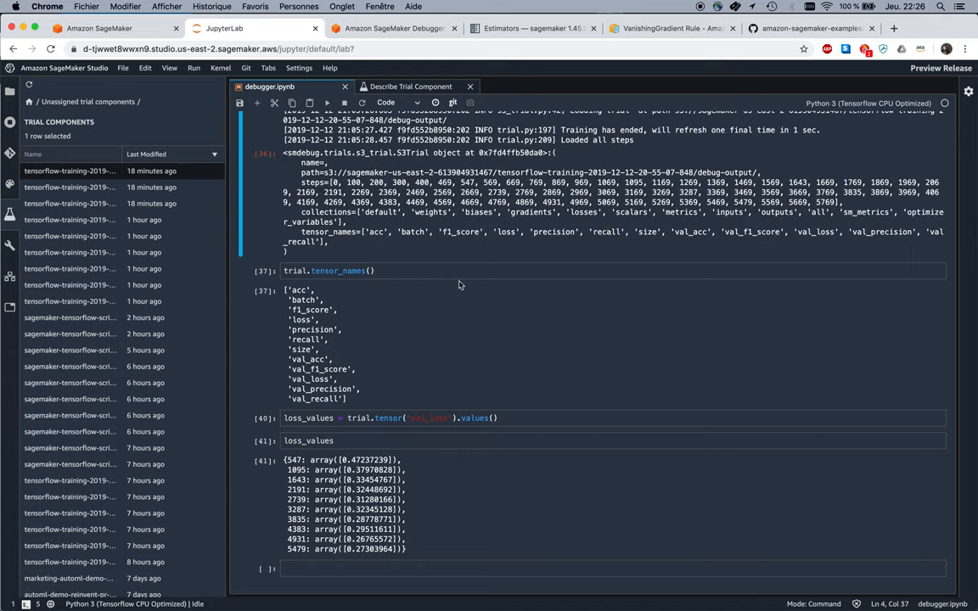
{"action": "mouse_move", "coordinate": [442, 351]}
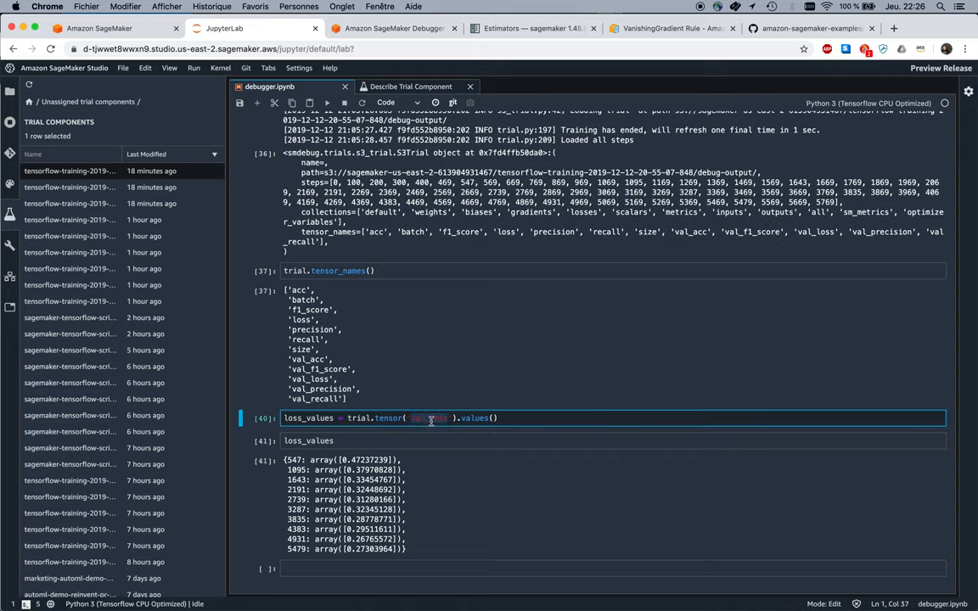
{"action": "scroll", "scroll_direction": "down", "scroll_amount": 3}
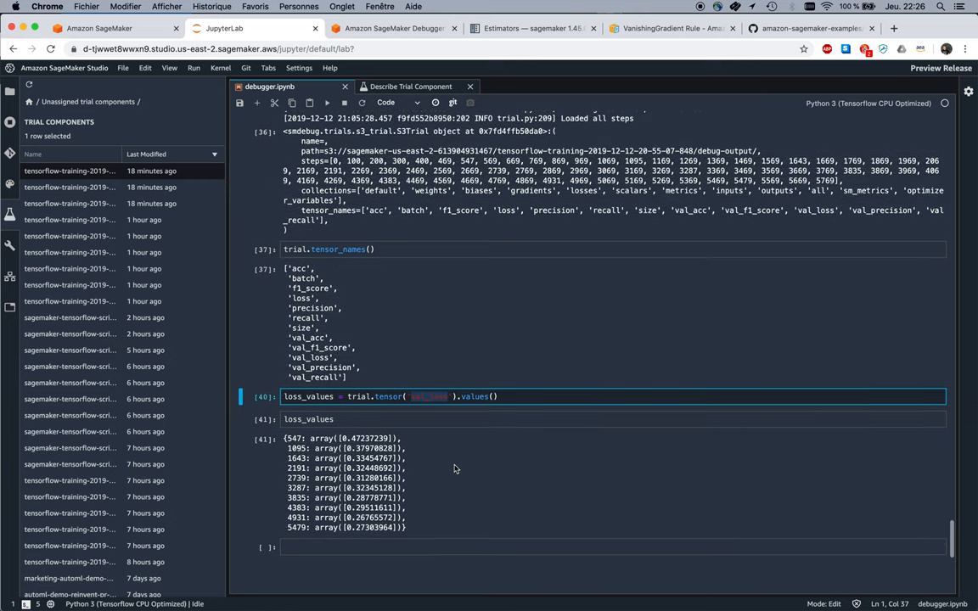
{"action": "scroll", "scroll_direction": "down", "scroll_amount": 3}
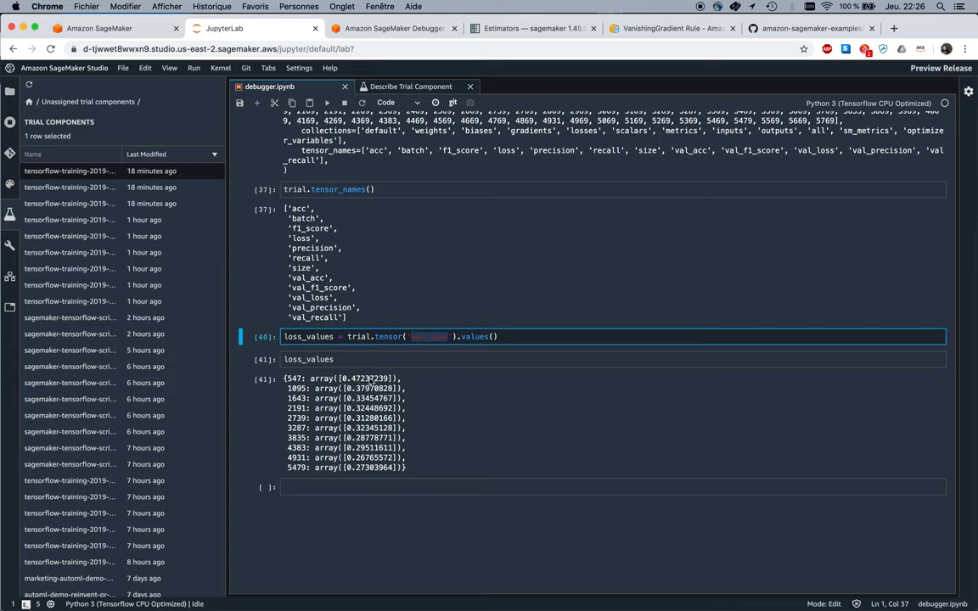
{"action": "mouse_move", "coordinate": [435, 449]}
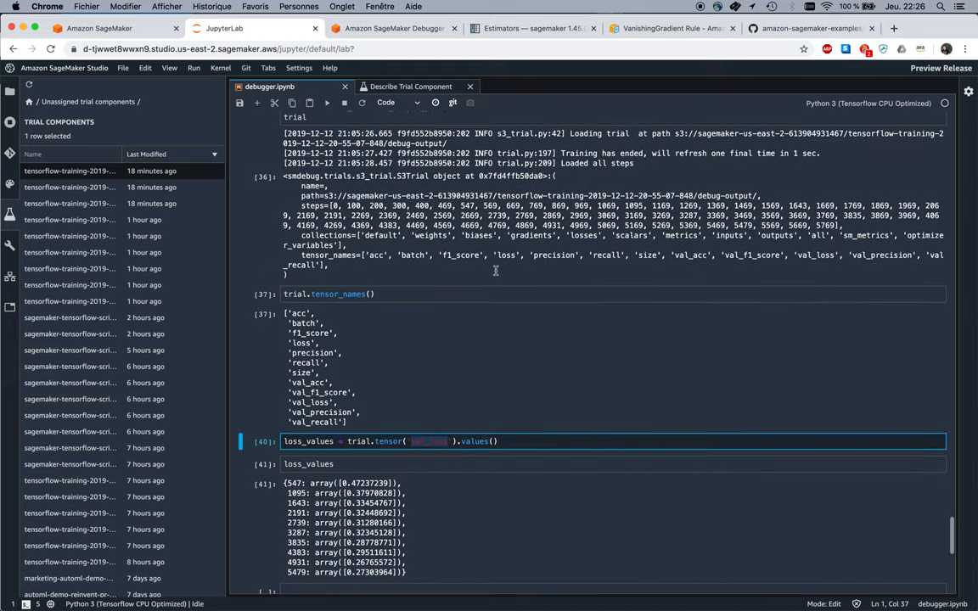
{"action": "mouse_move", "coordinate": [496, 275]}
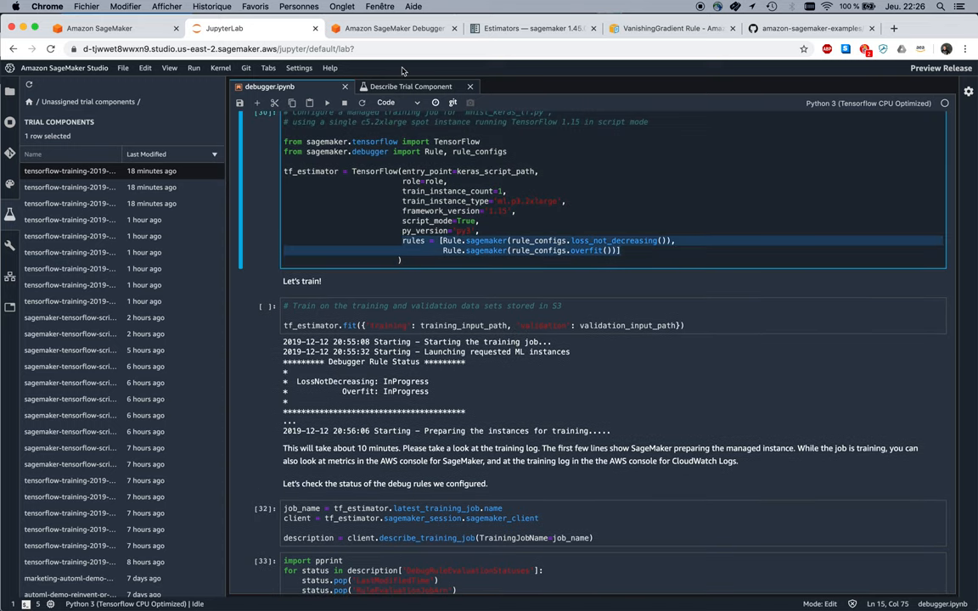
{"action": "left_click", "coordinate": [669, 28]}
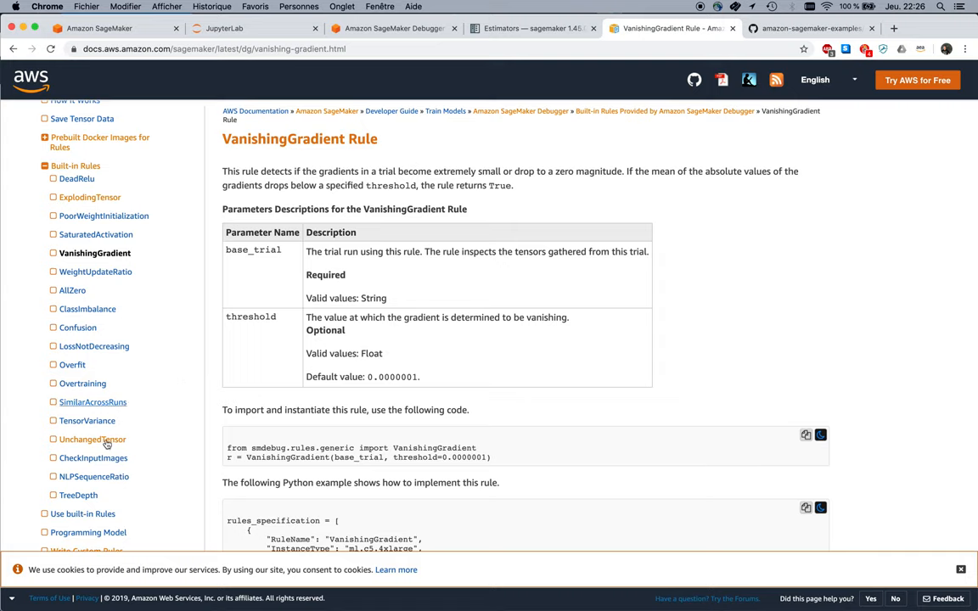
{"action": "scroll", "scroll_direction": "down", "scroll_amount": 3}
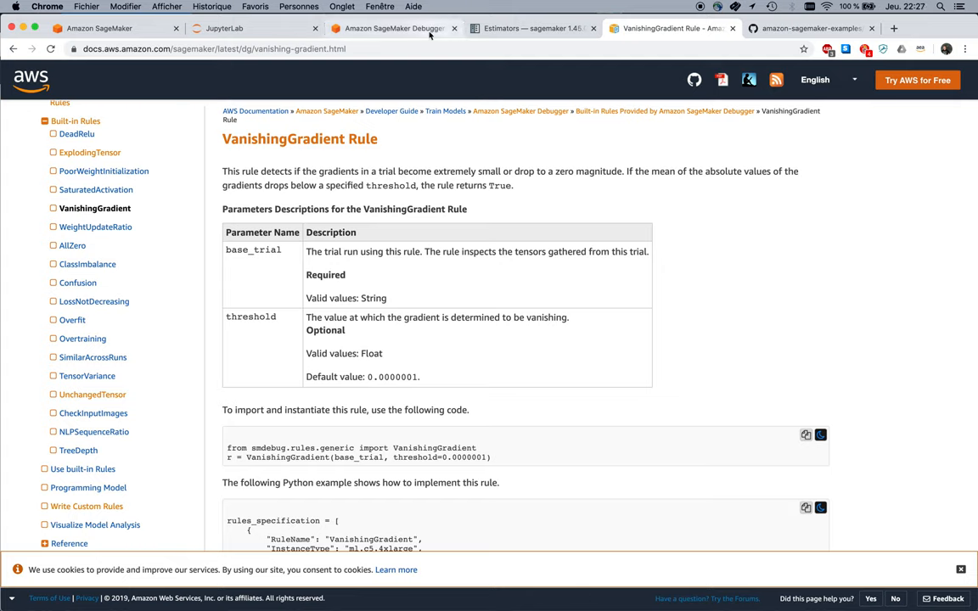
{"action": "left_click", "coordinate": [211, 27]}
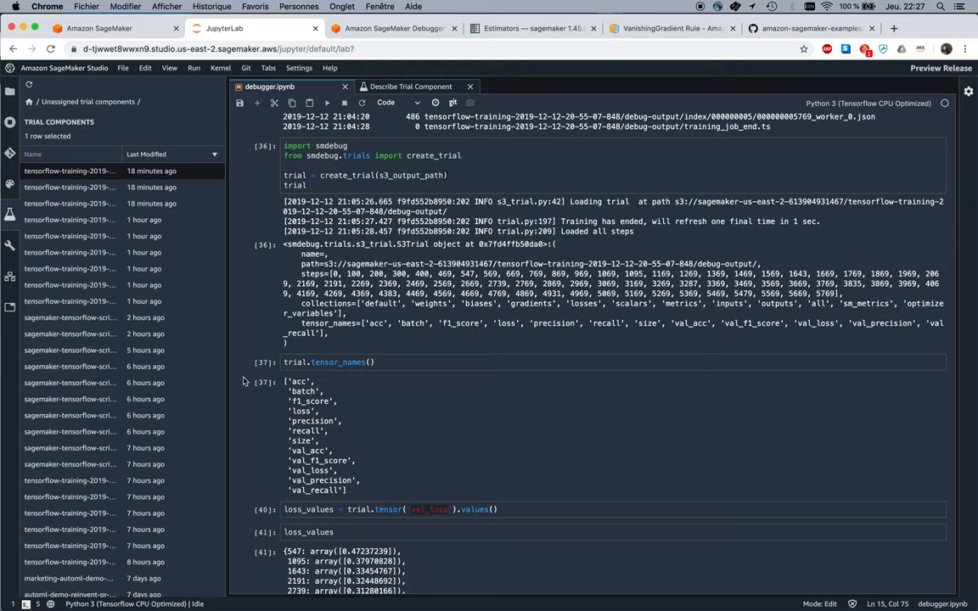
{"action": "mouse_move", "coordinate": [384, 292]}
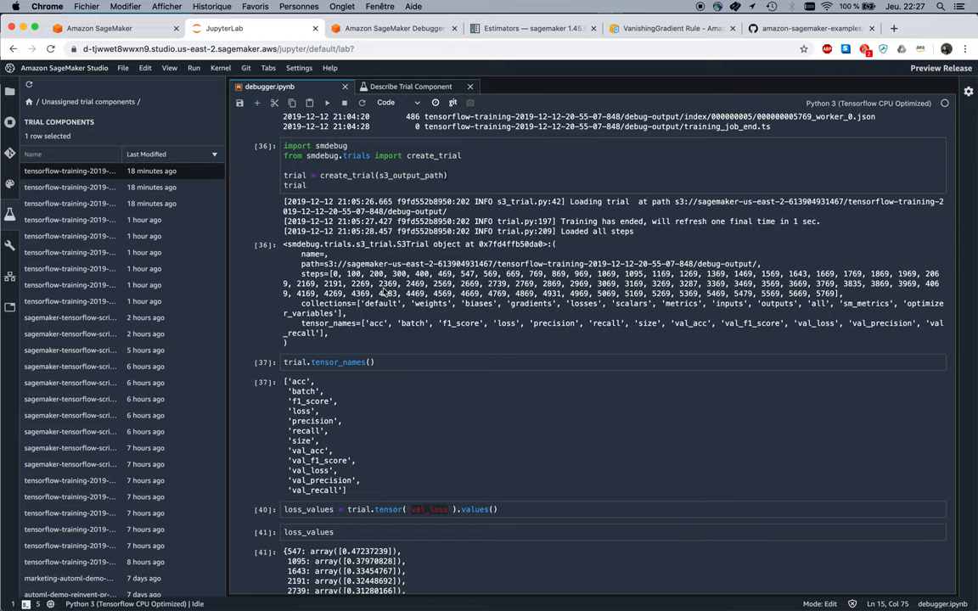
{"action": "mouse_move", "coordinate": [469, 432]}
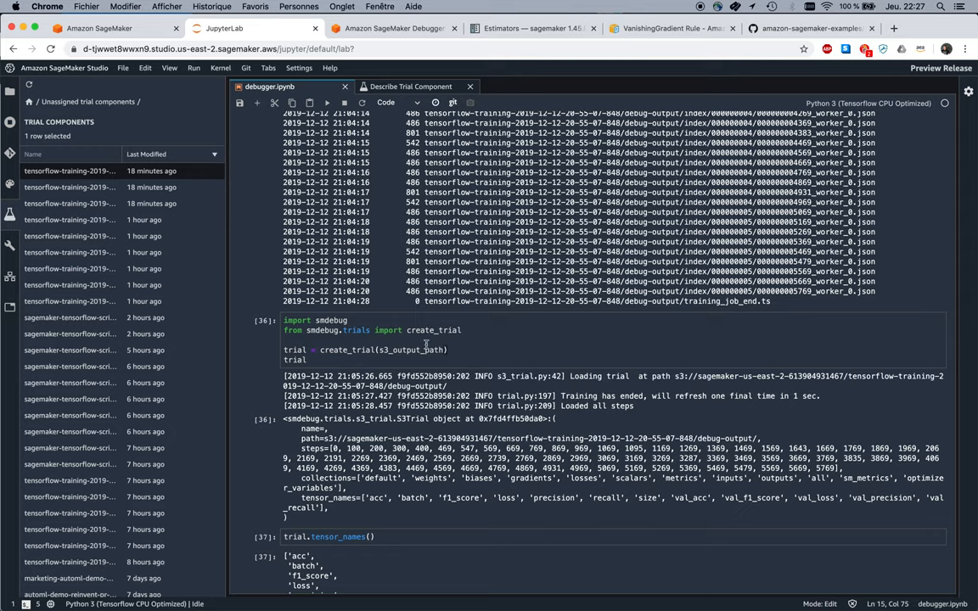
- Scroll further through the notebook output before switching to the GitHub examples folder
{"action": "scroll", "scroll_direction": "down", "scroll_amount": 3}
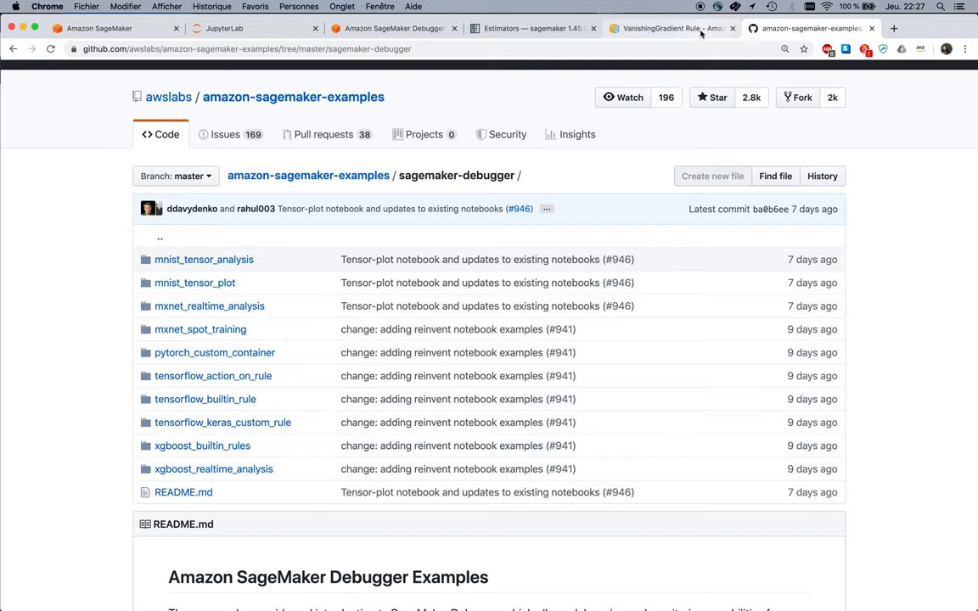
- Glance at the VanishingGradient docs, Estimator reference and Debugger blog, ending on the notebook
{"action": "left_click", "coordinate": [670, 27]}
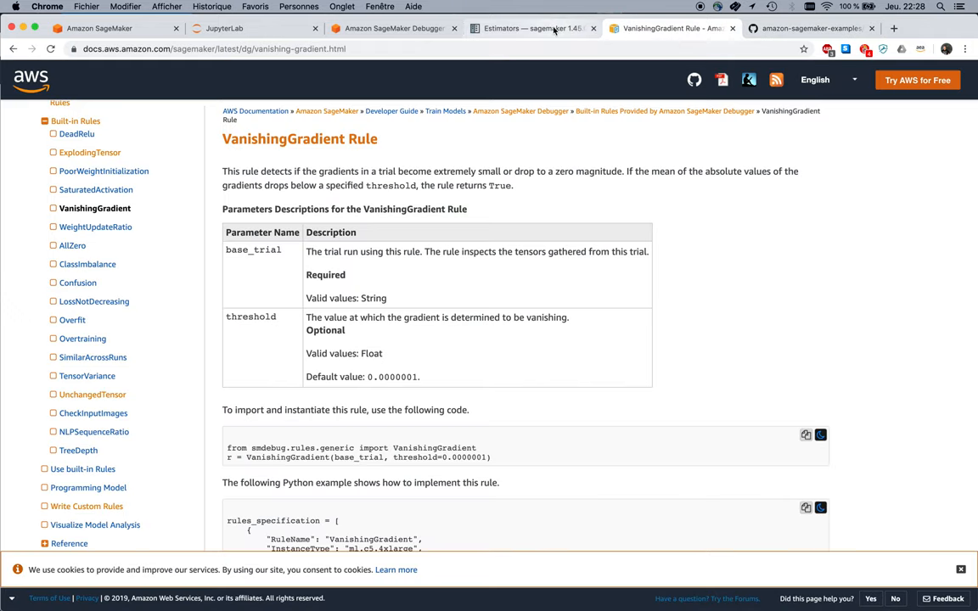
{"action": "left_click", "coordinate": [535, 27]}
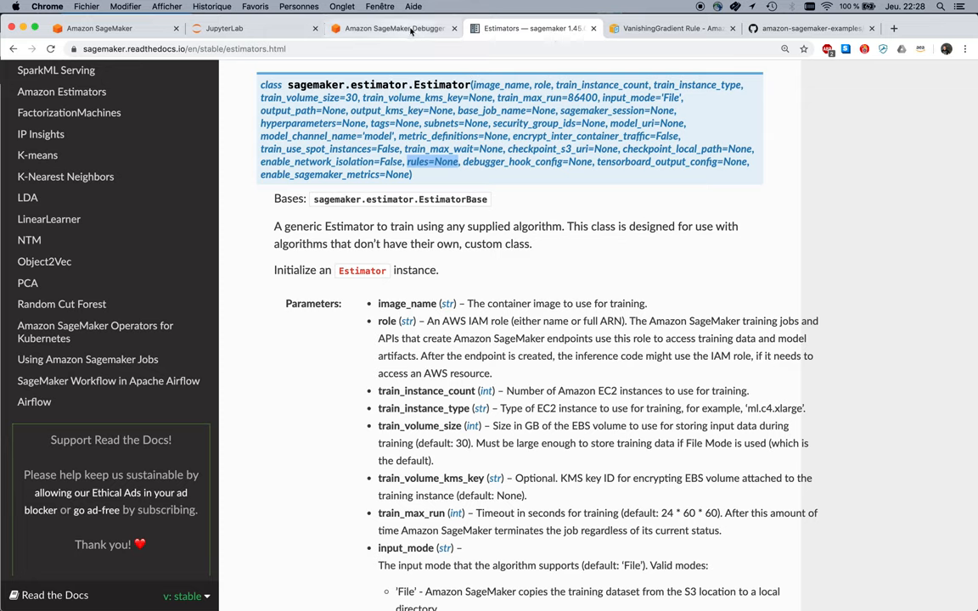
{"action": "left_click", "coordinate": [394, 28]}
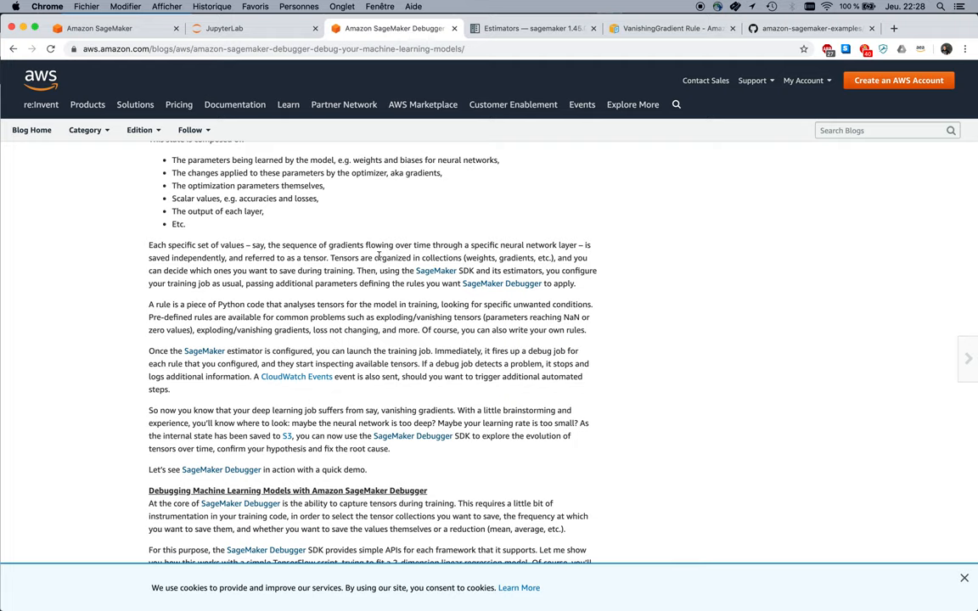
{"action": "left_click", "coordinate": [222, 27]}
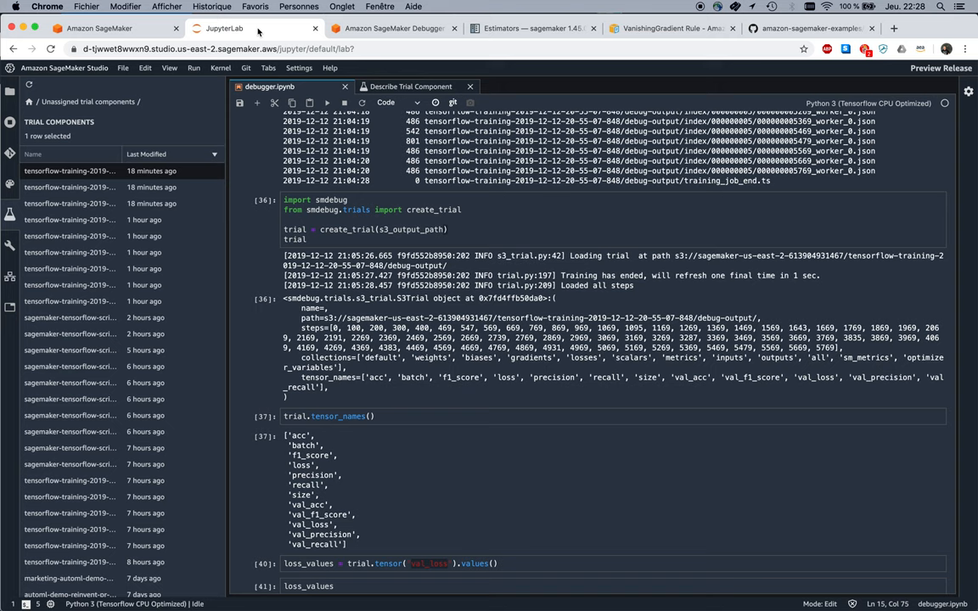
{"action": "mouse_move", "coordinate": [427, 405]}
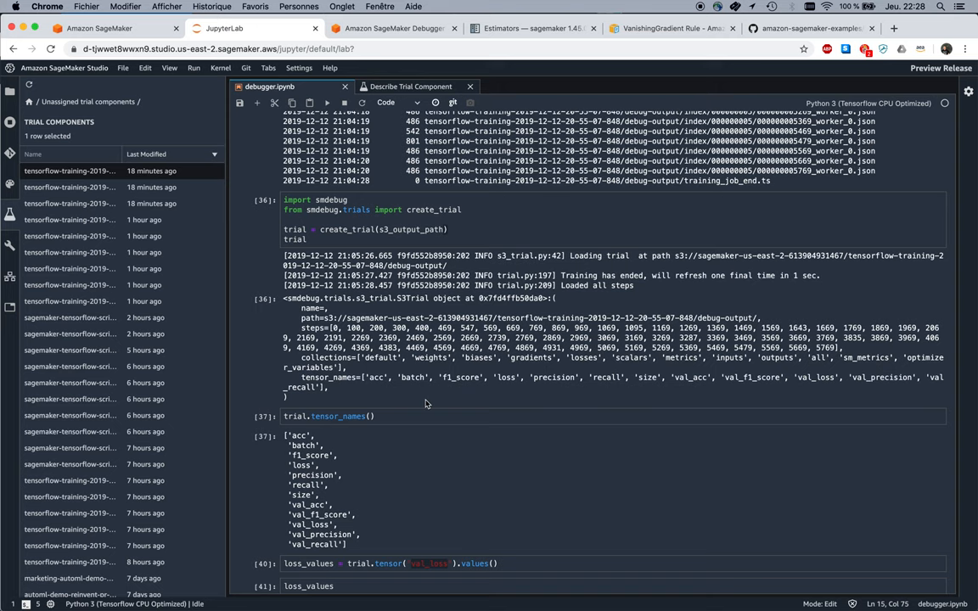